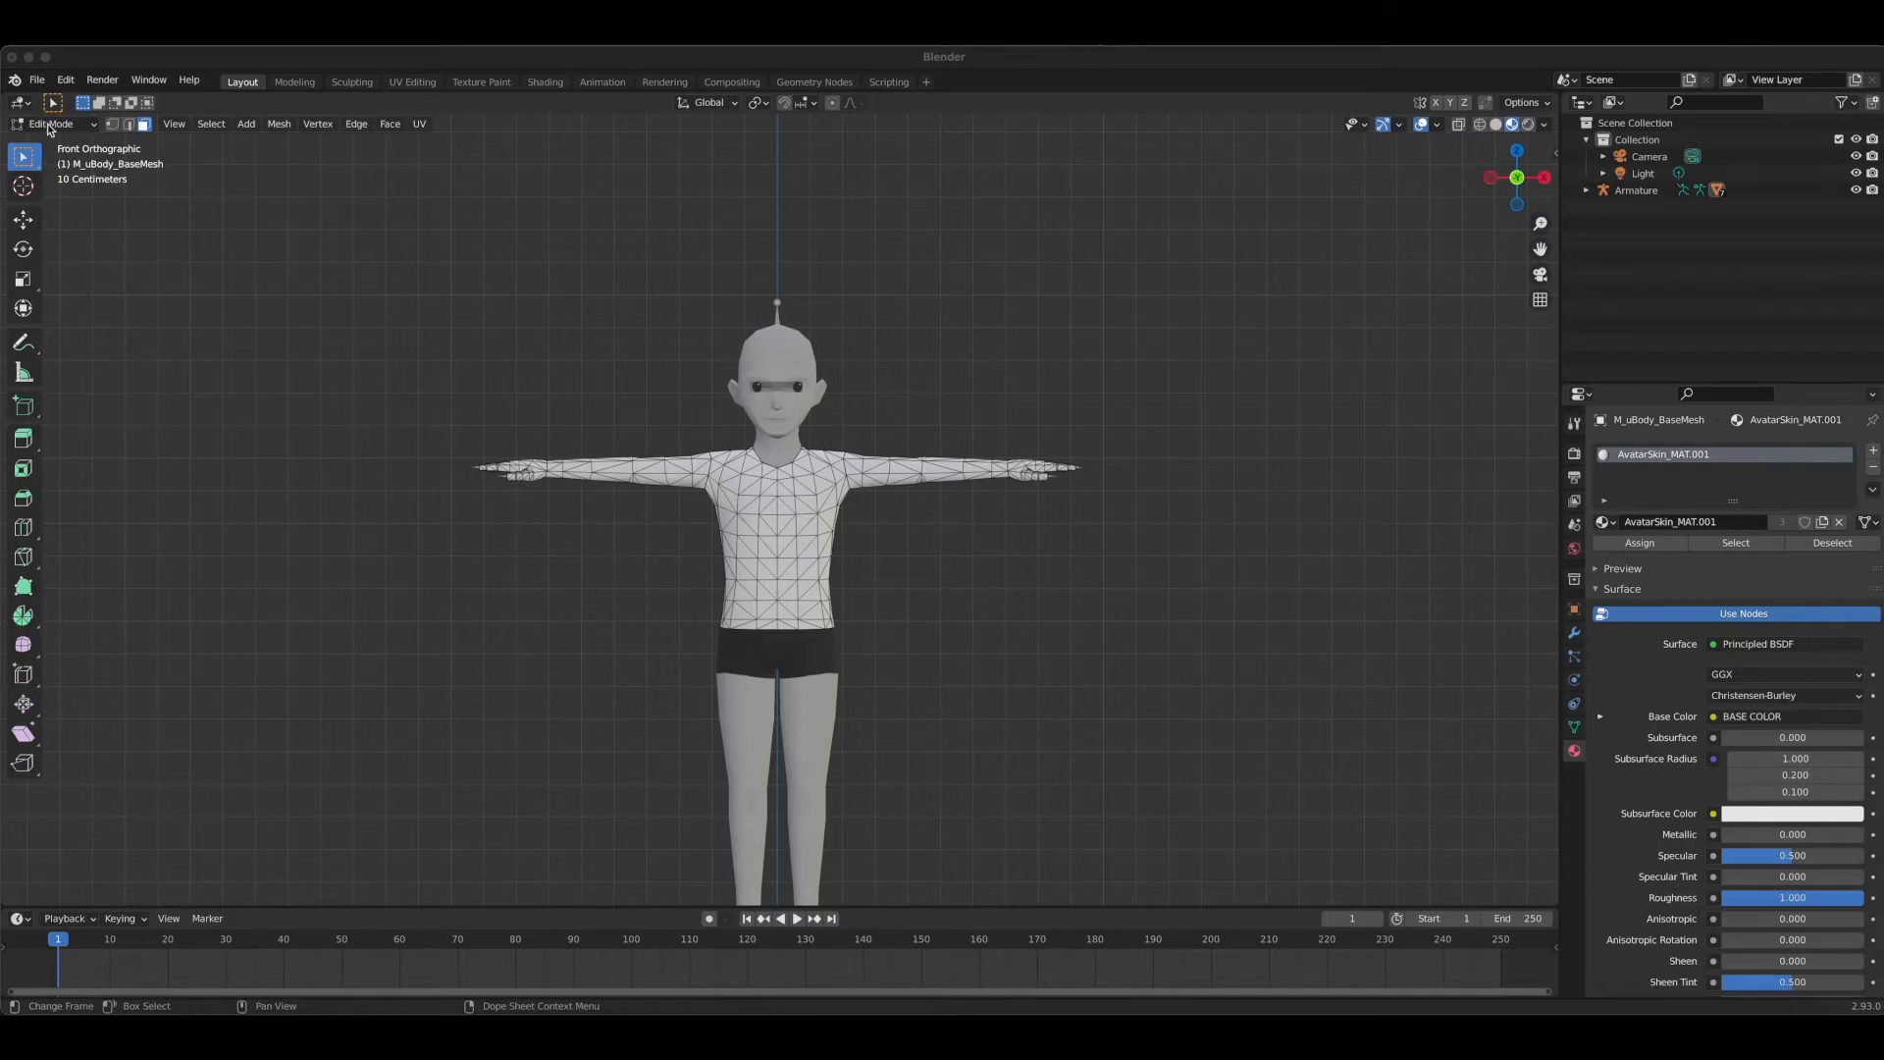
Return the avatar body mesh to Object Mode, deselect it and go back to Front view
click(55, 124)
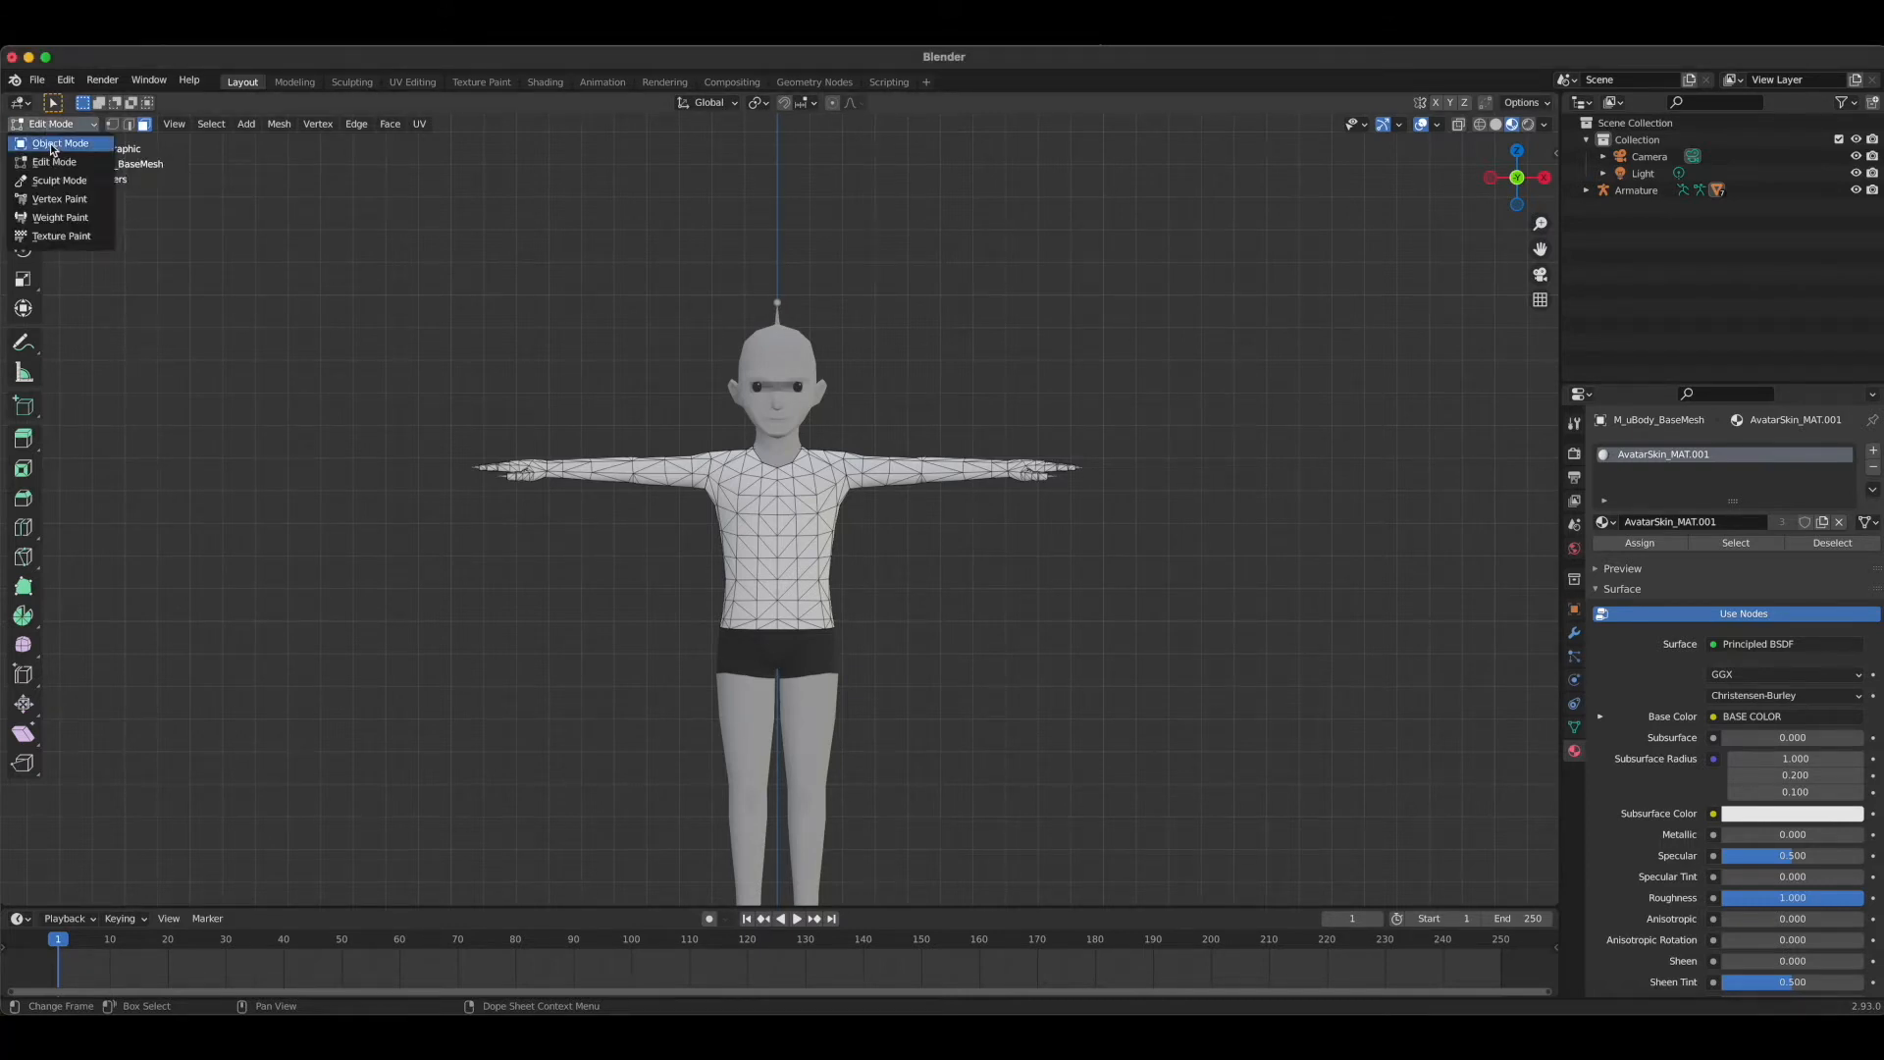
click(57, 143)
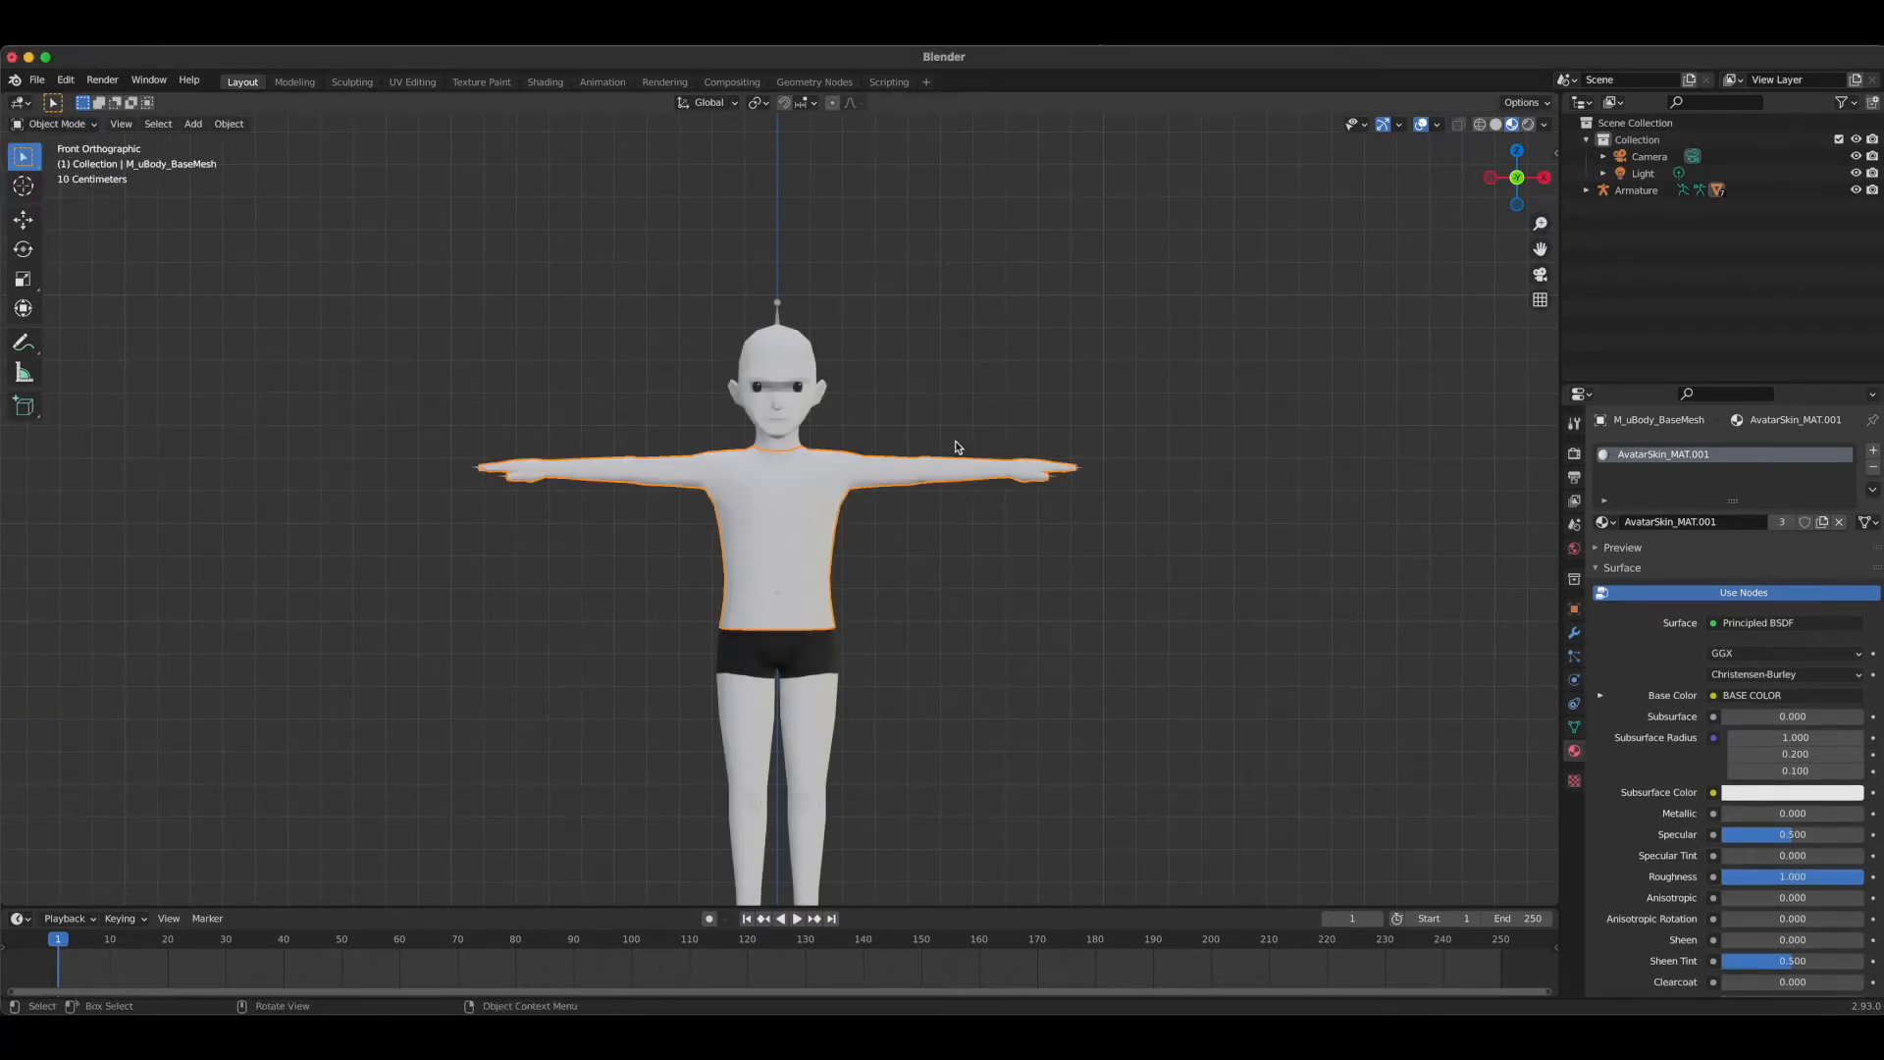
click(1240, 355)
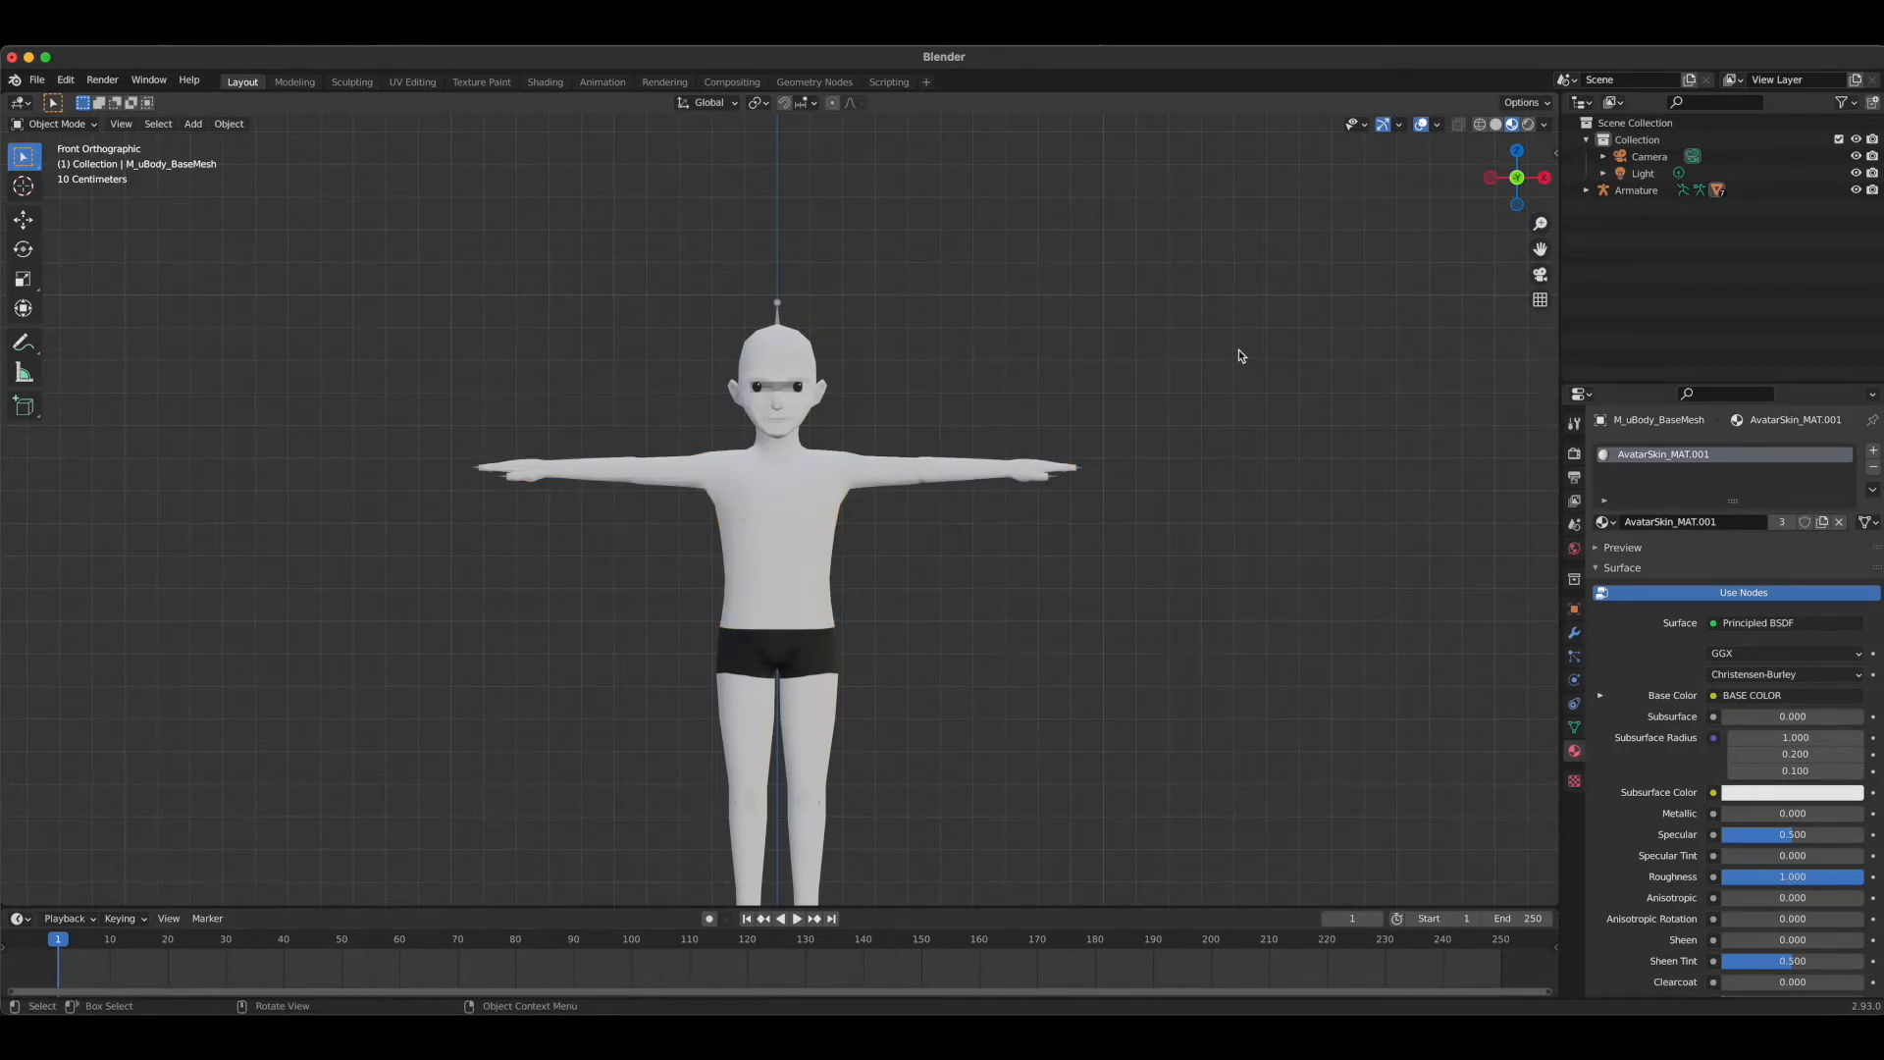
mouse_move(237, 347)
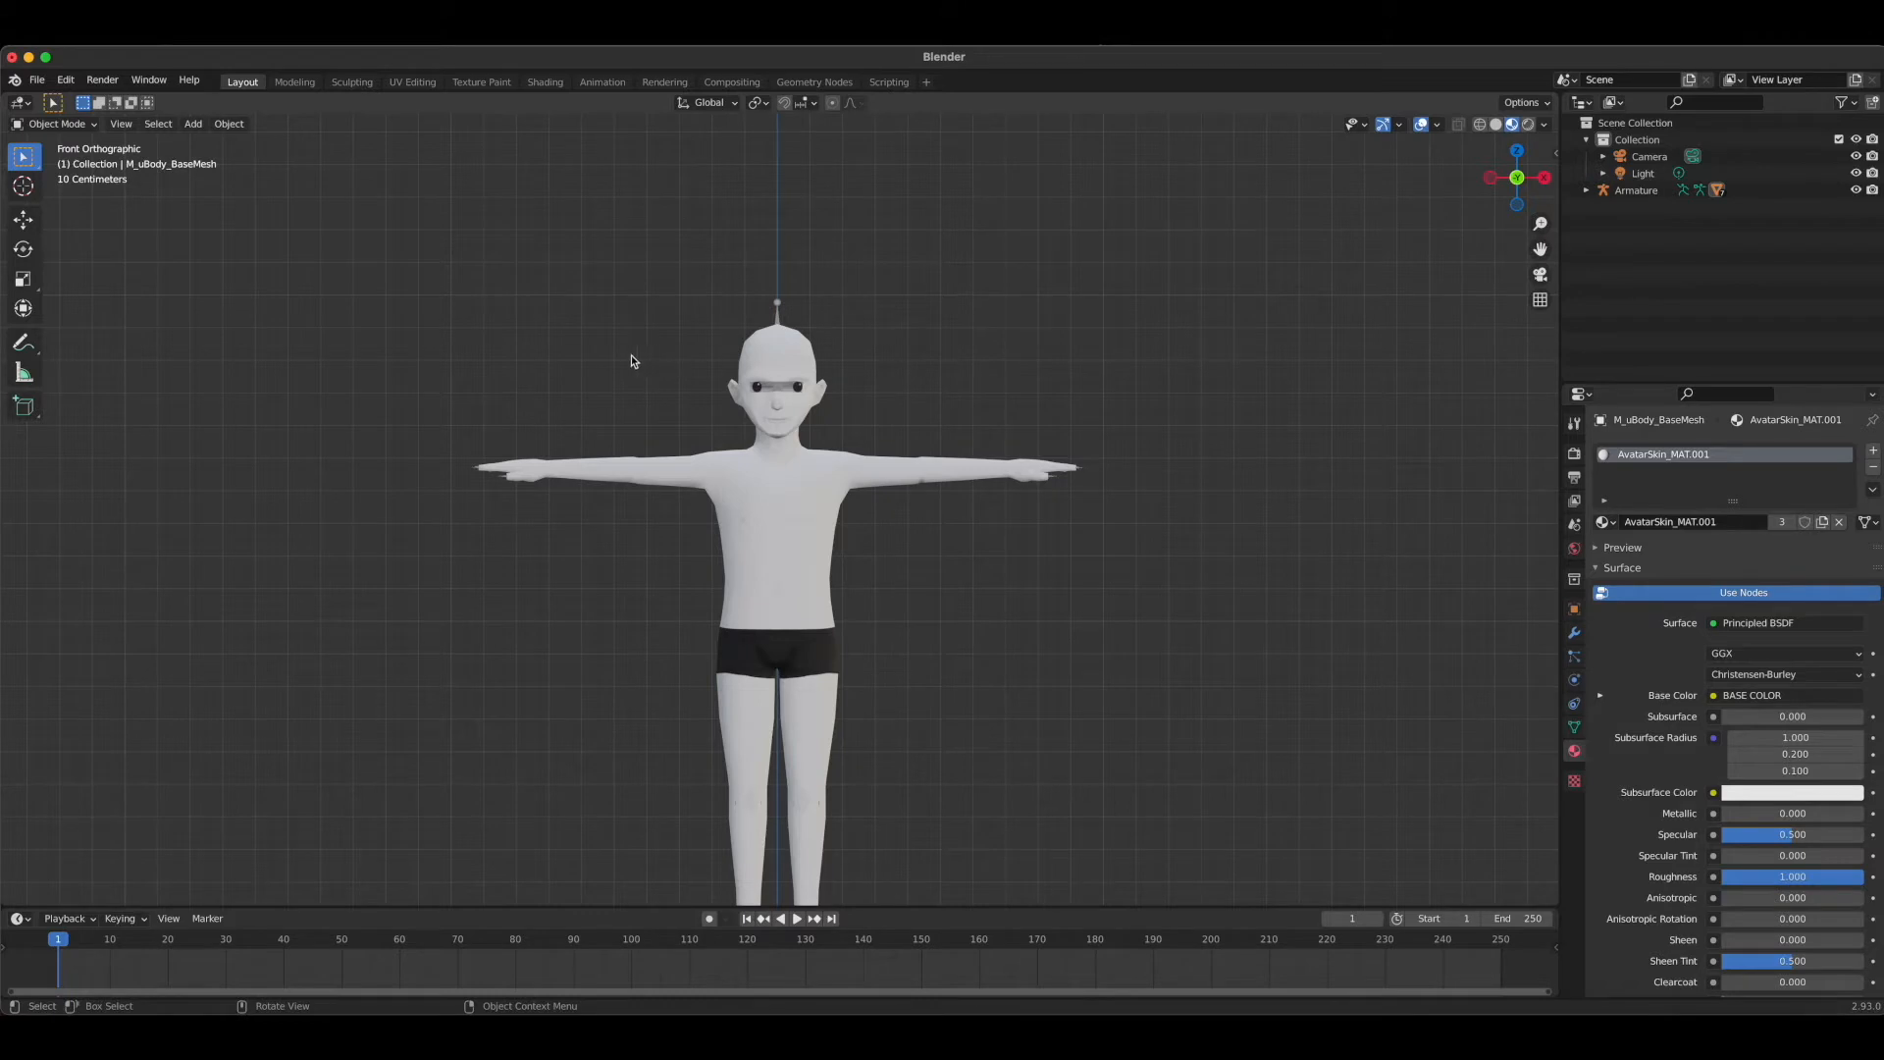
mouse_move(962, 505)
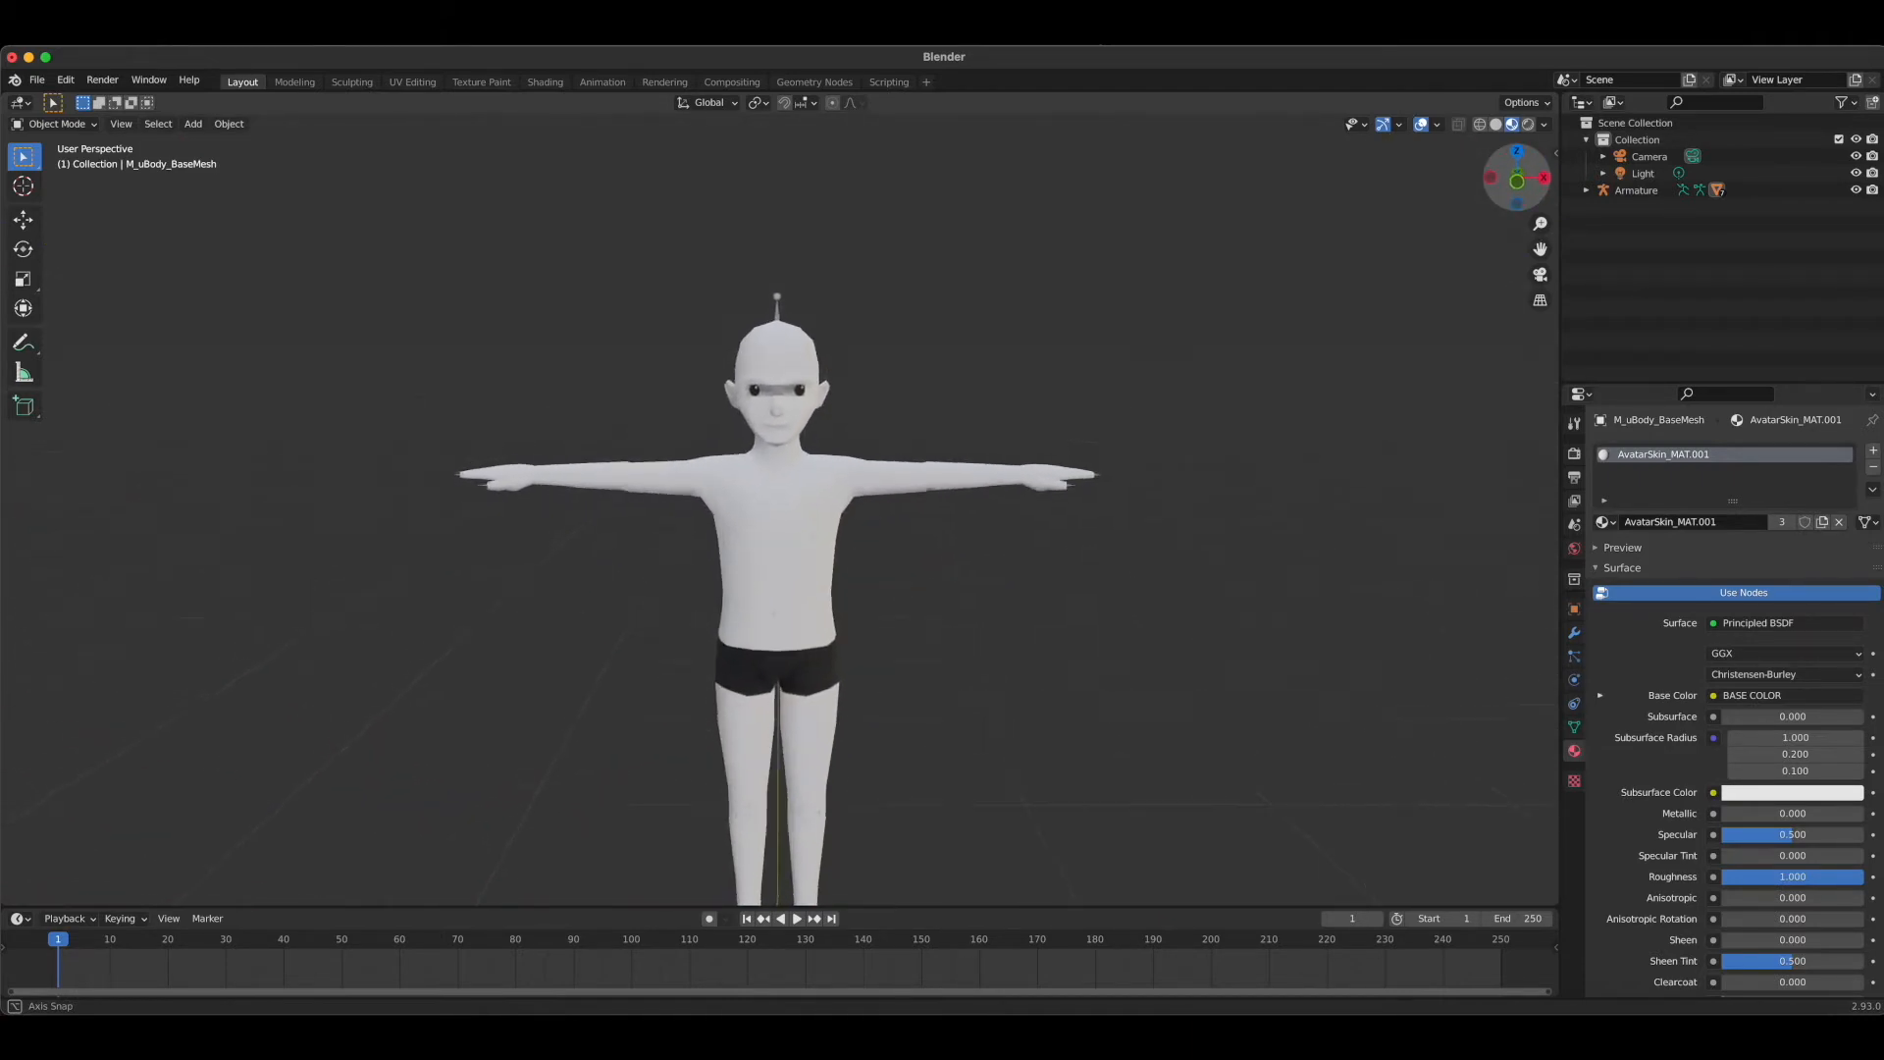
mouse_move(1517, 181)
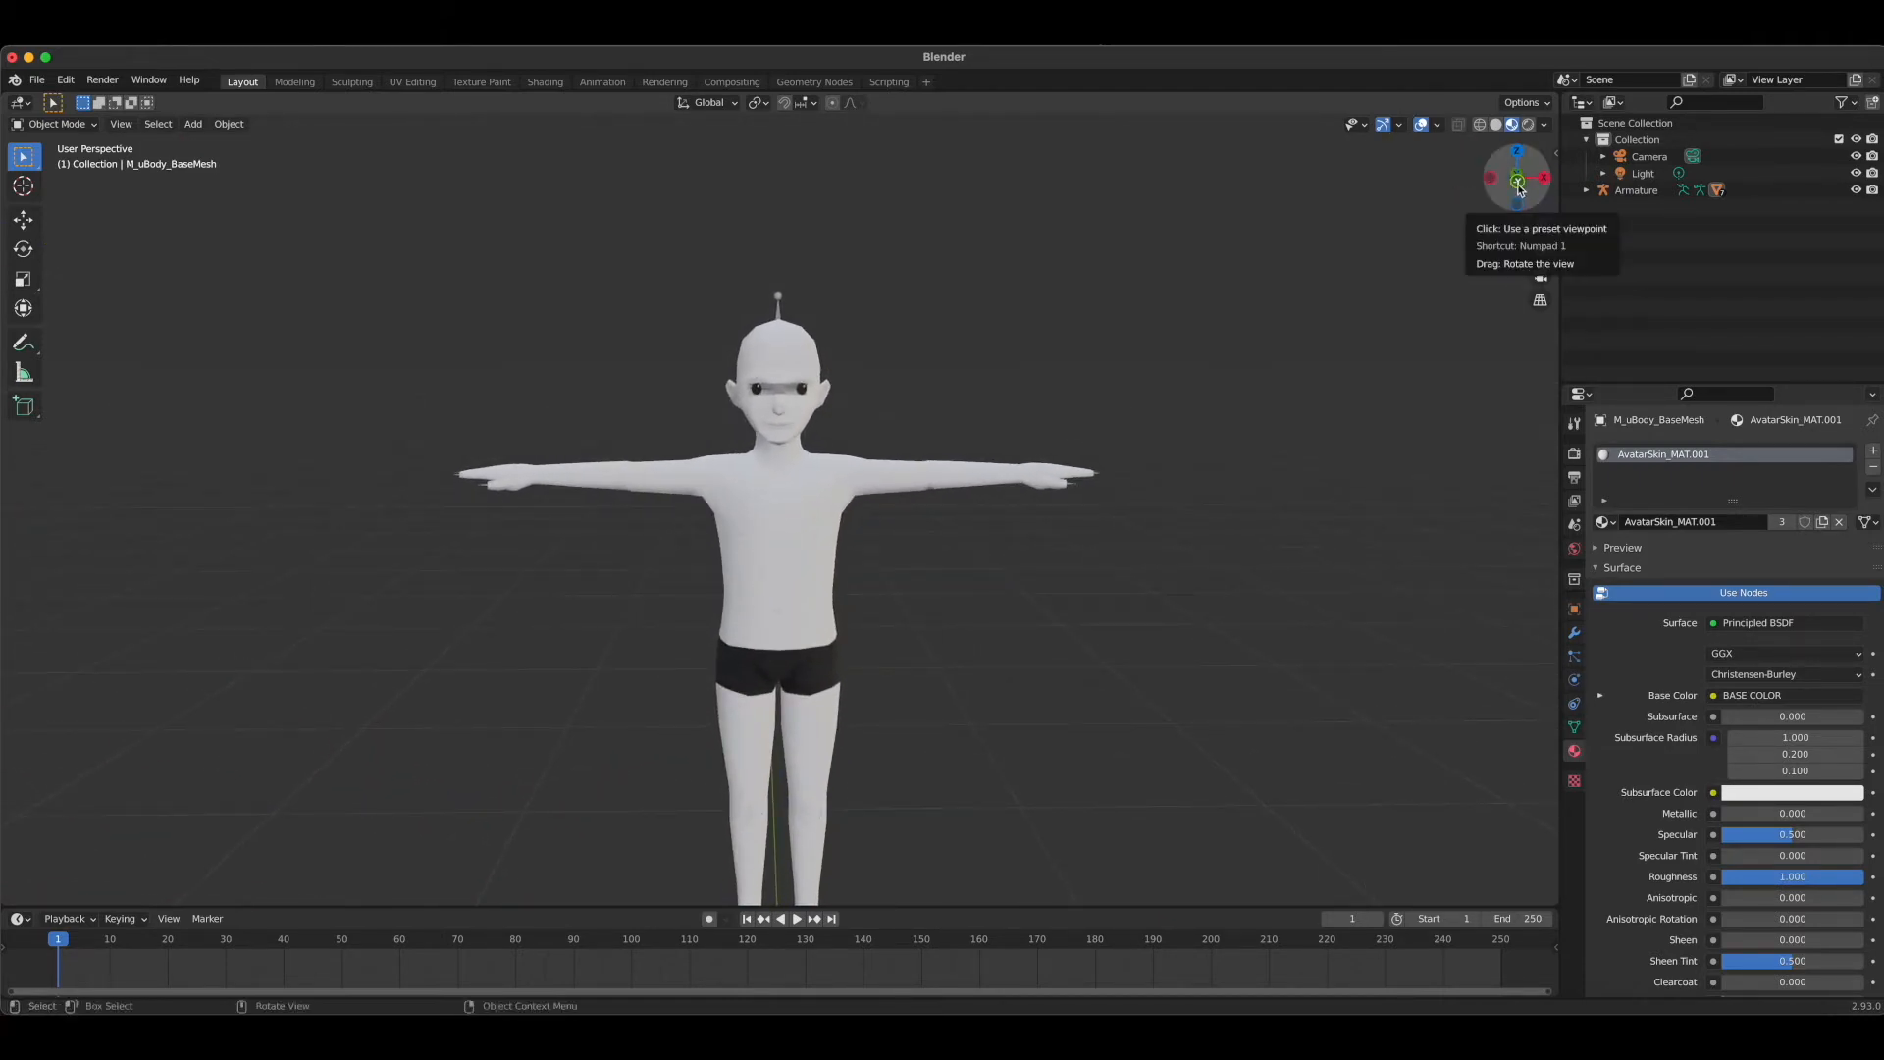
click(1517, 179)
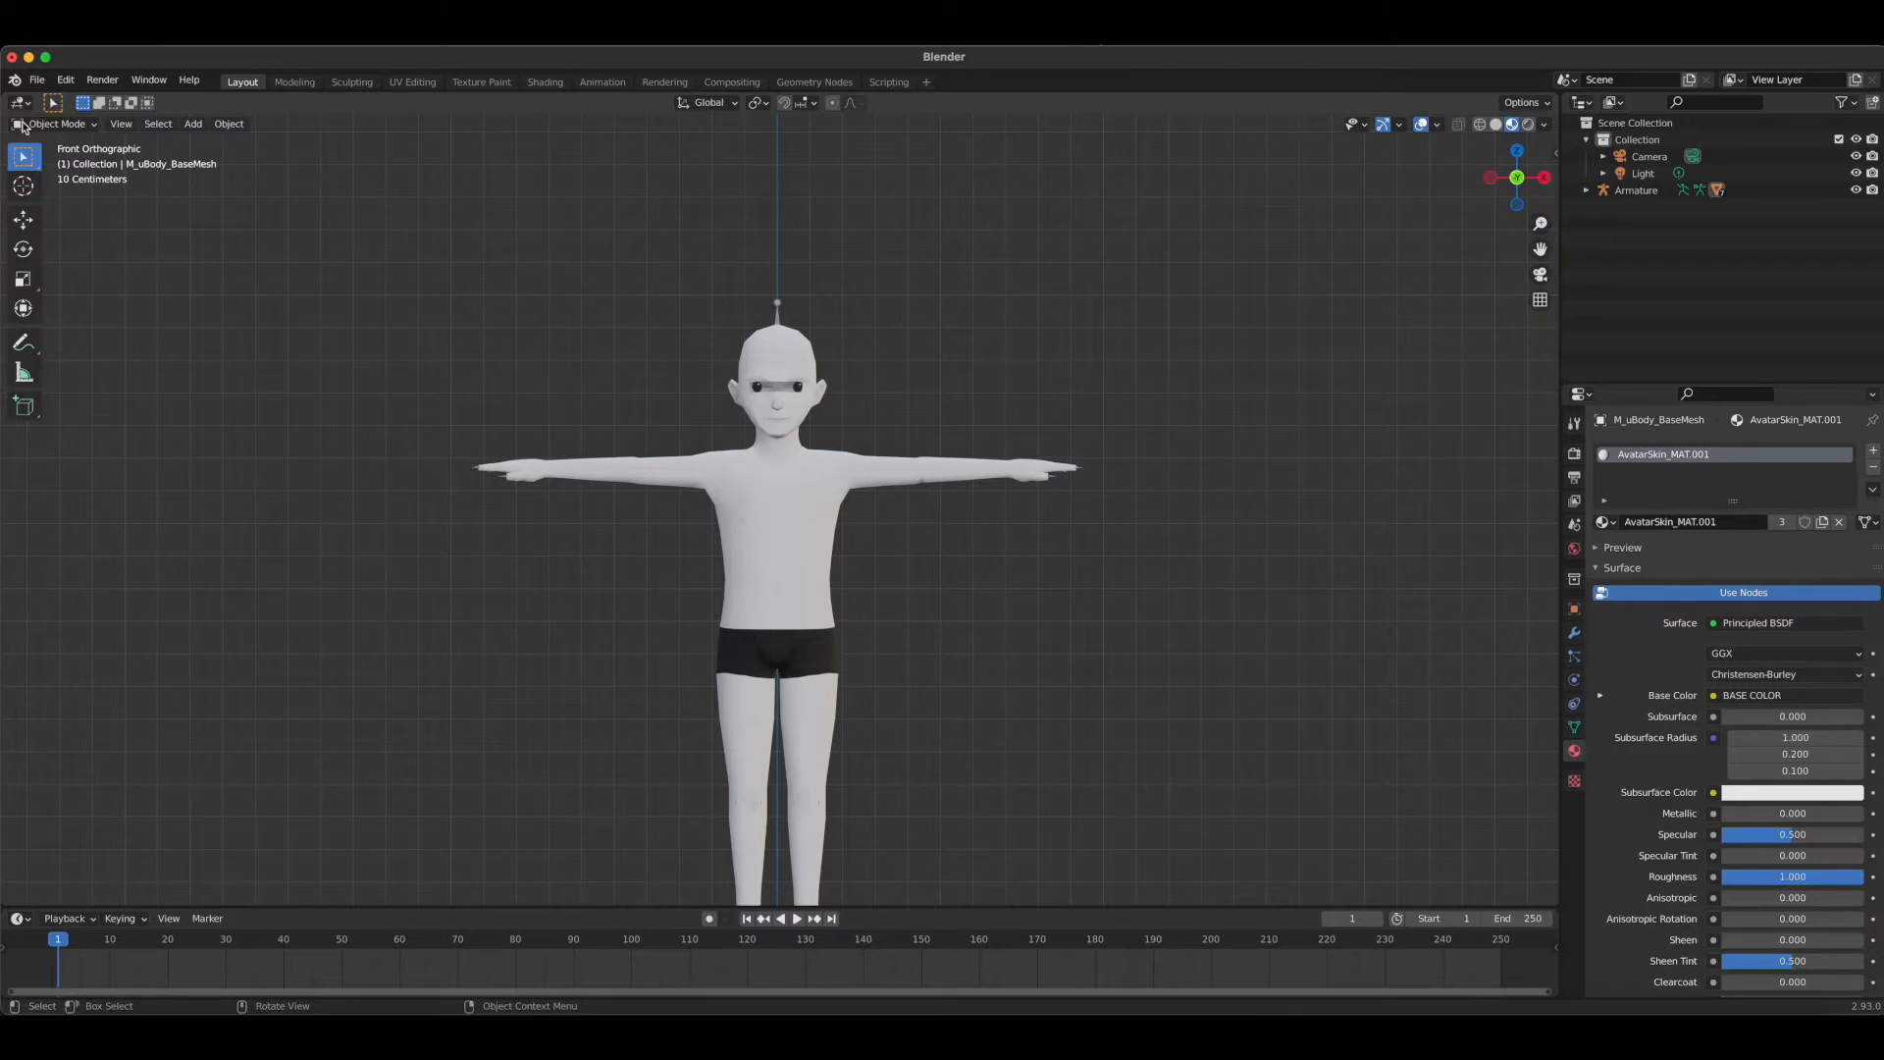
Switch the avatar body mesh into Edit Mode via the viewport mode dropdown
click(57, 124)
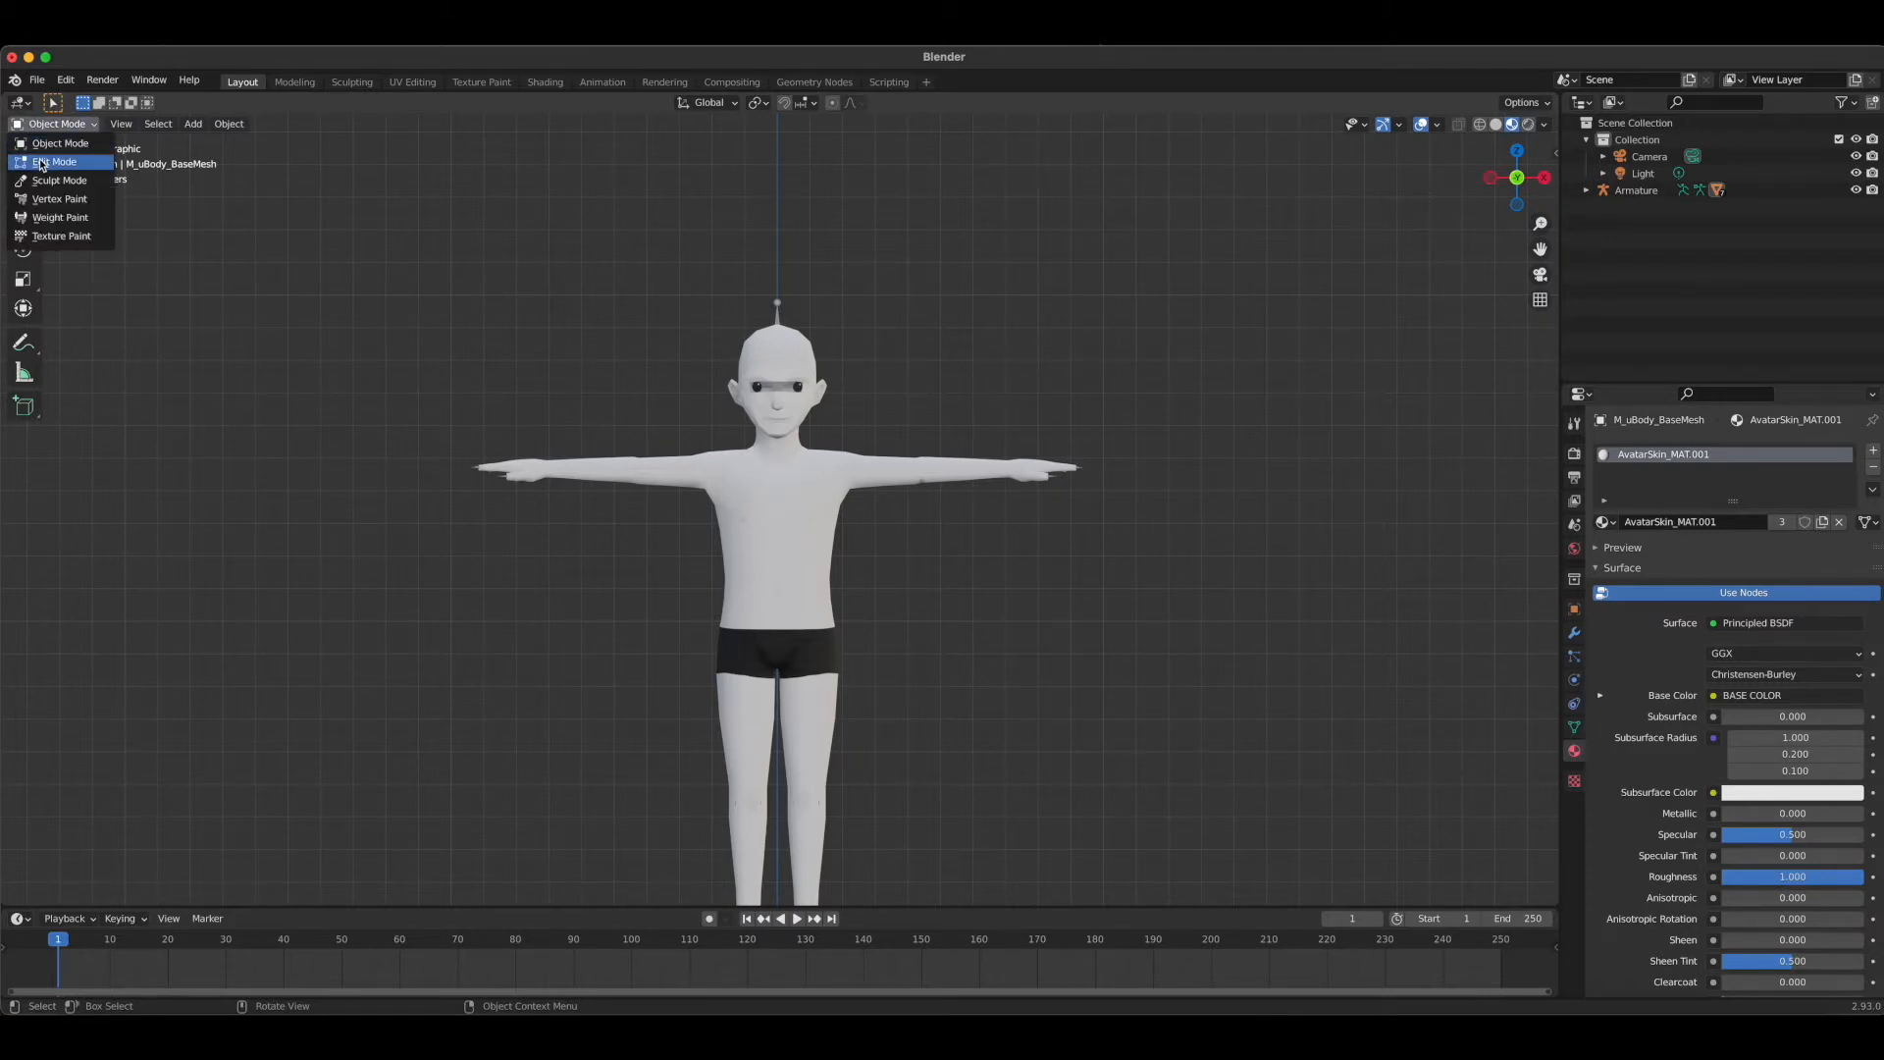
click(55, 161)
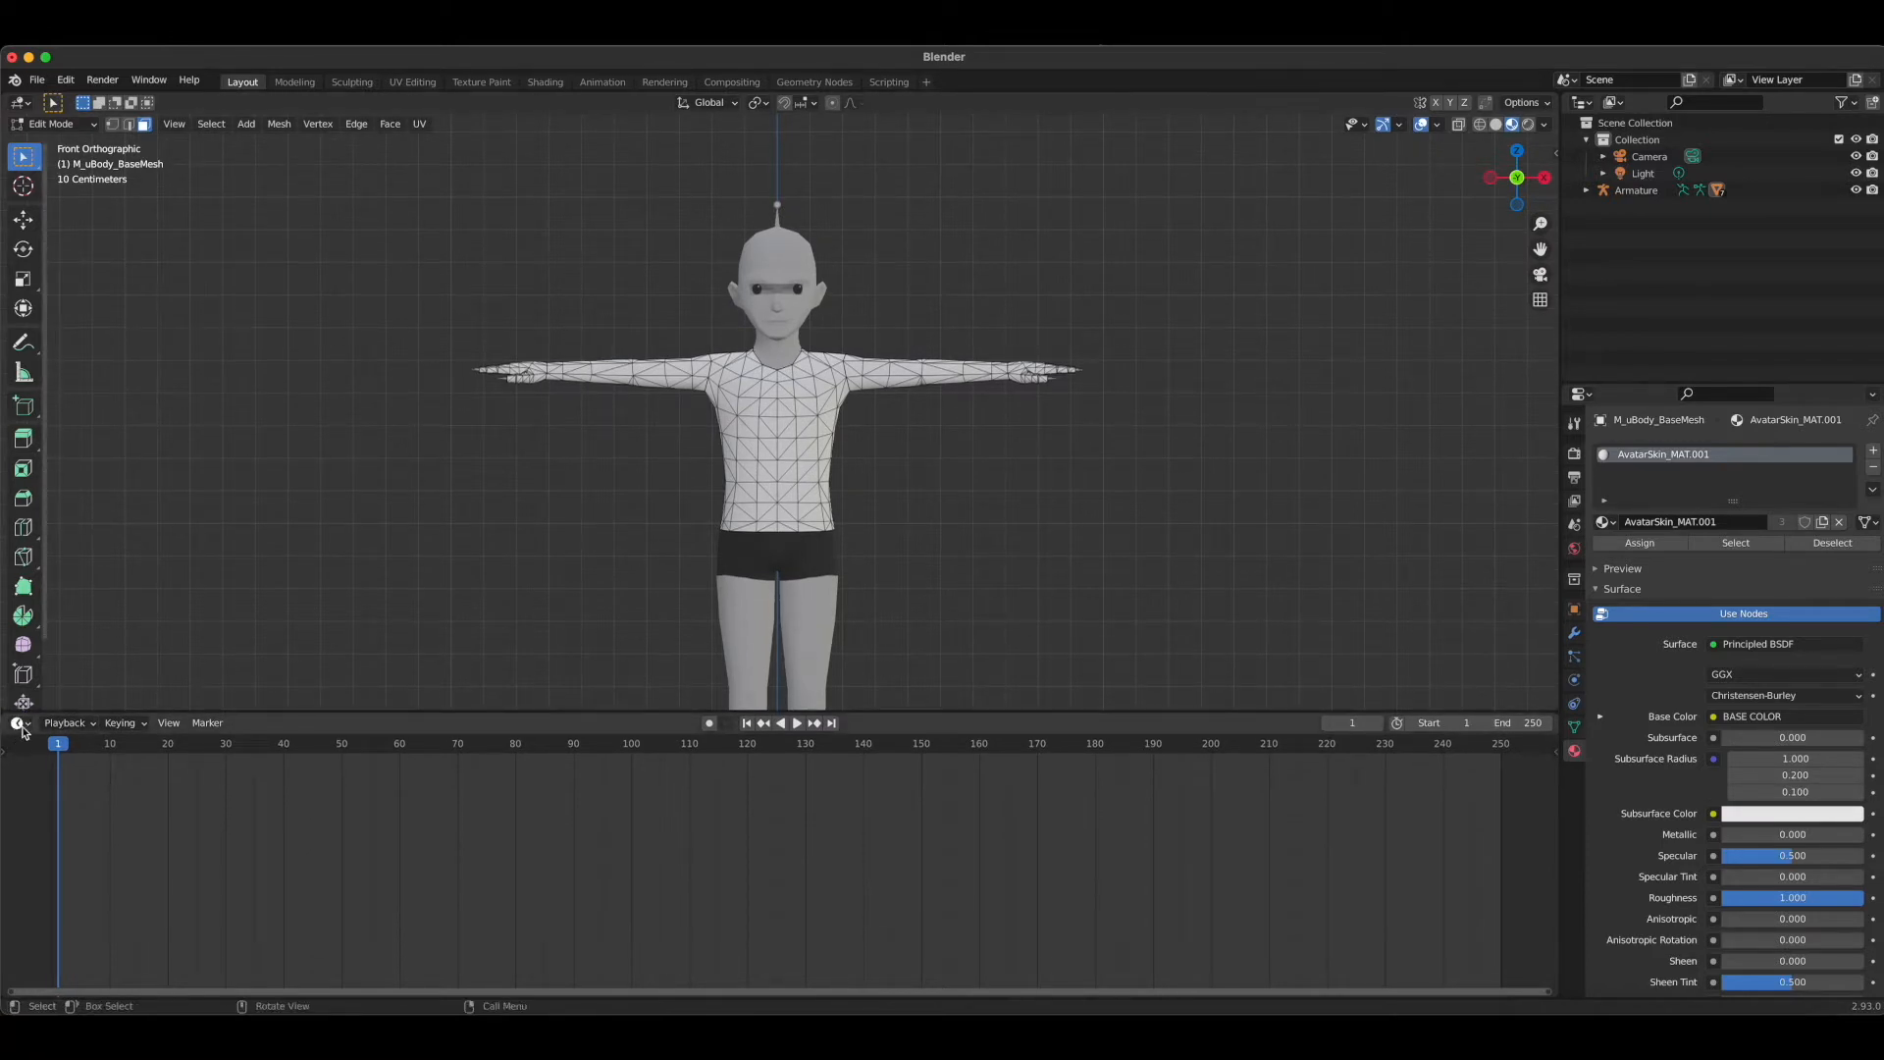
Change the lower timeline area's editor type to UV Editor
click(20, 722)
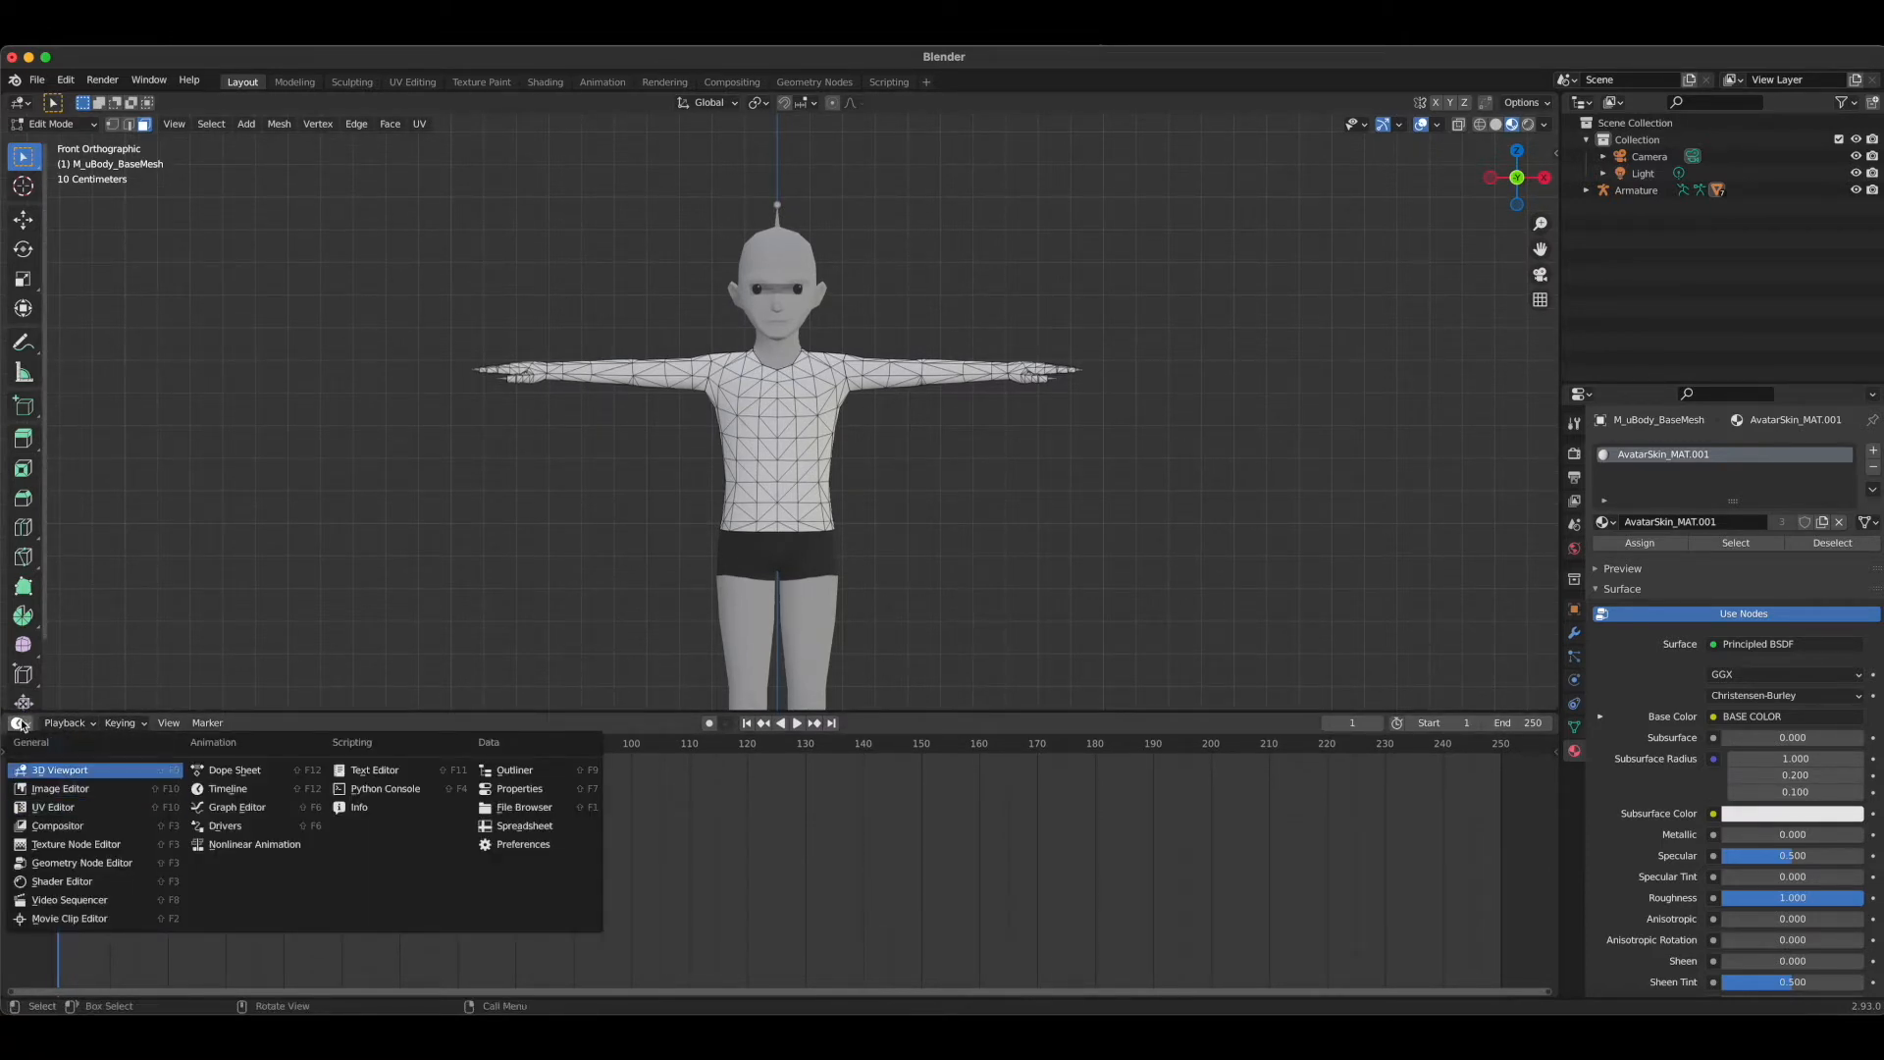
mouse_move(53, 806)
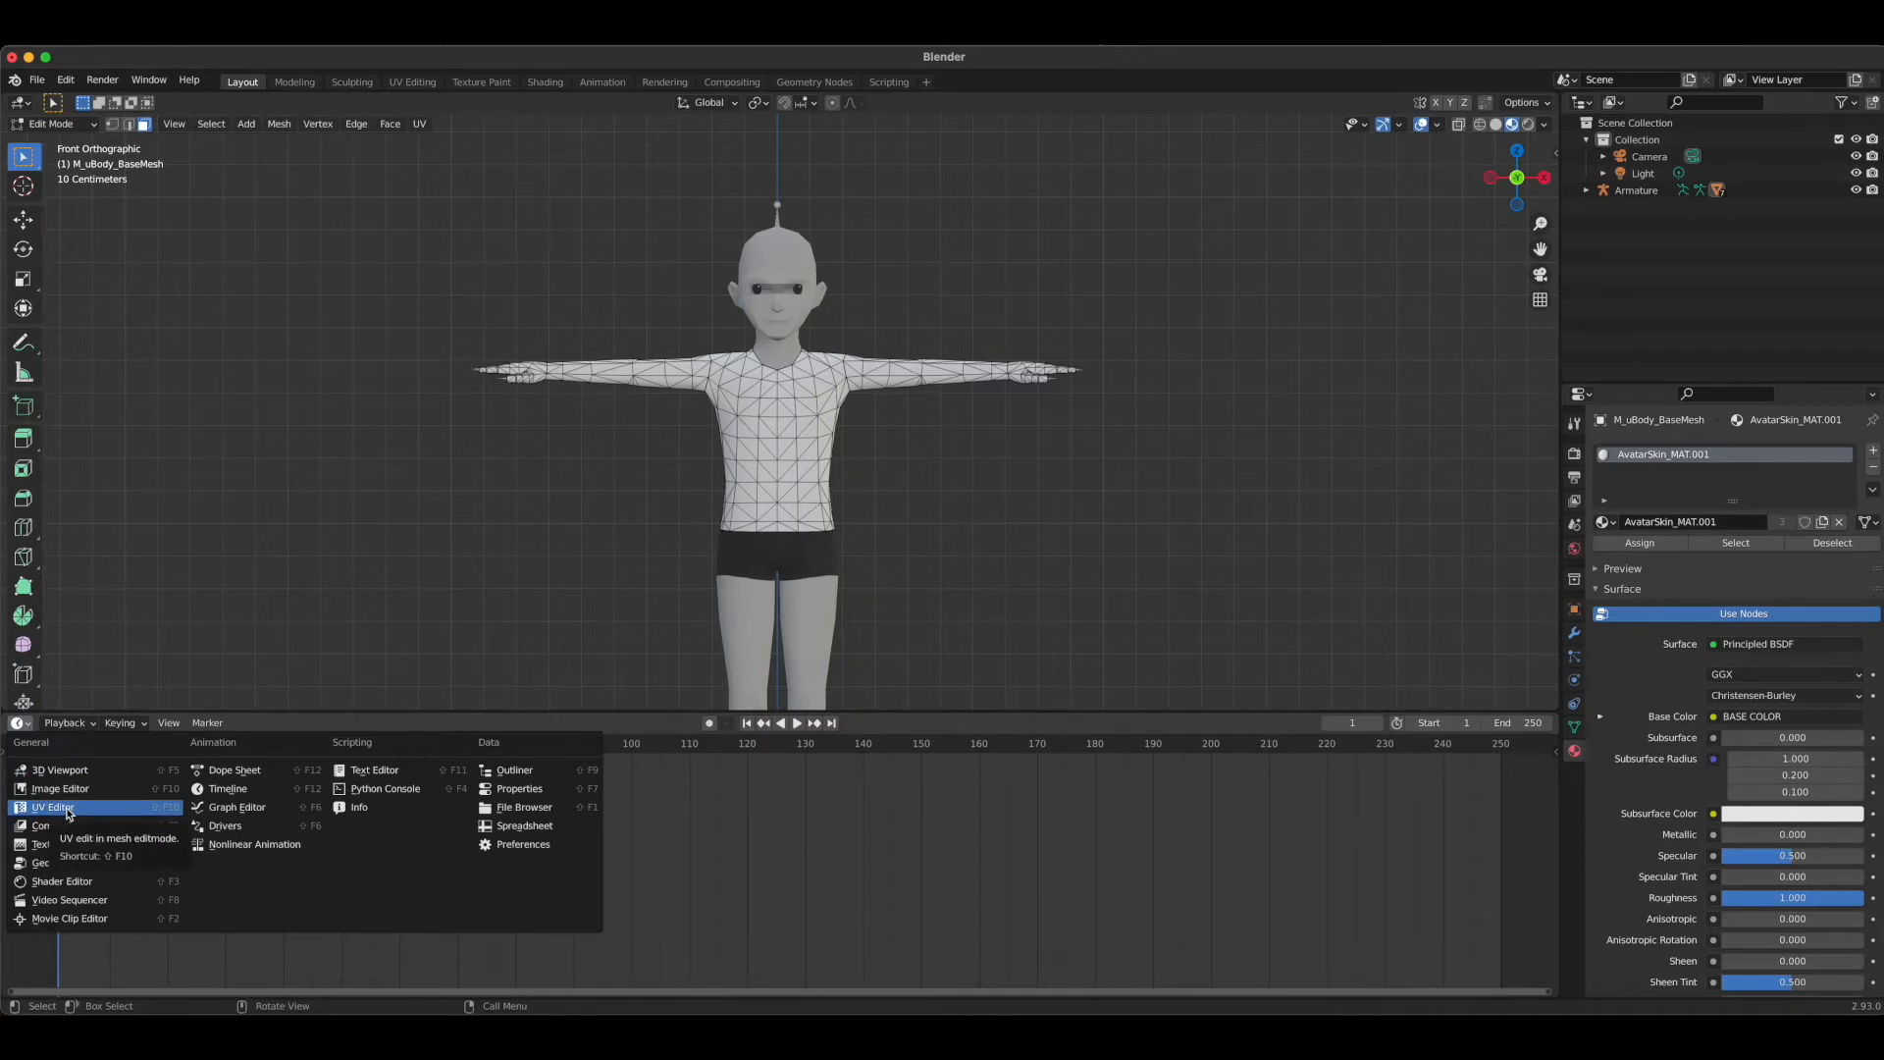
click(53, 806)
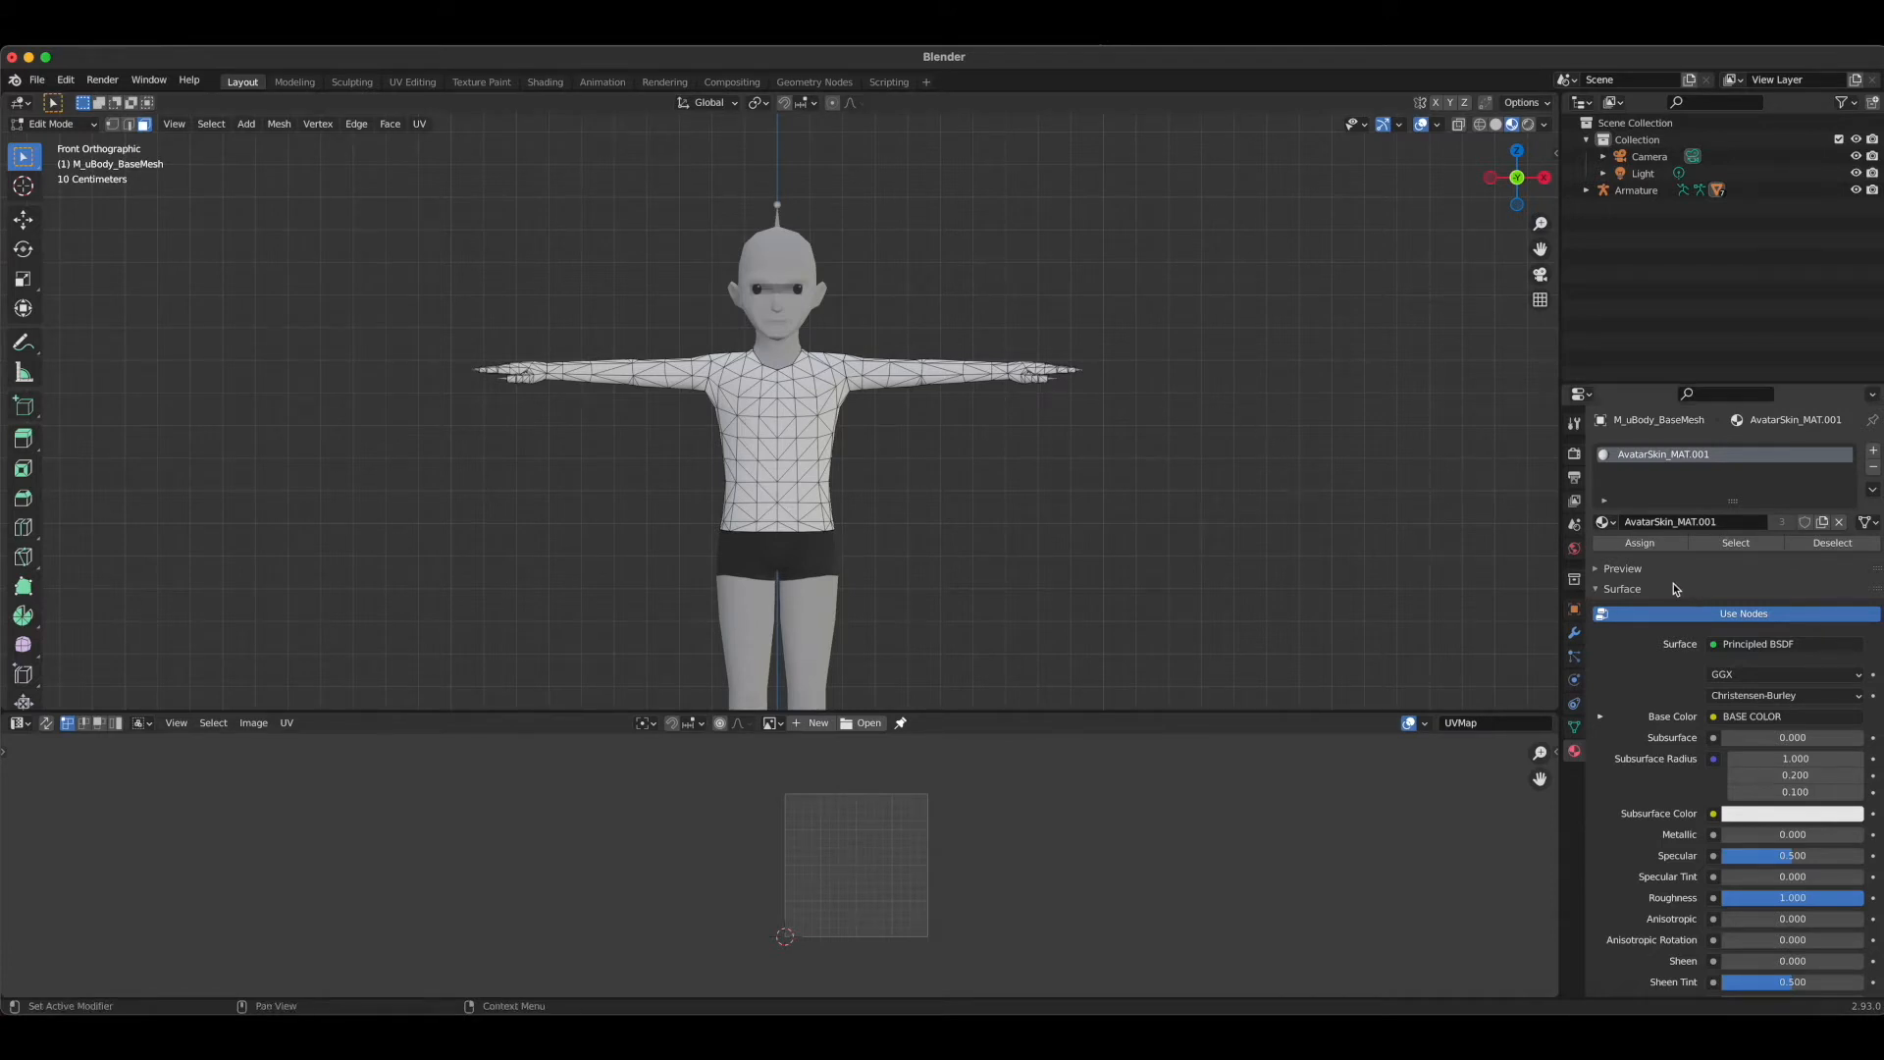
mouse_move(1874, 453)
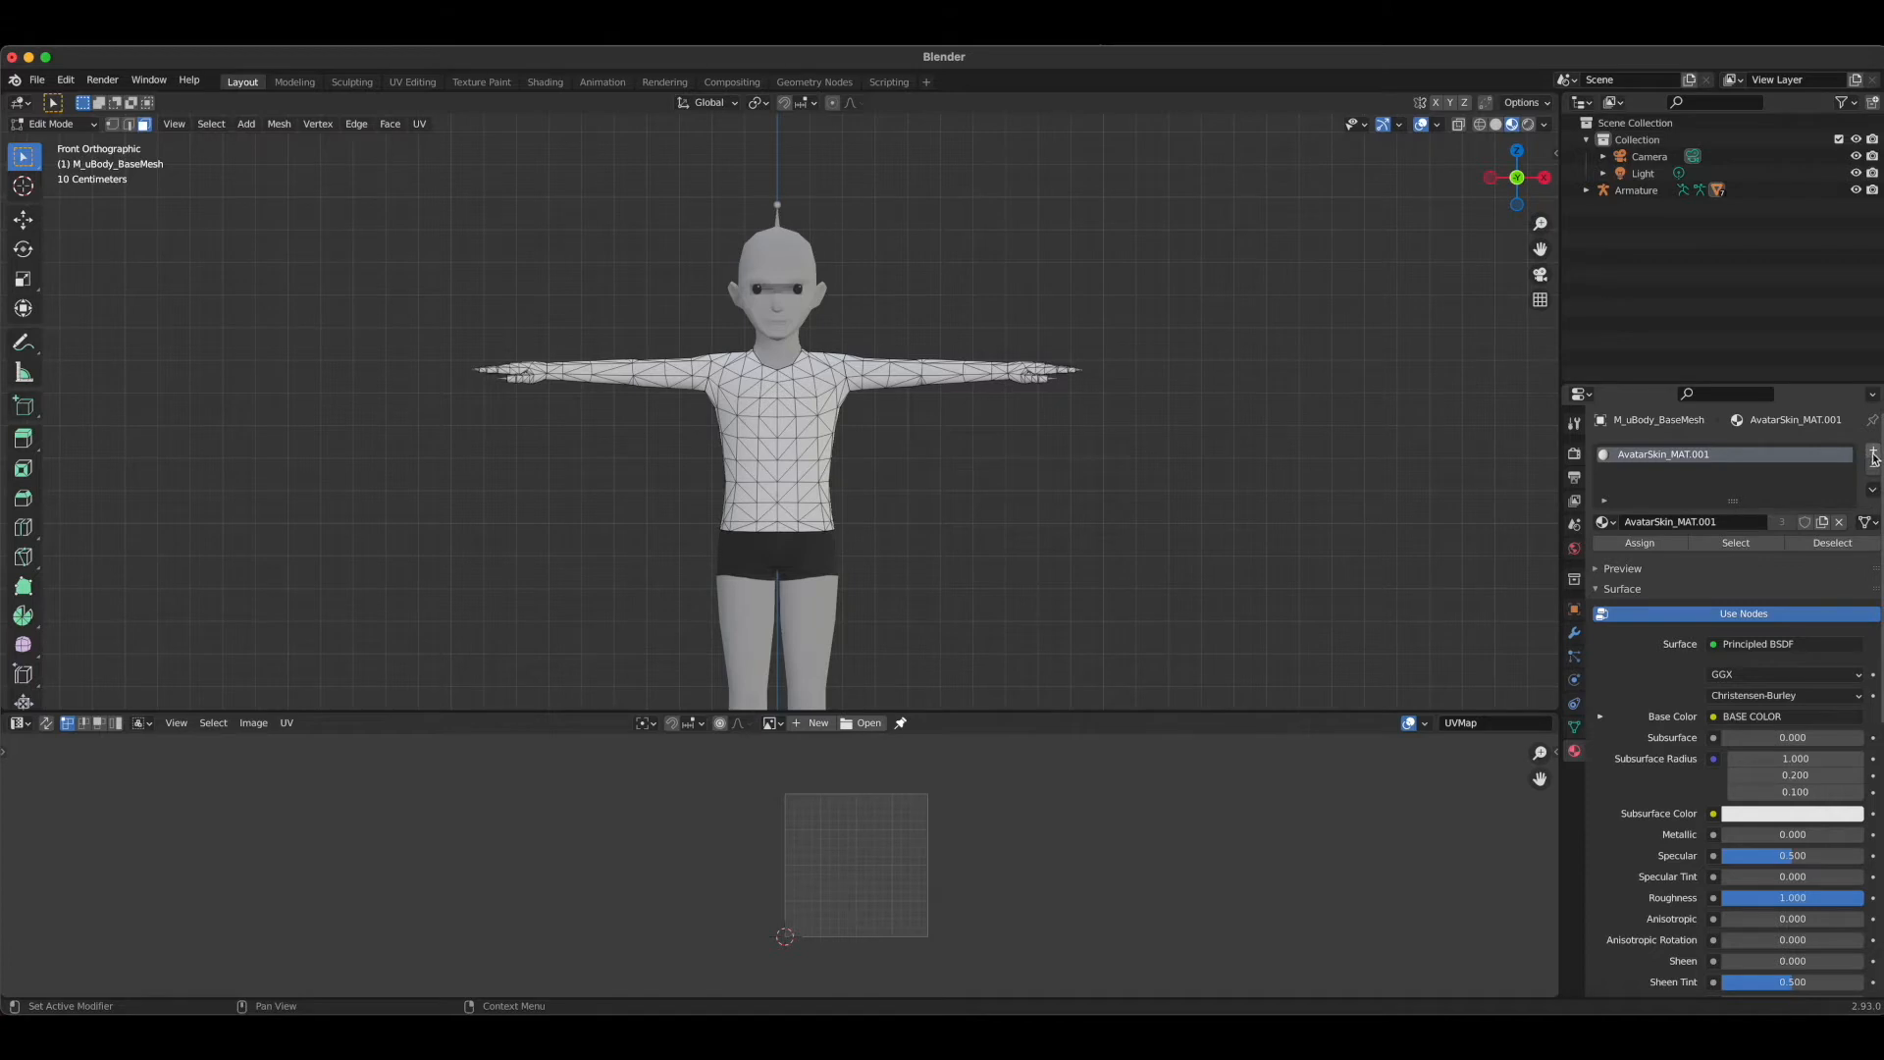
Add a new material slot whose Base Color is an Image Texture loaded from HK.png
click(1870, 452)
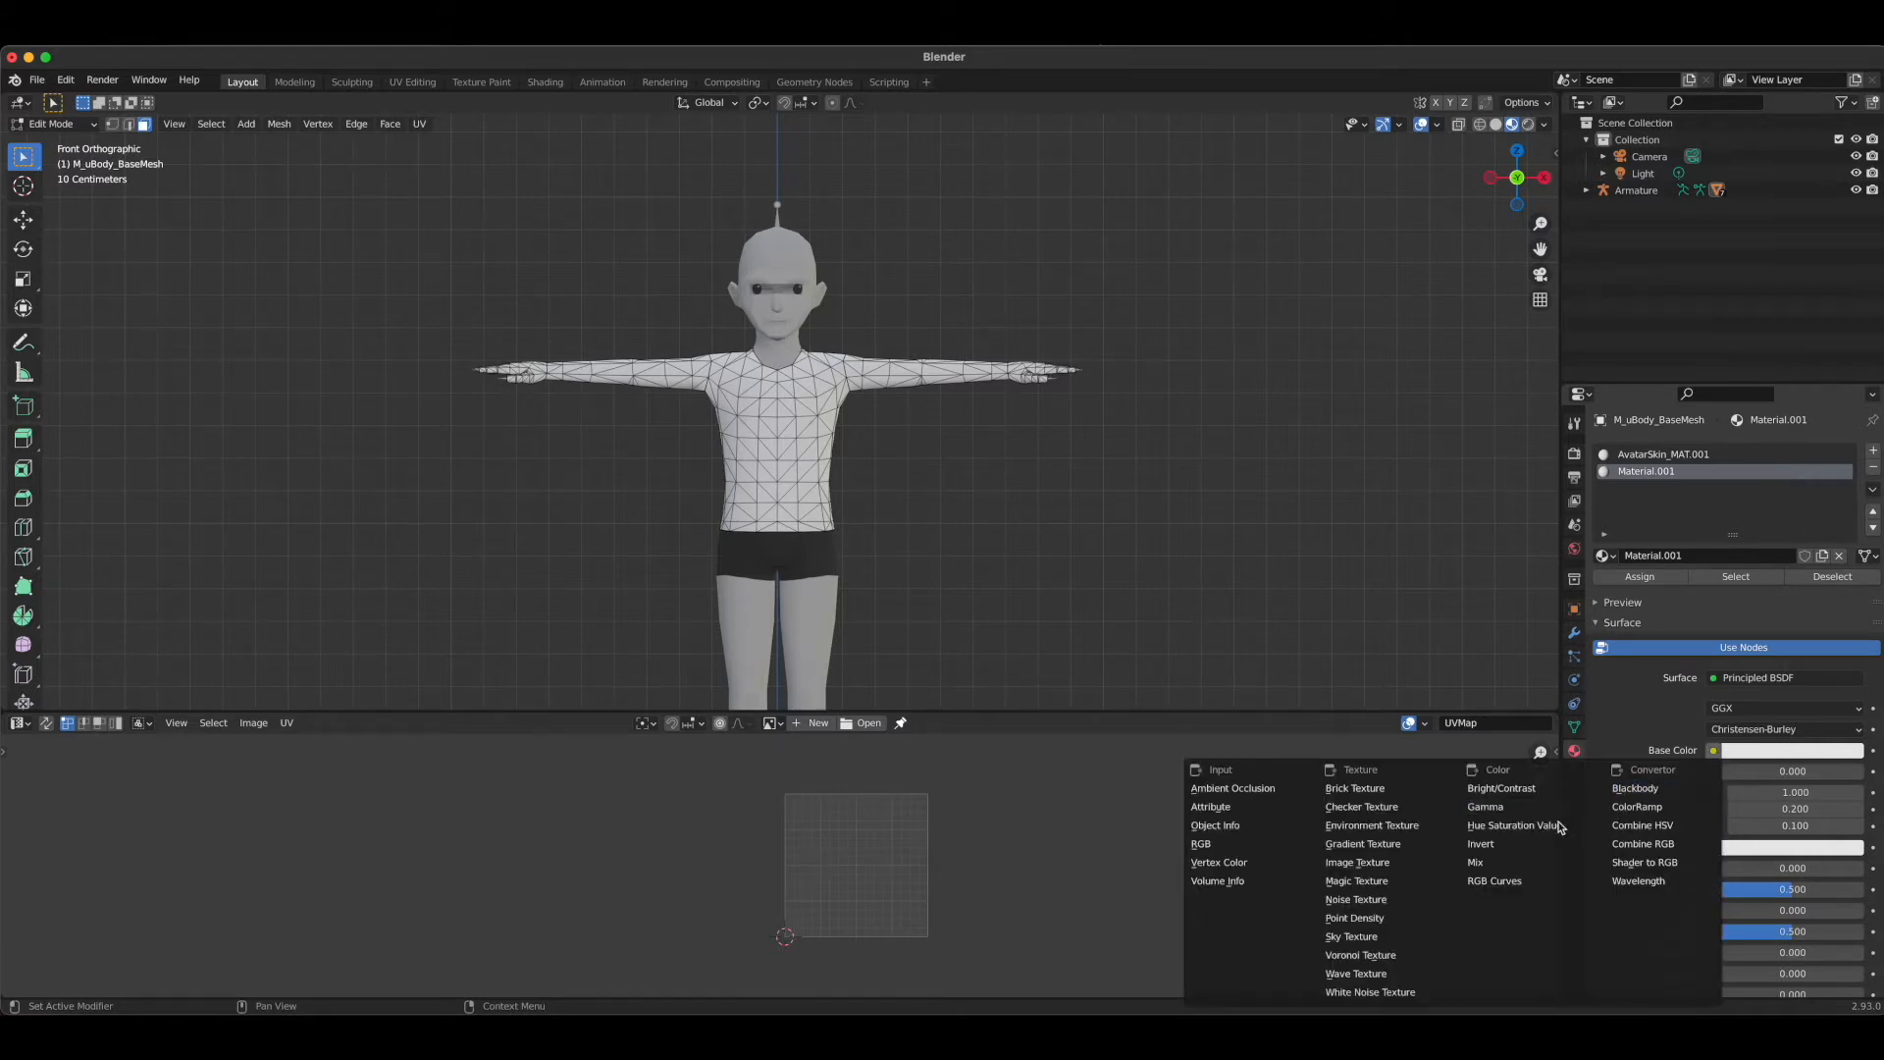
click(1356, 862)
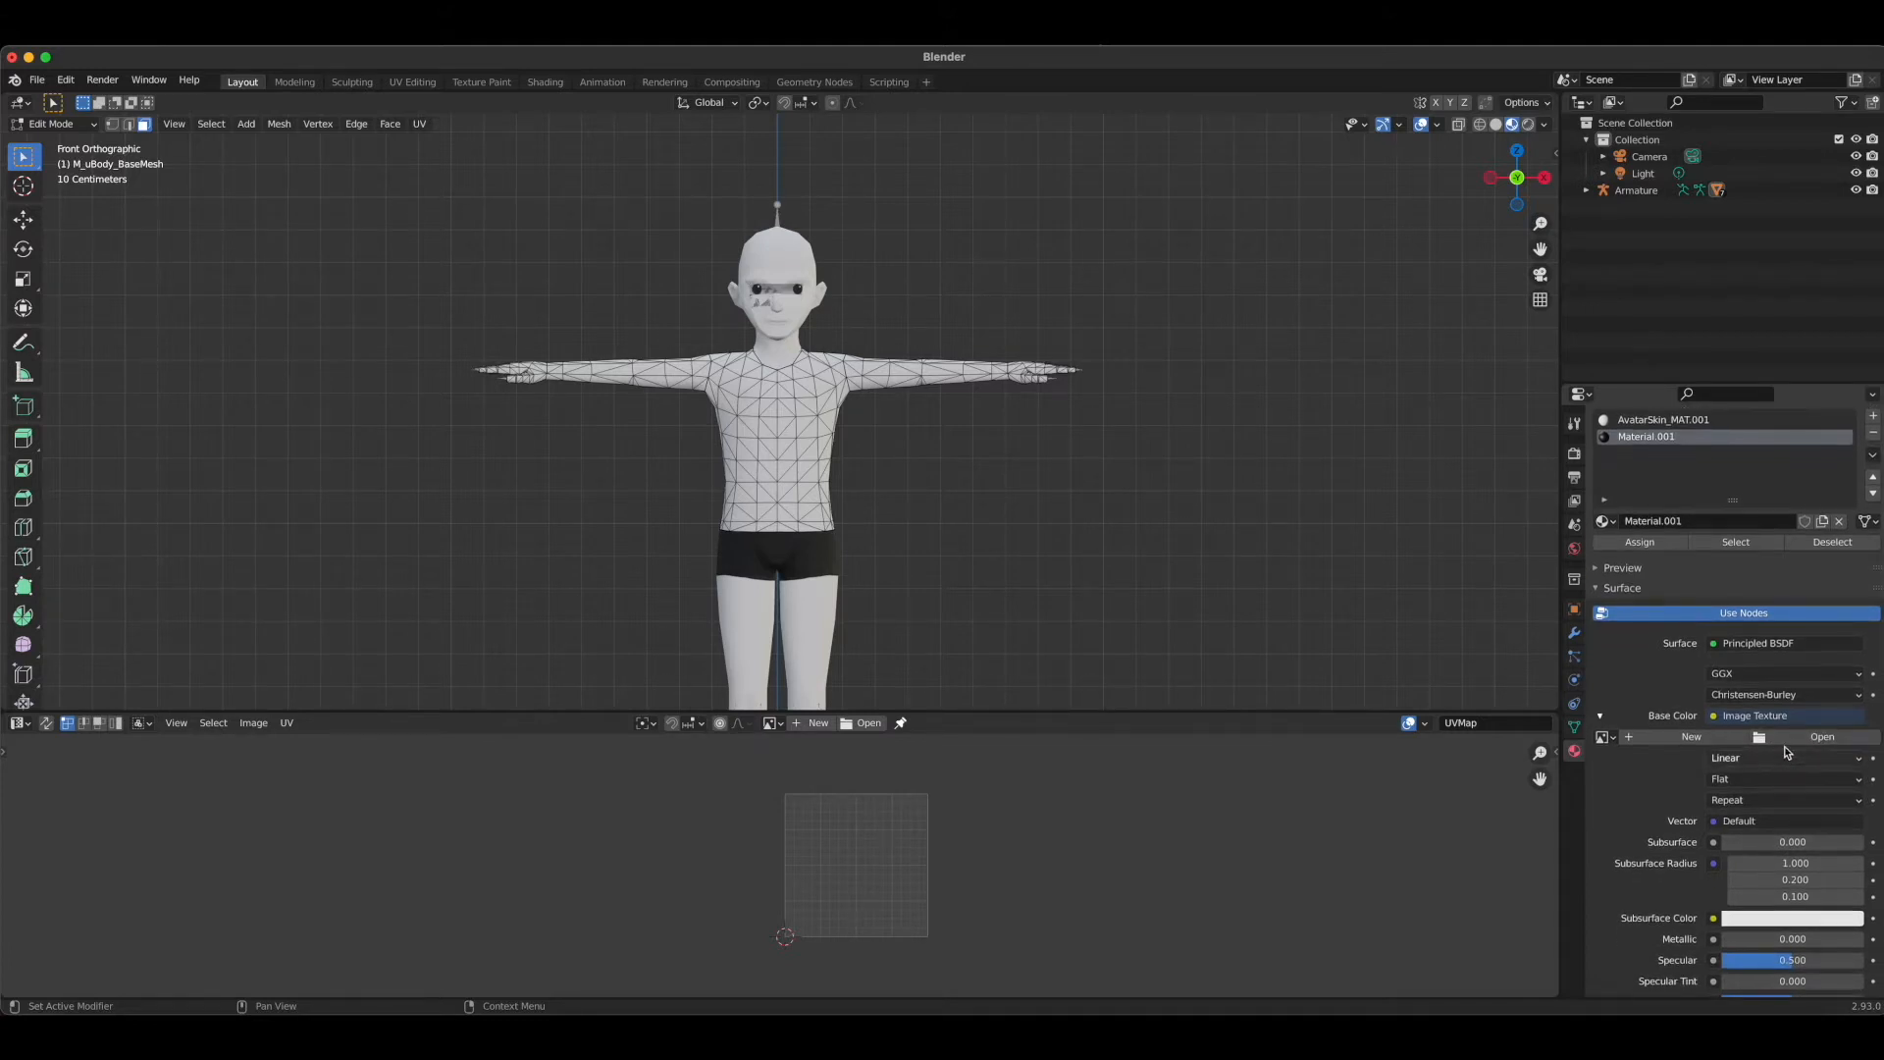
click(1821, 736)
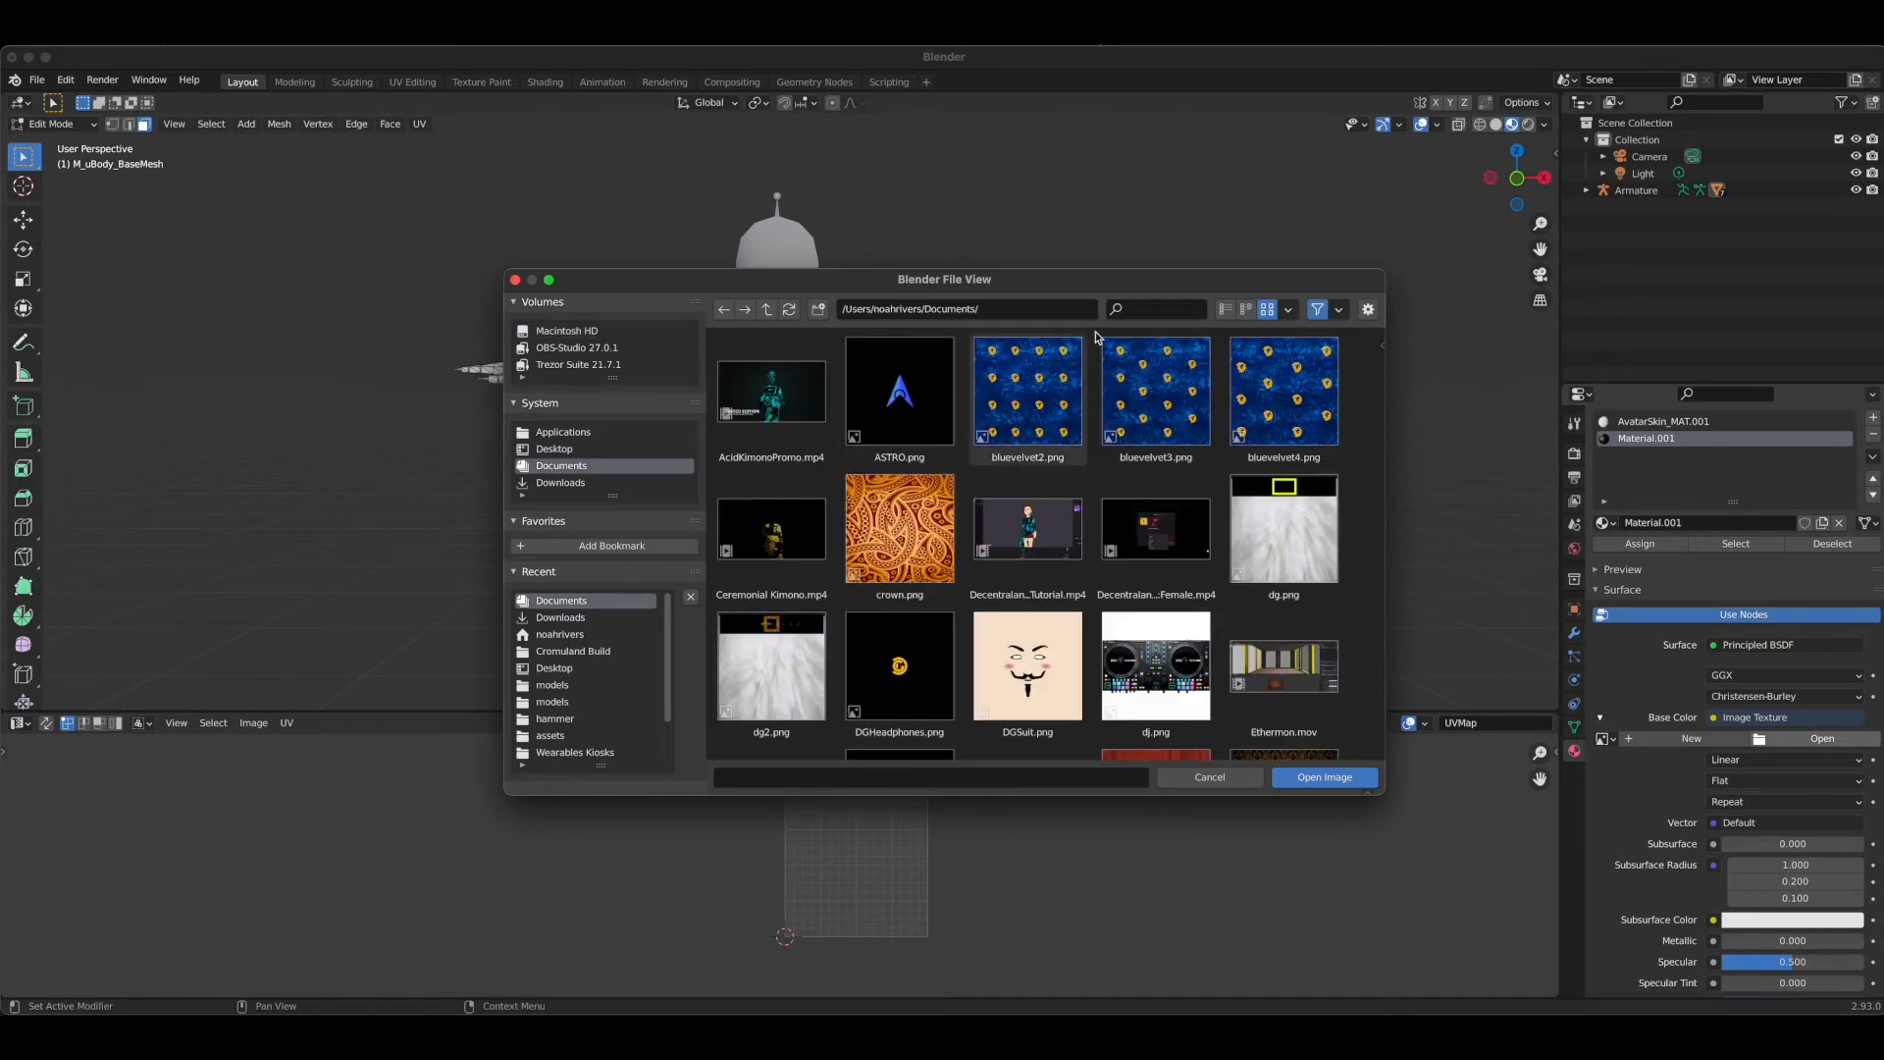
text(HK)
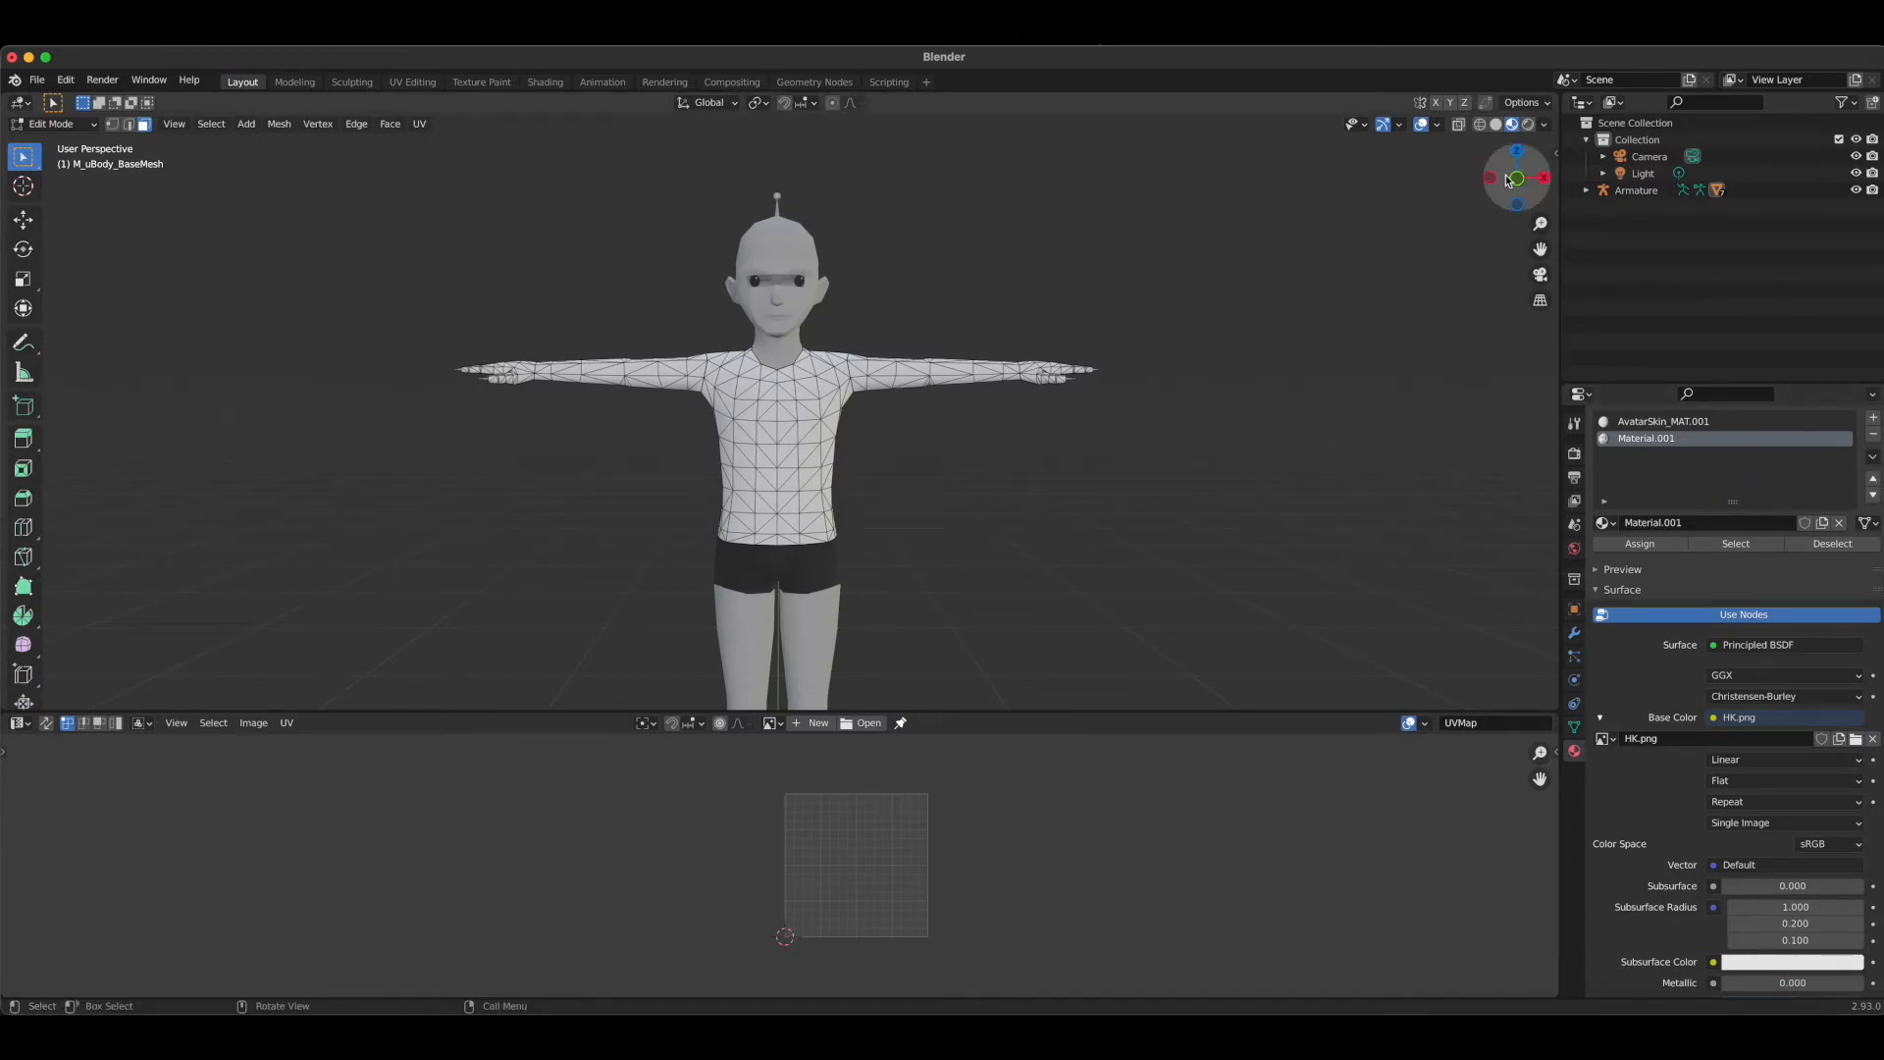
Box-select the torso faces from Front view so their UV islands show in the UV editor
click(1517, 179)
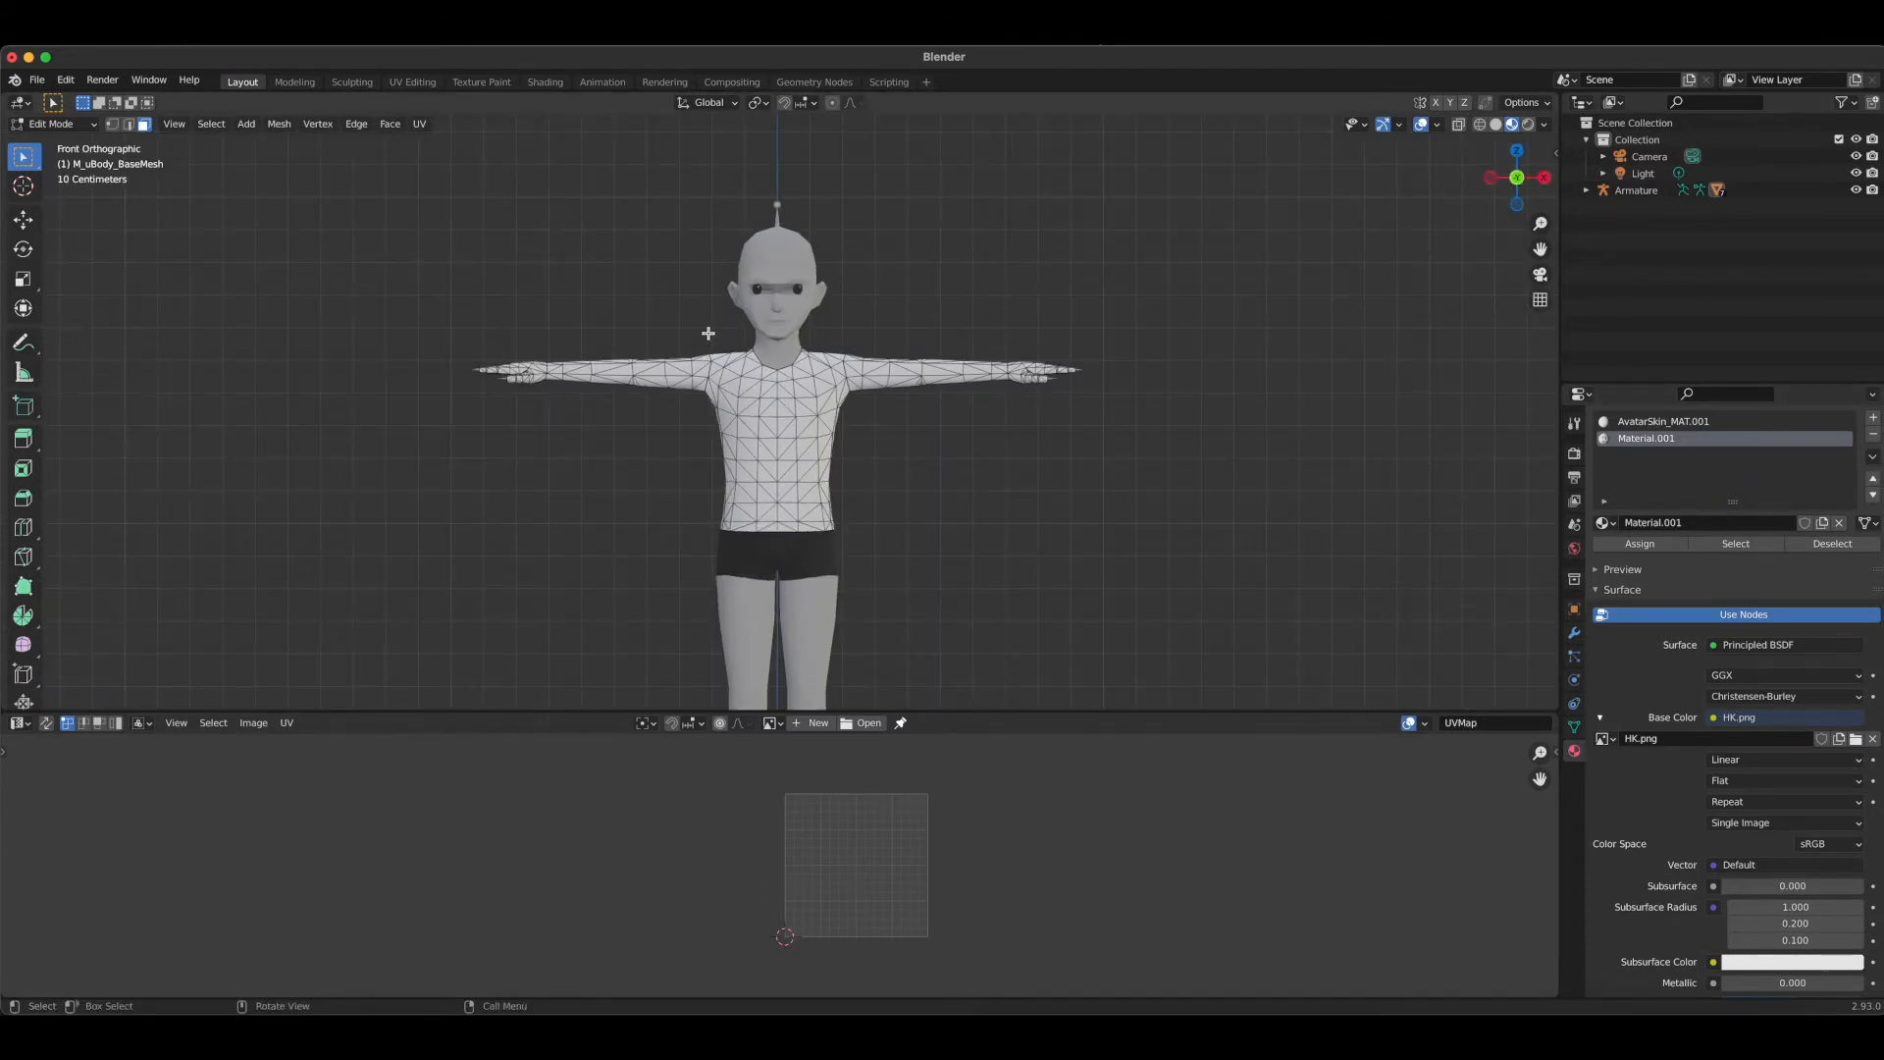
drag(710, 330, 844, 542)
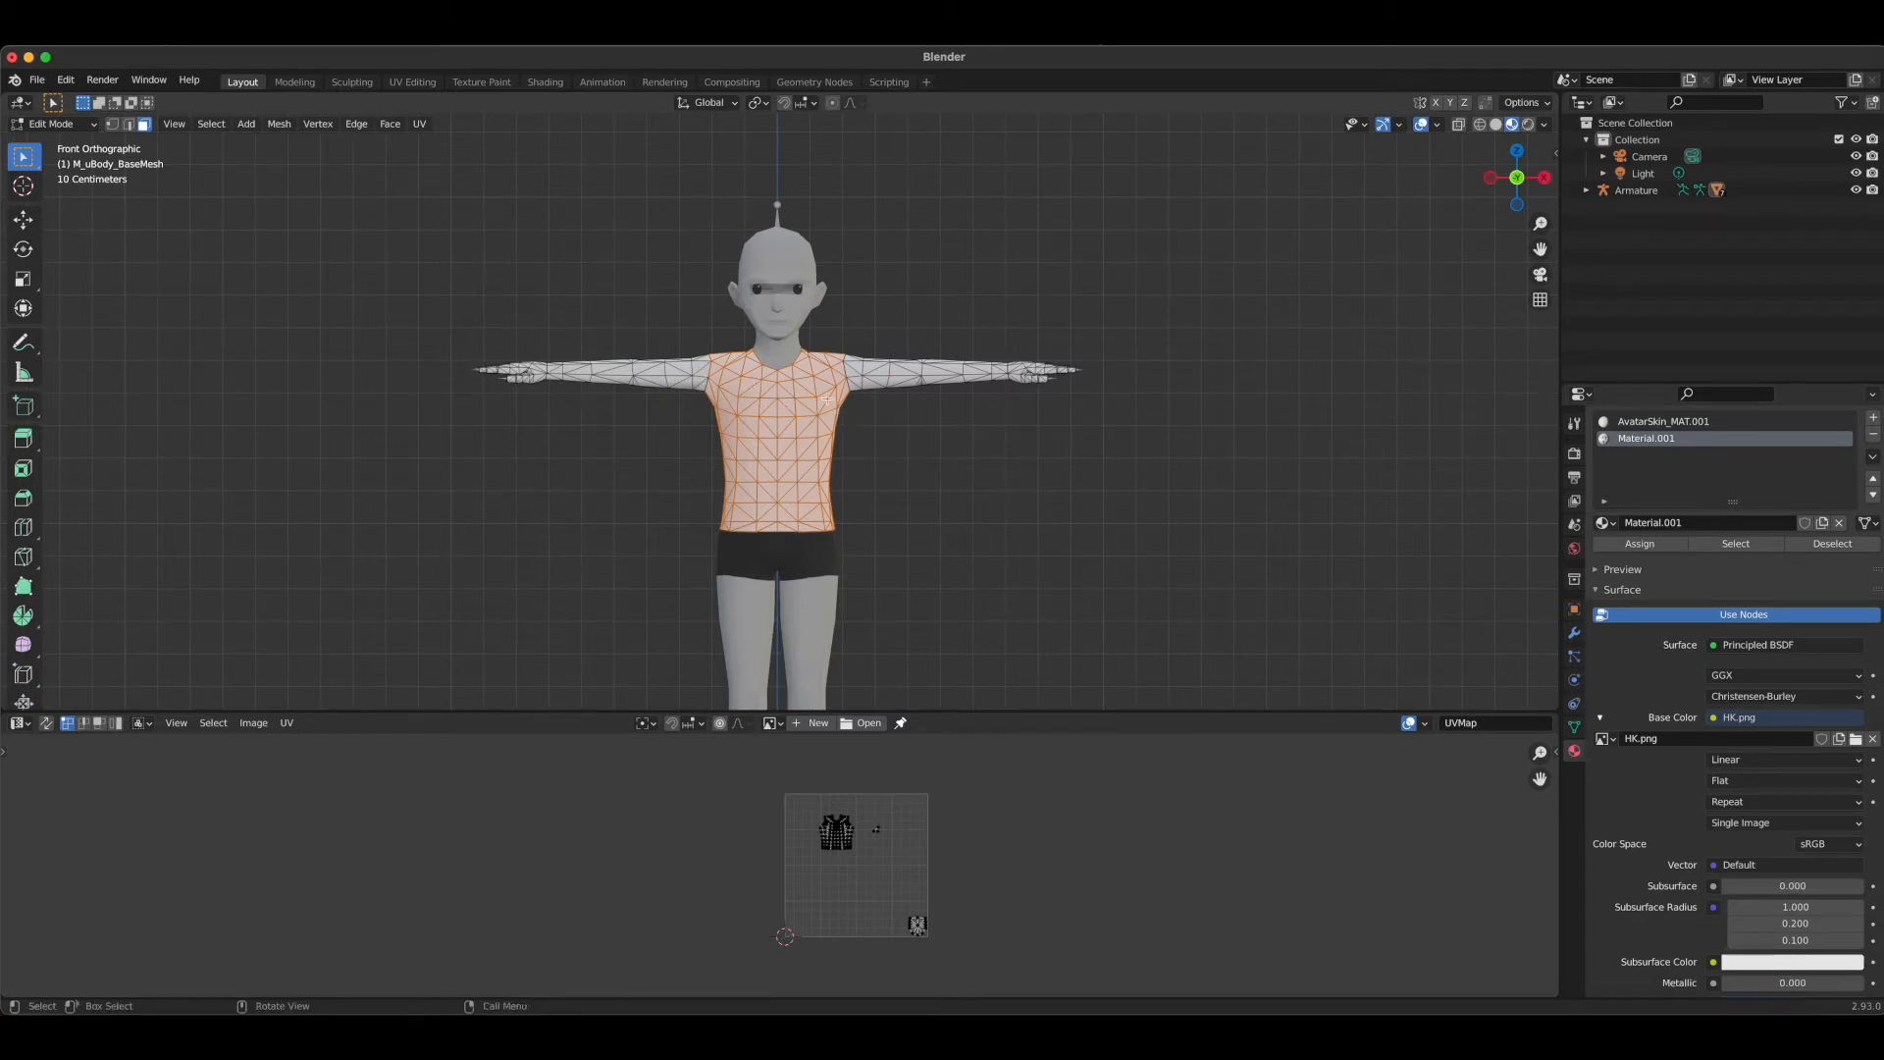
mouse_move(596, 561)
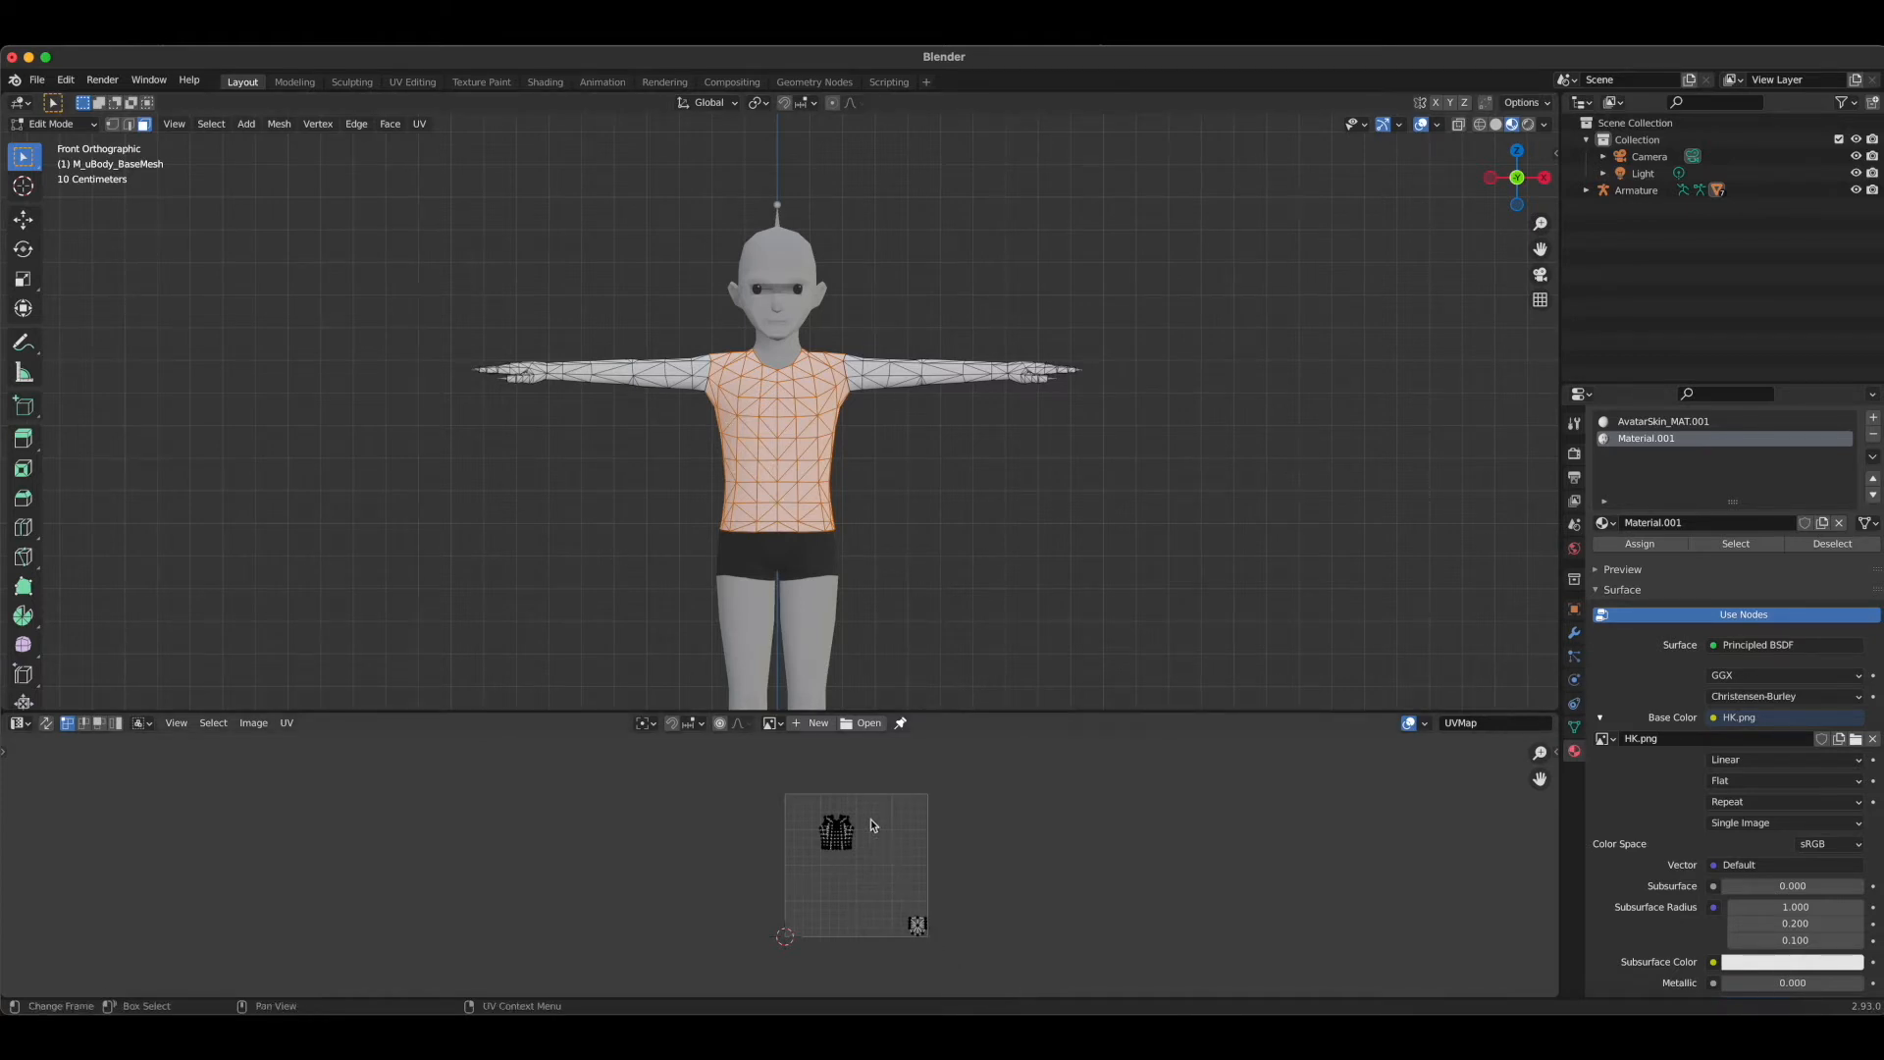
mouse_move(875, 828)
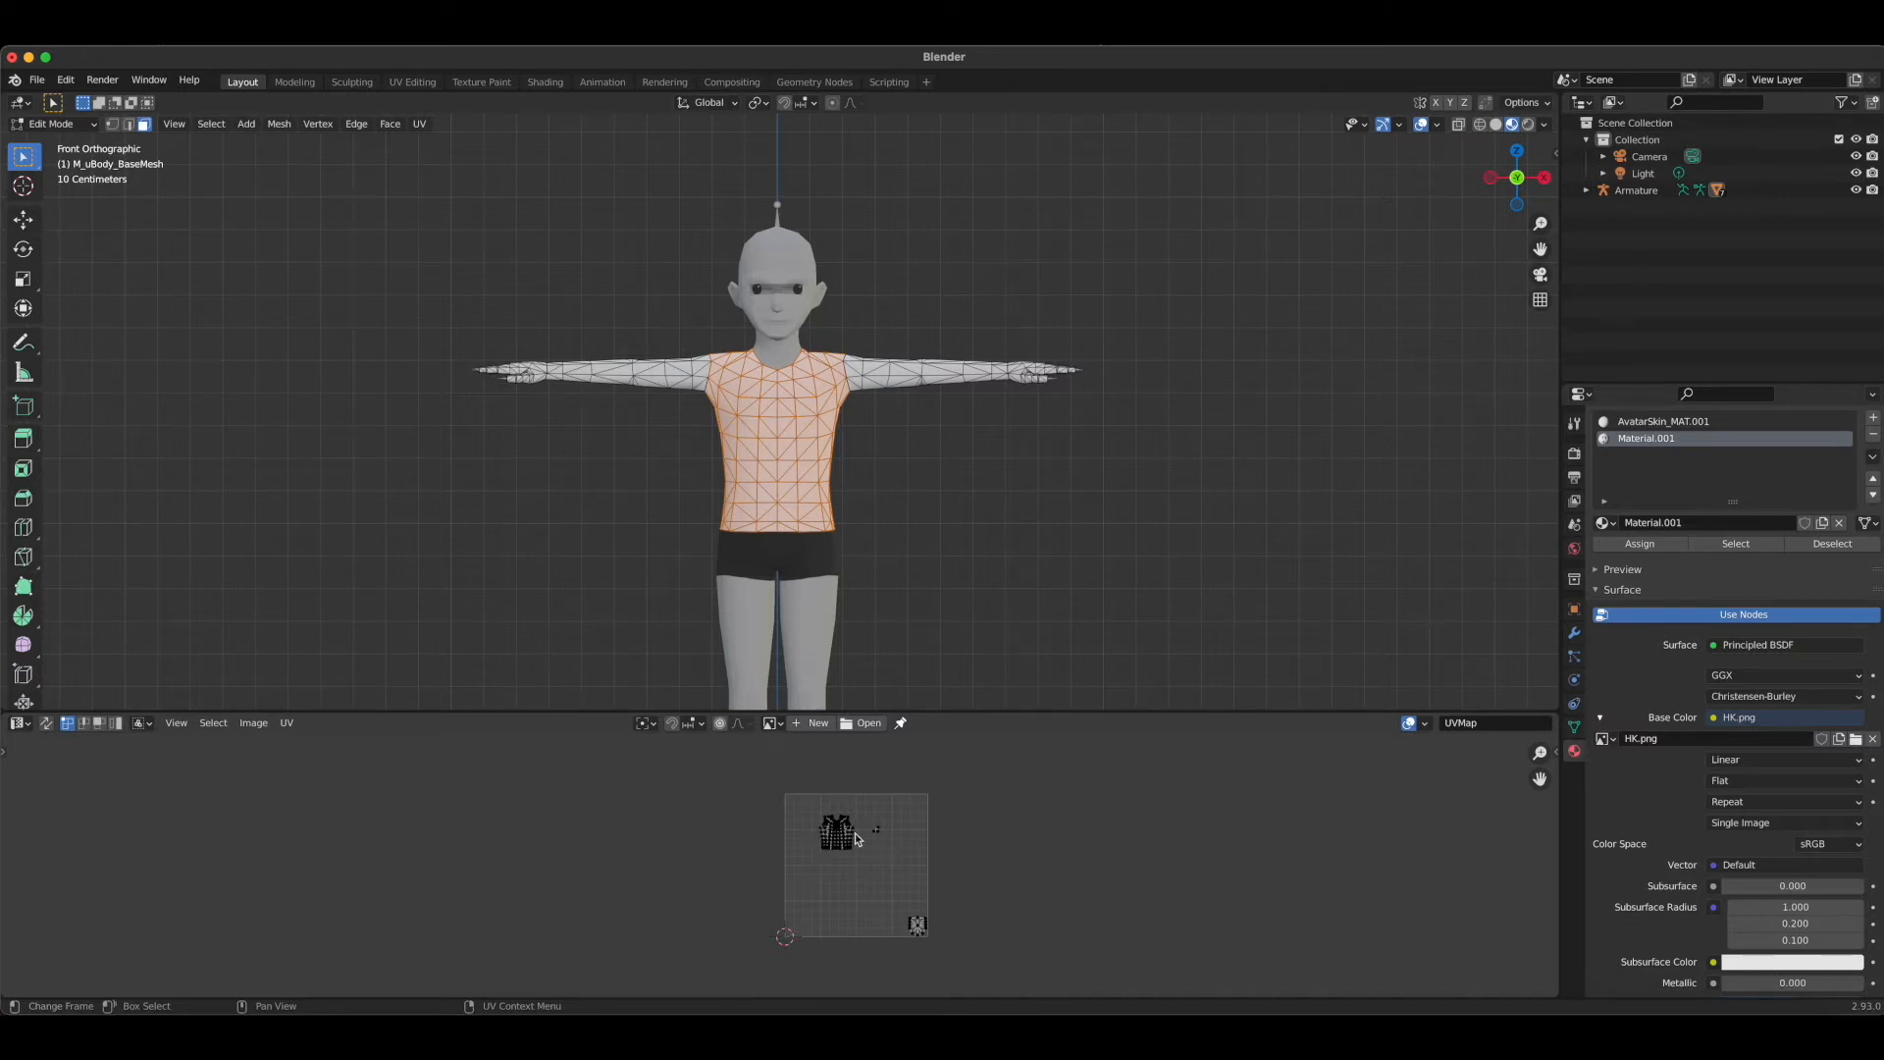
mouse_move(861, 828)
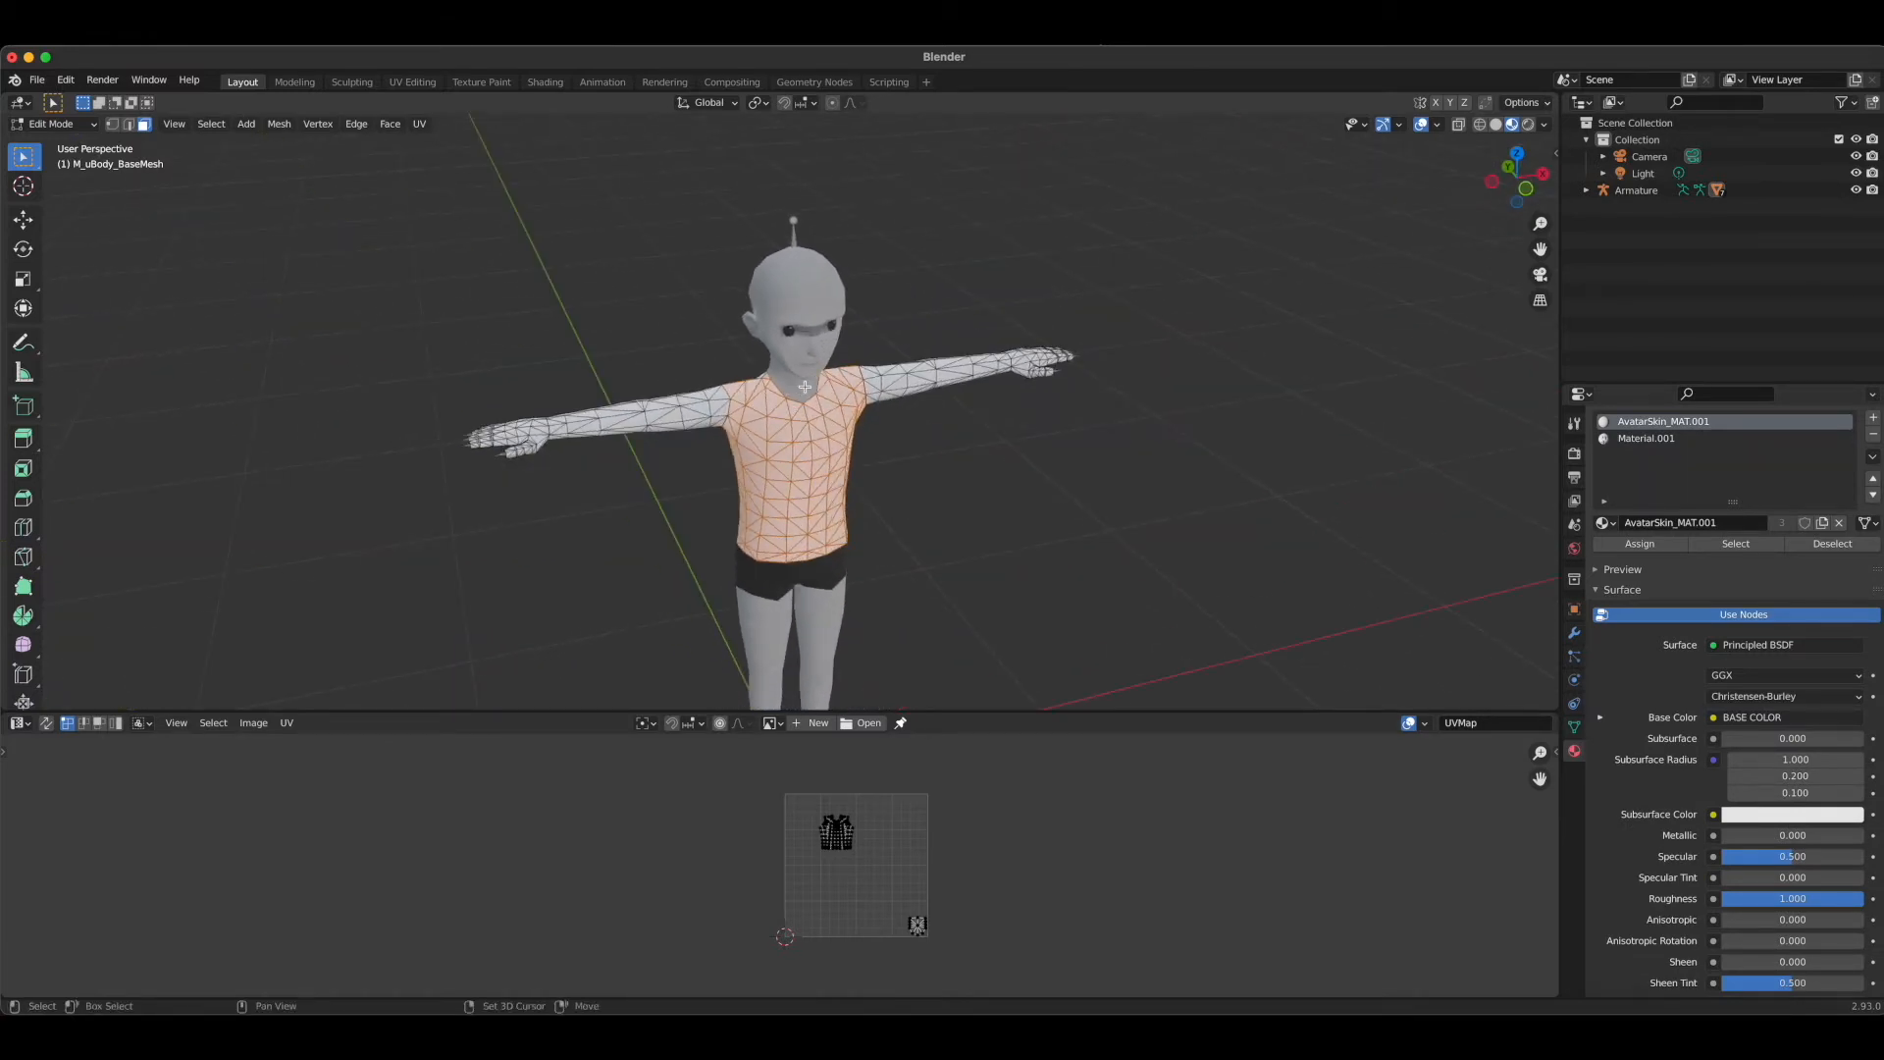
mouse_move(810, 373)
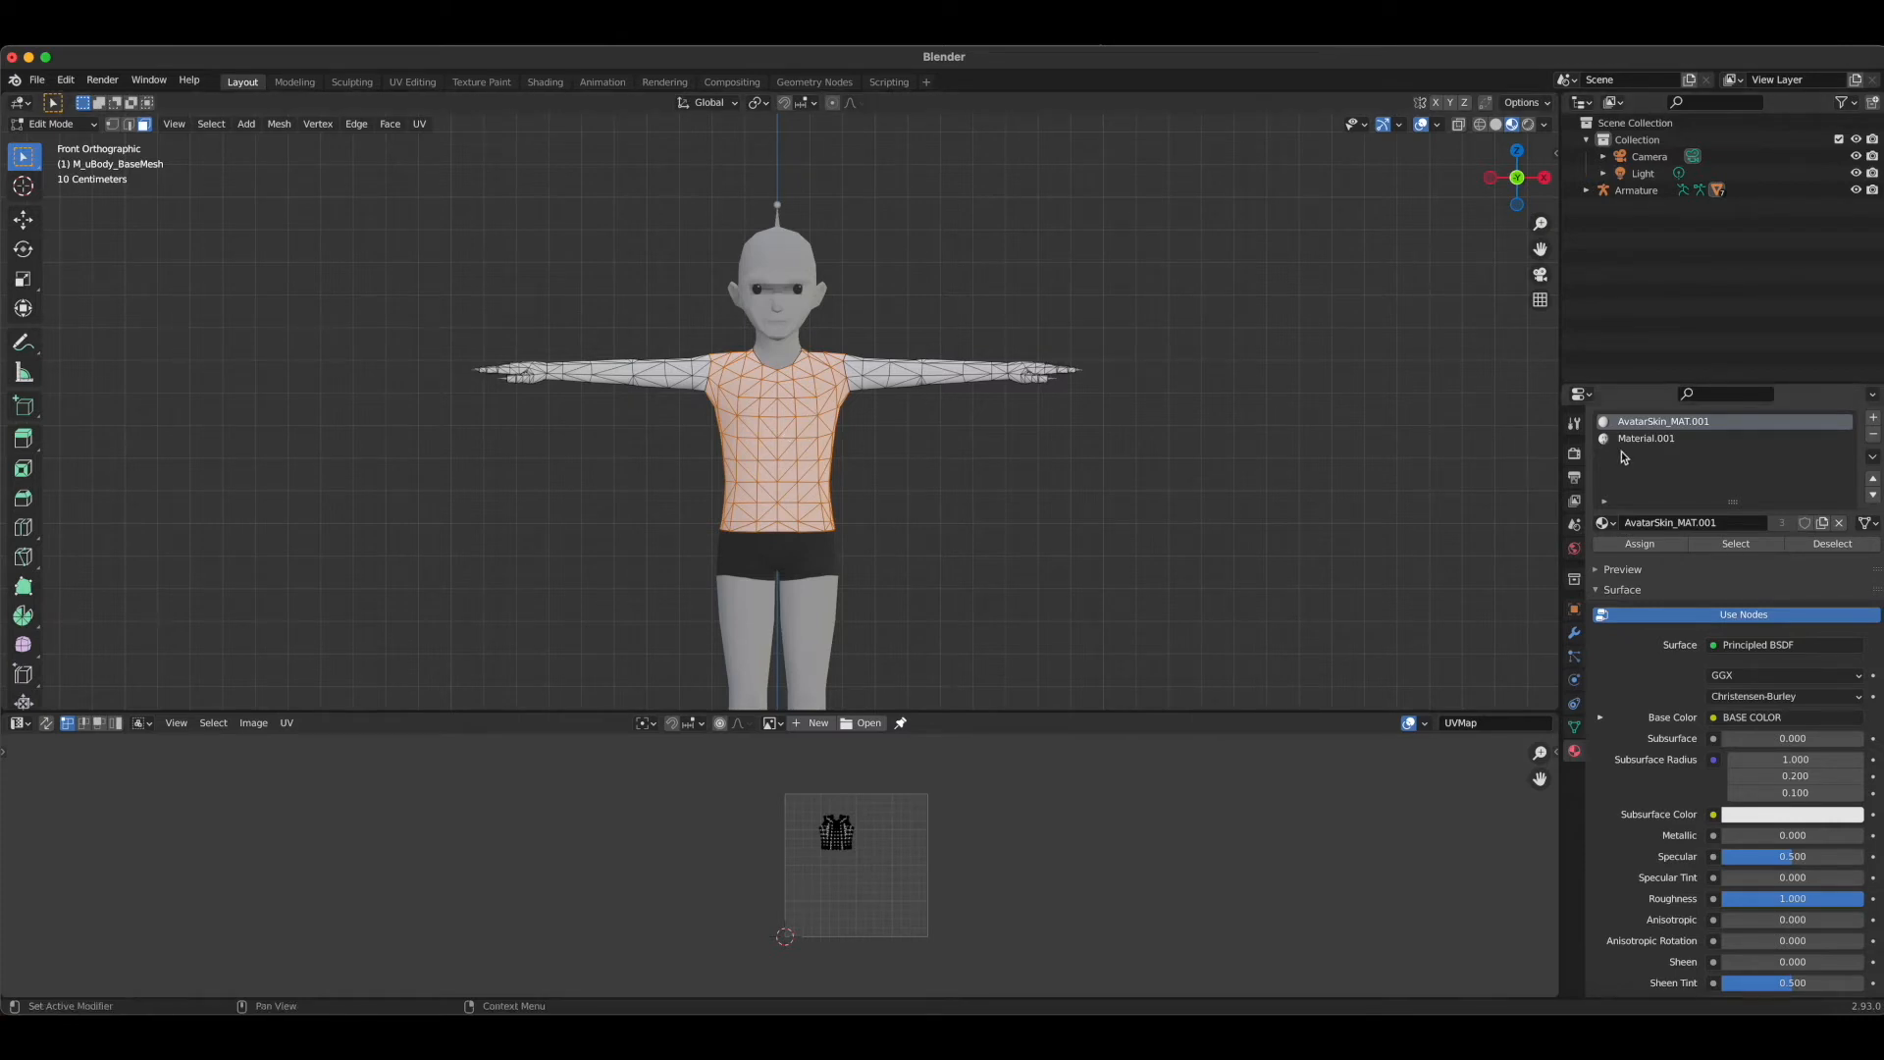
Rename Material.001 to T_Shirt_Logo_MAT and make its slot active for the torso faces
click(1647, 438)
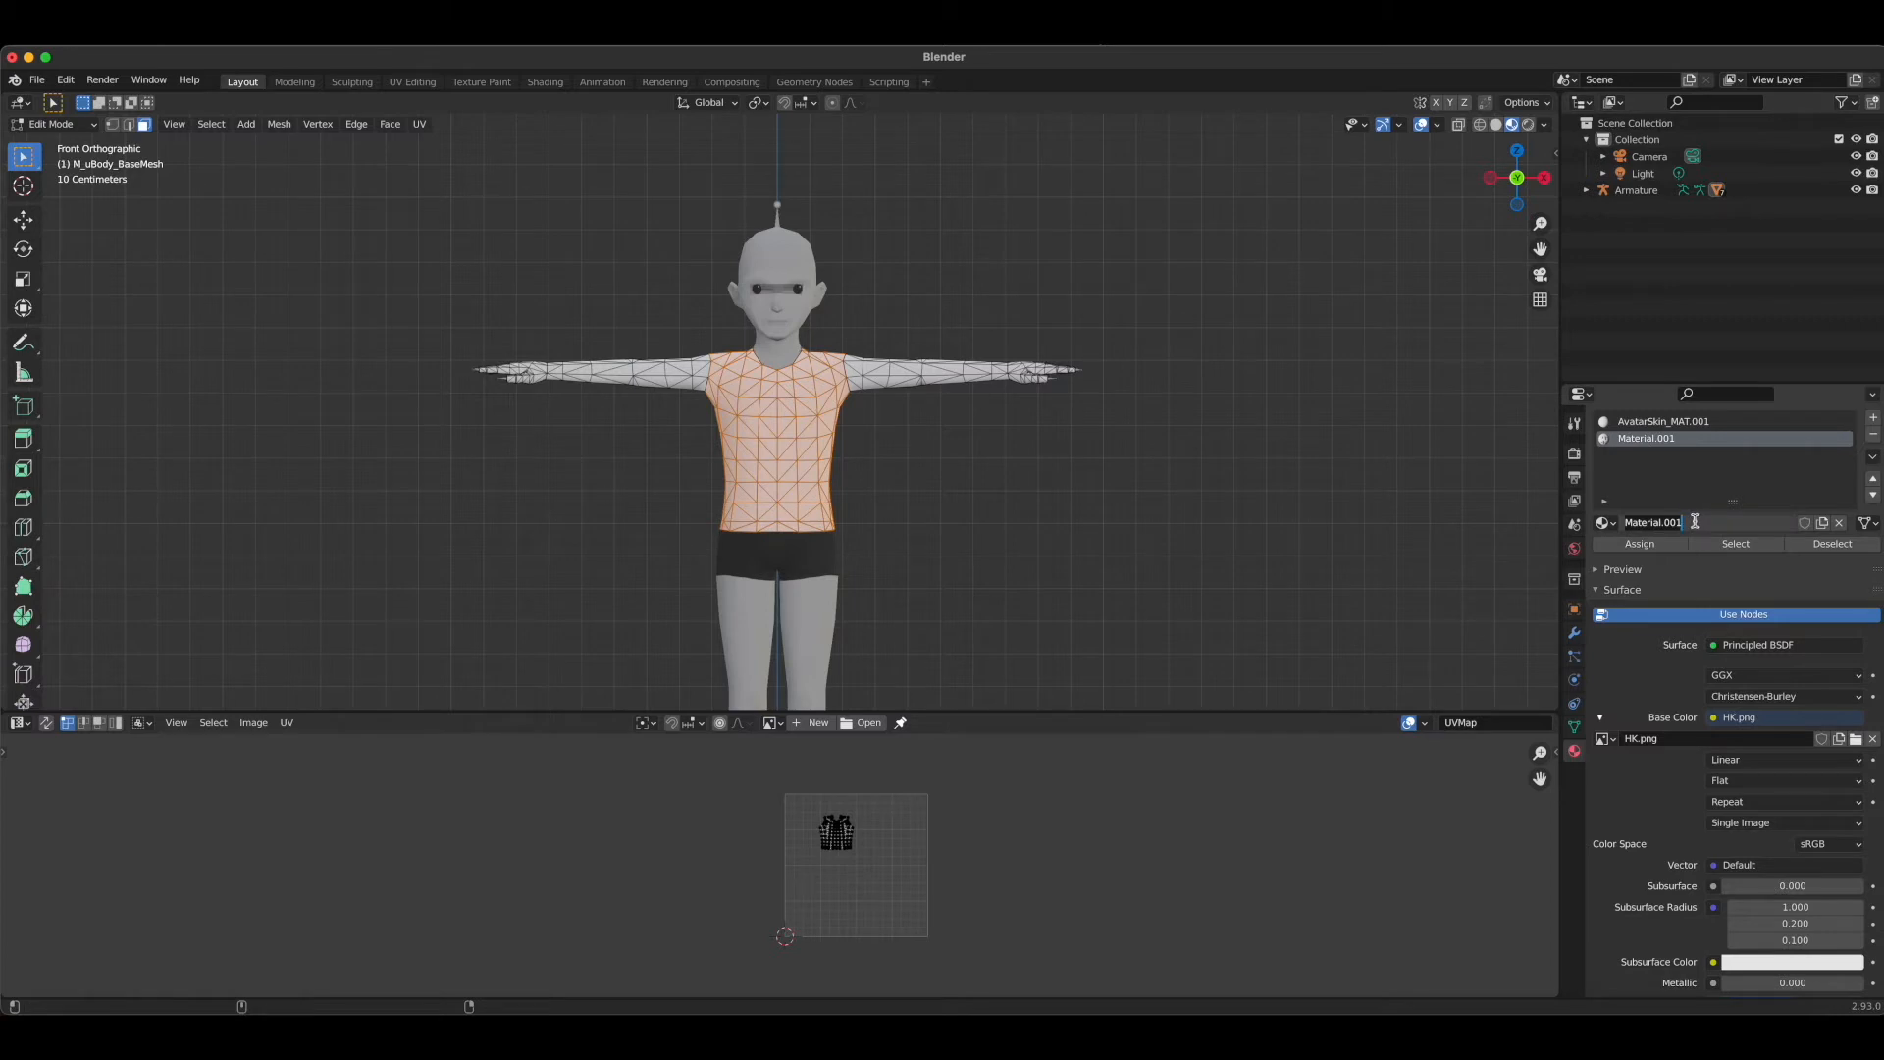
text(T_Shirt_Logo_MAT)
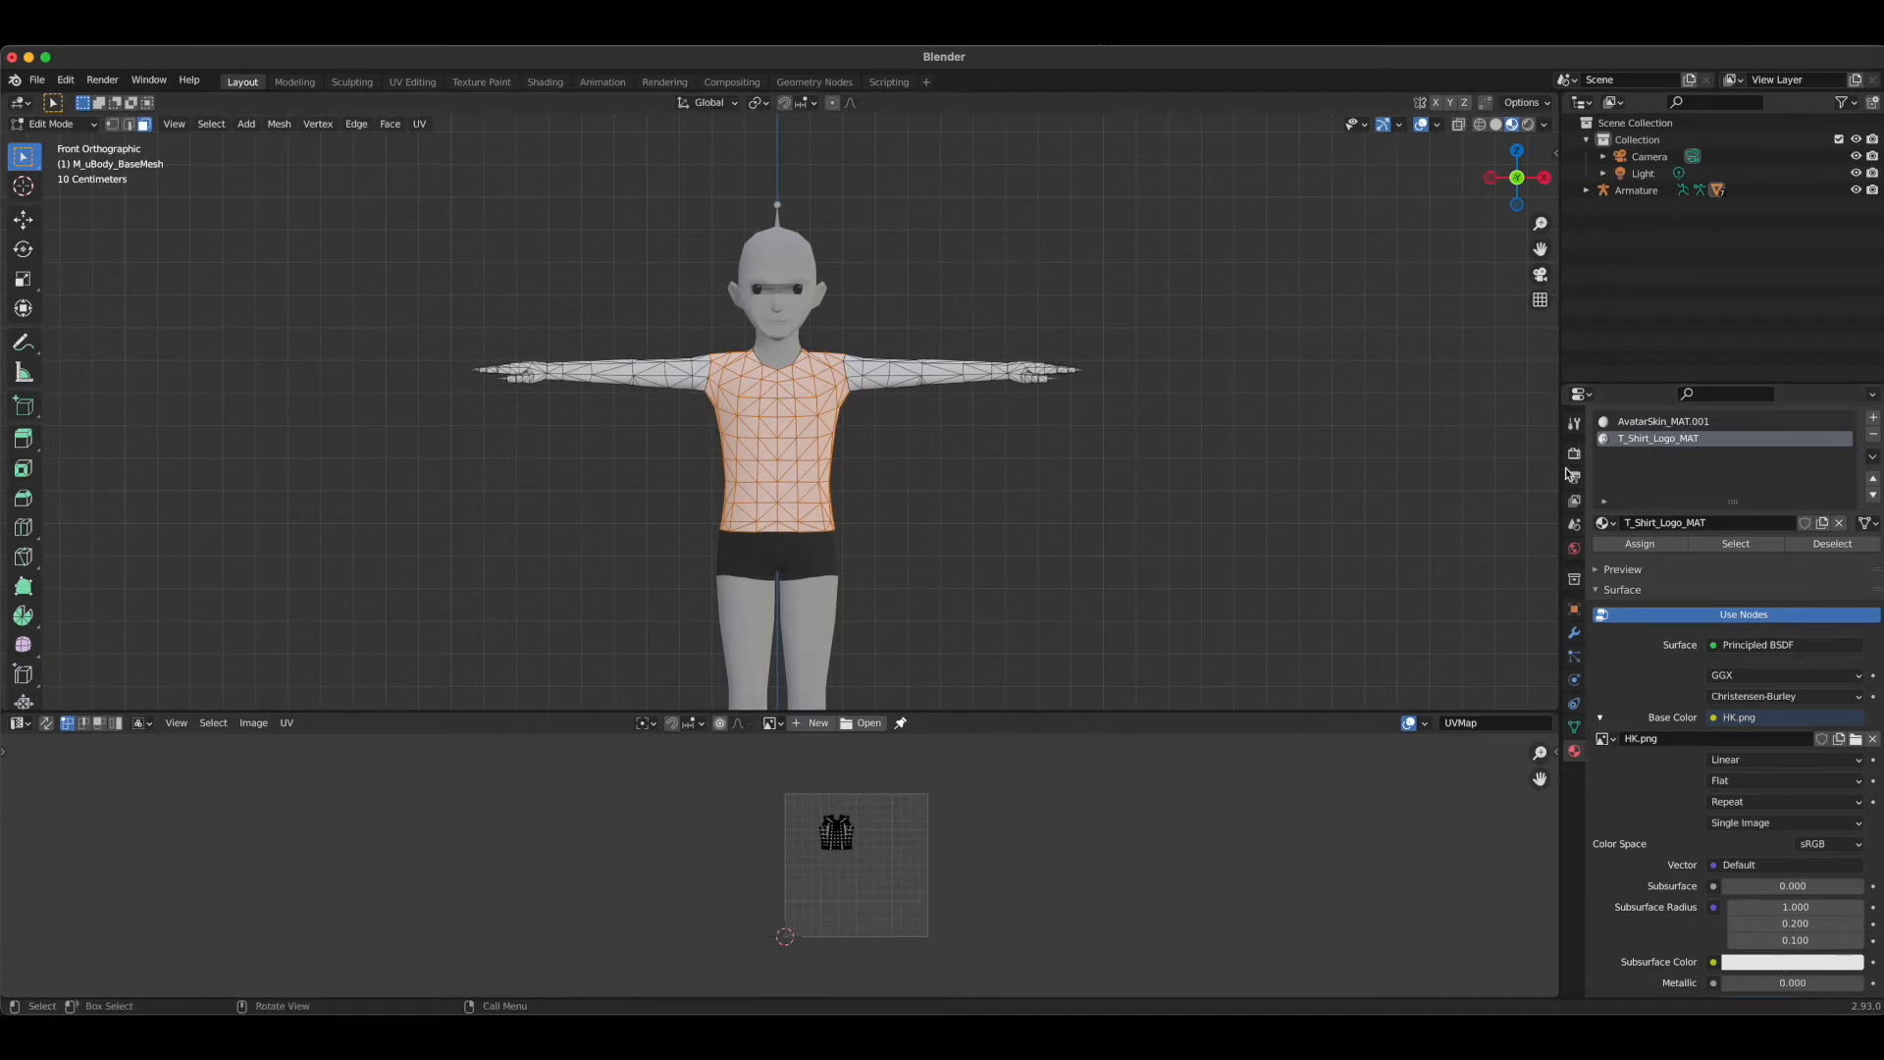
click(1664, 420)
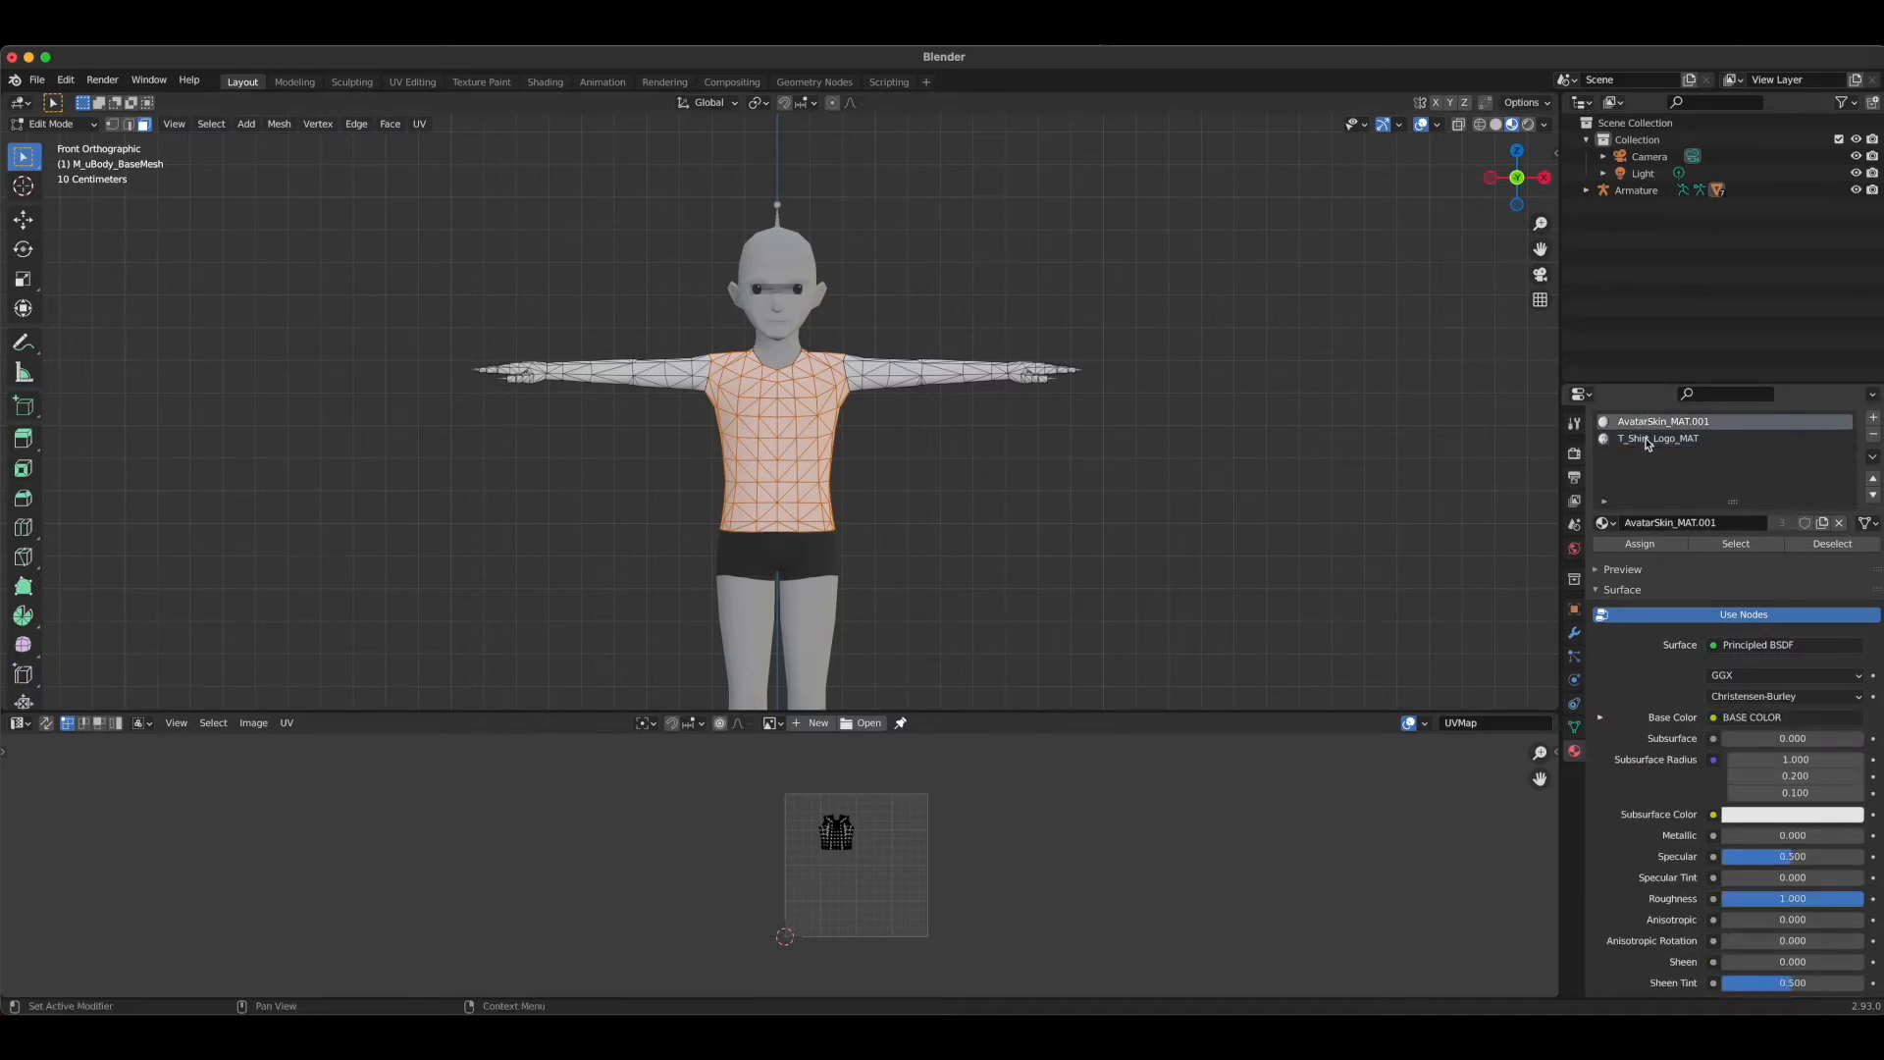
click(1659, 438)
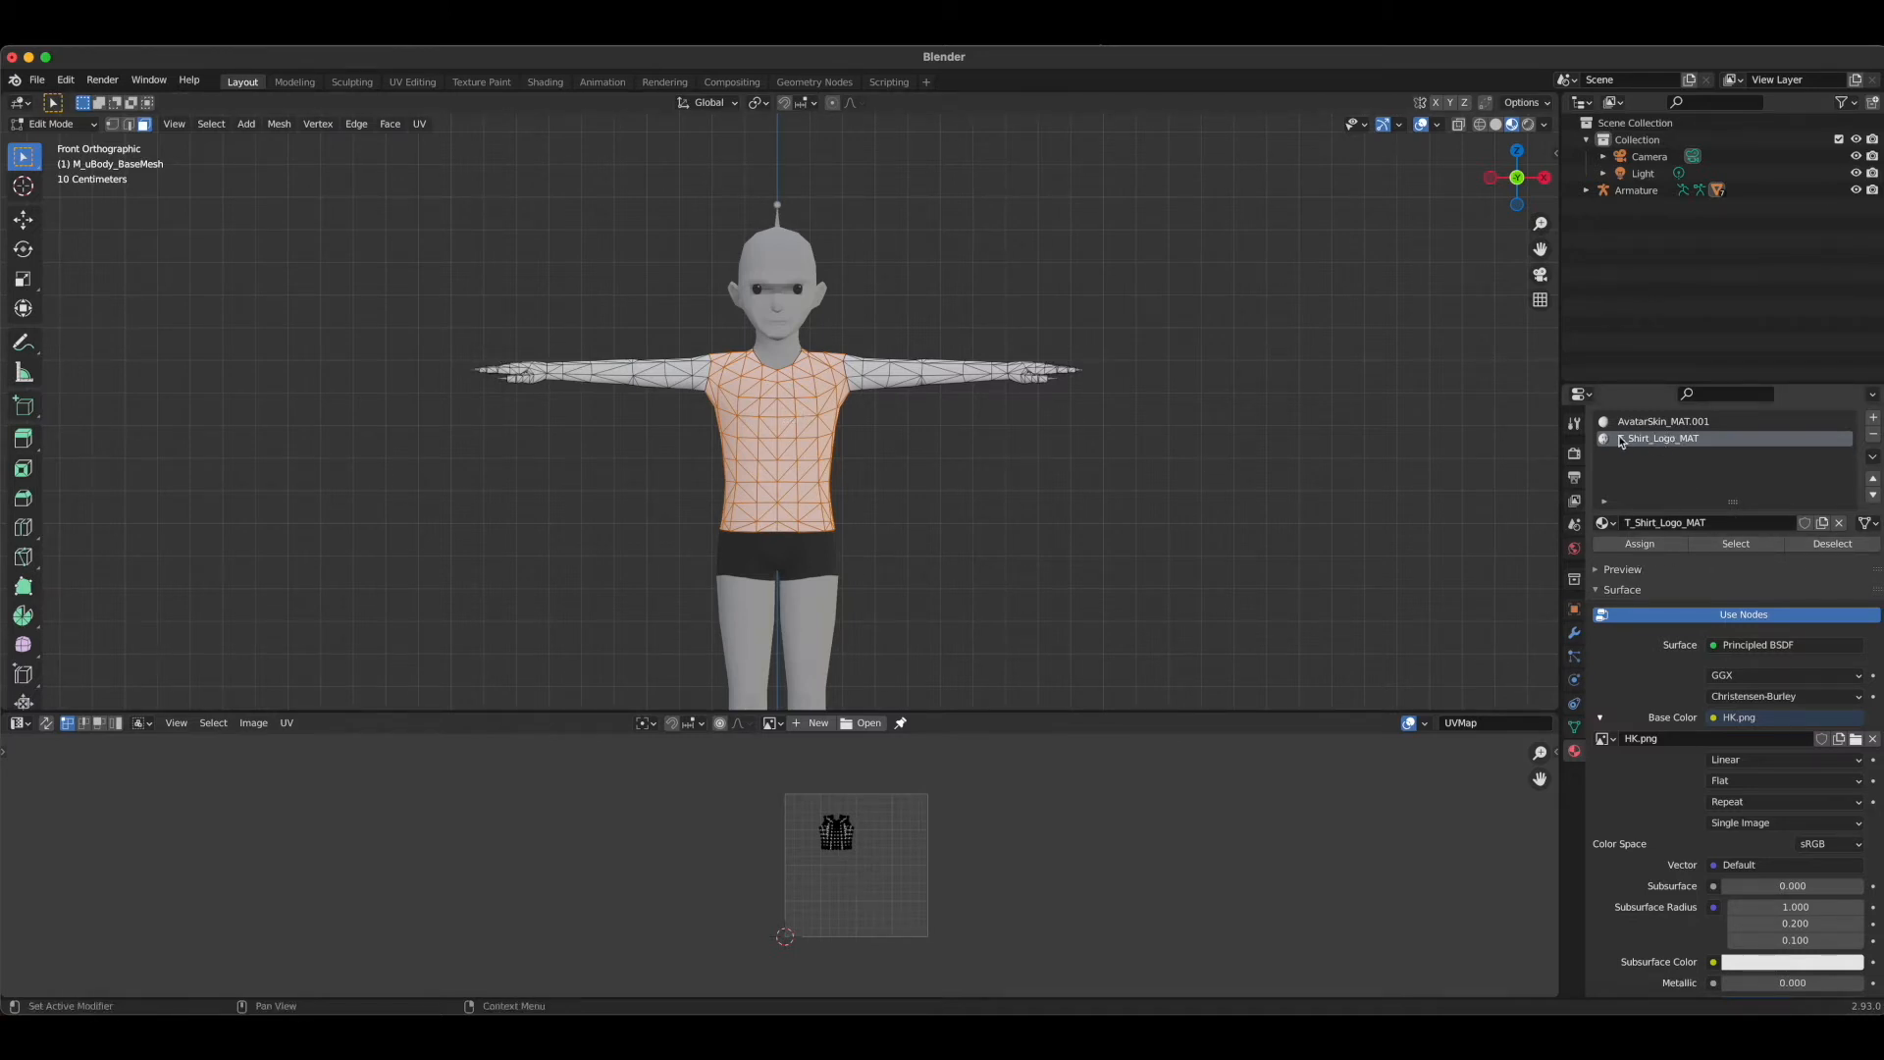
mouse_move(1636, 554)
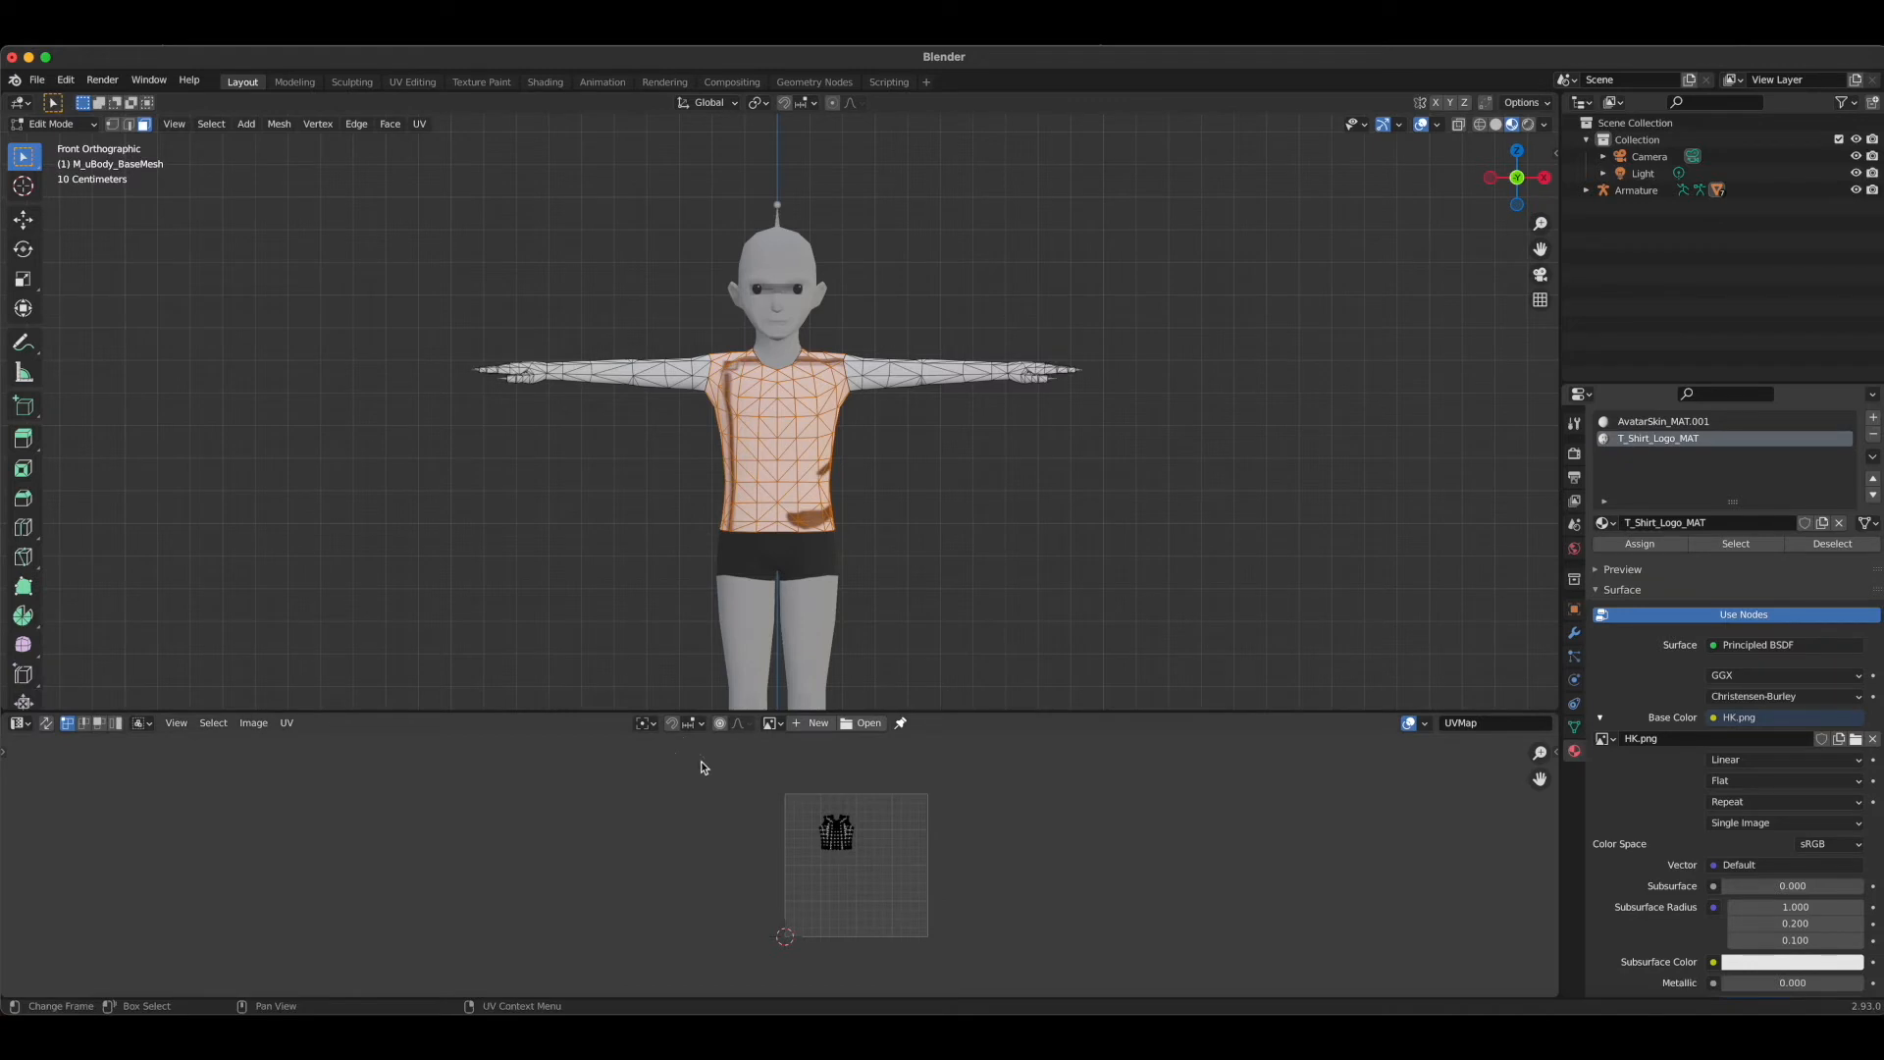
mouse_move(793, 746)
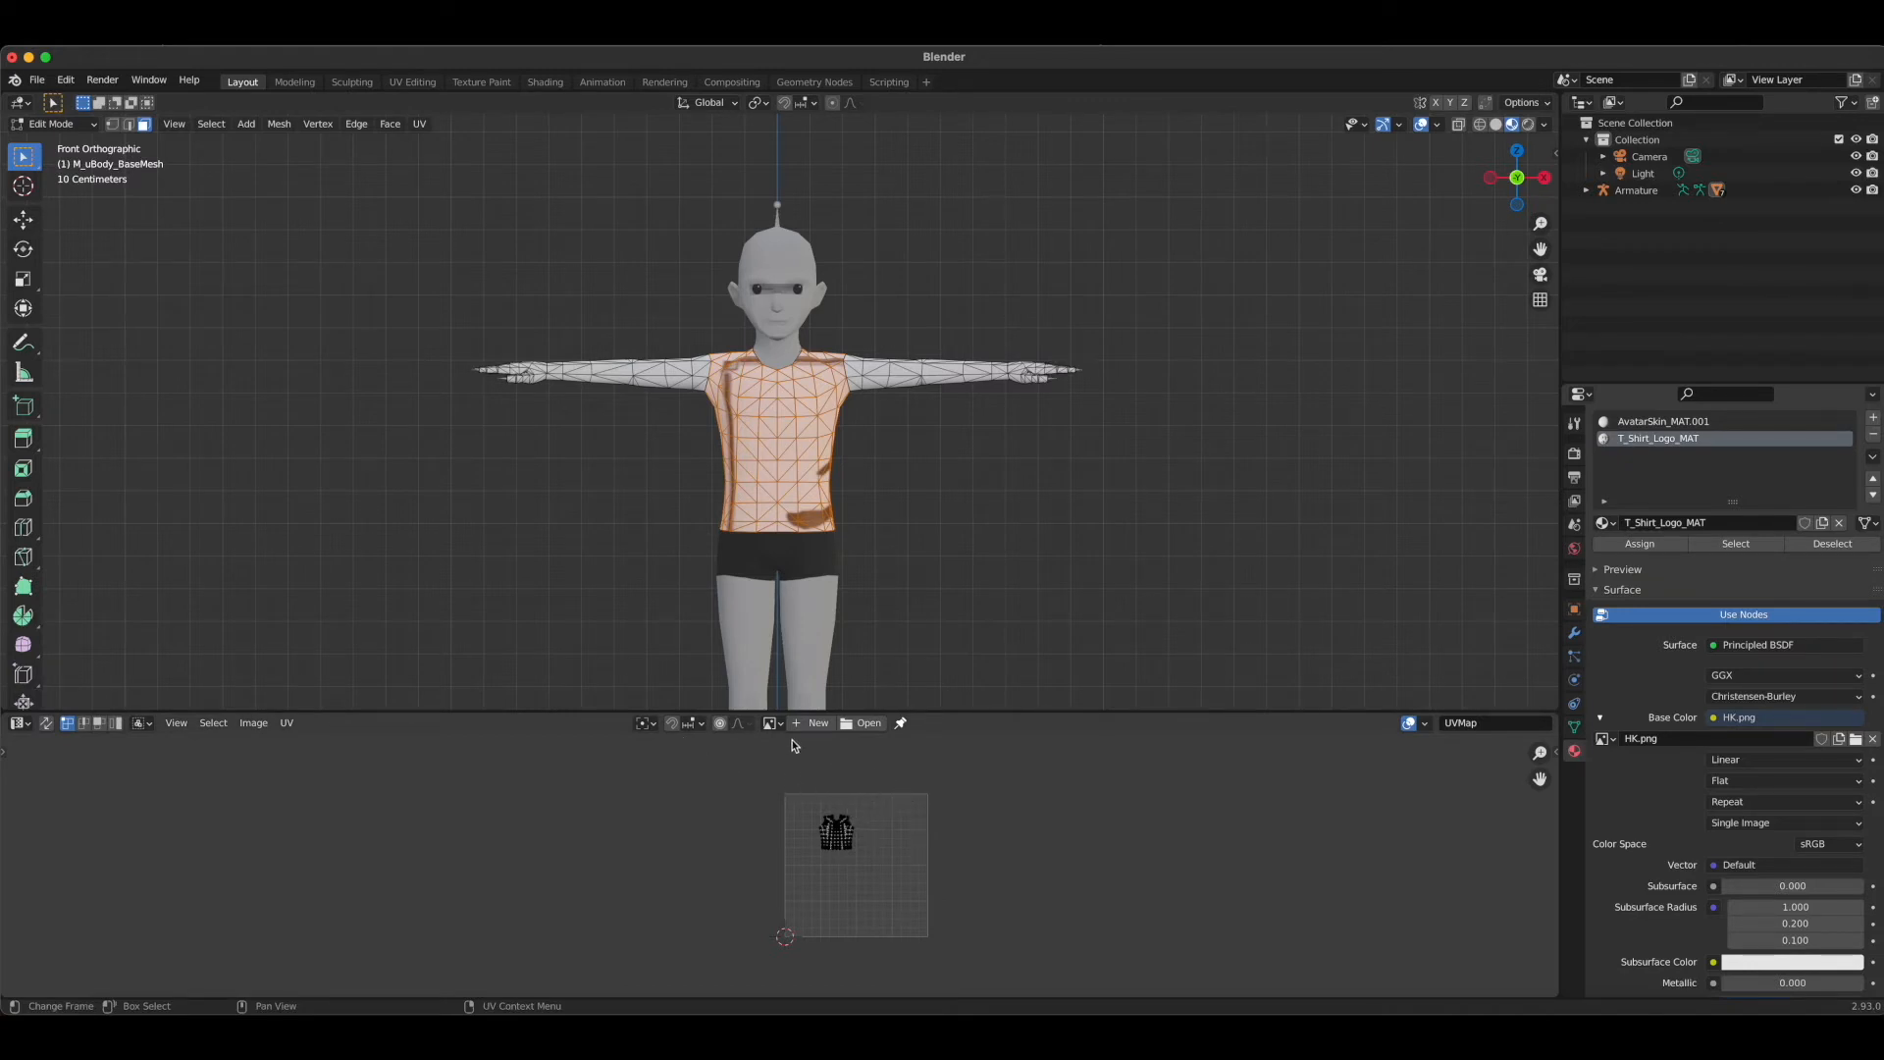
Display HK.png beneath the torso UV islands in the UV Editor
click(769, 722)
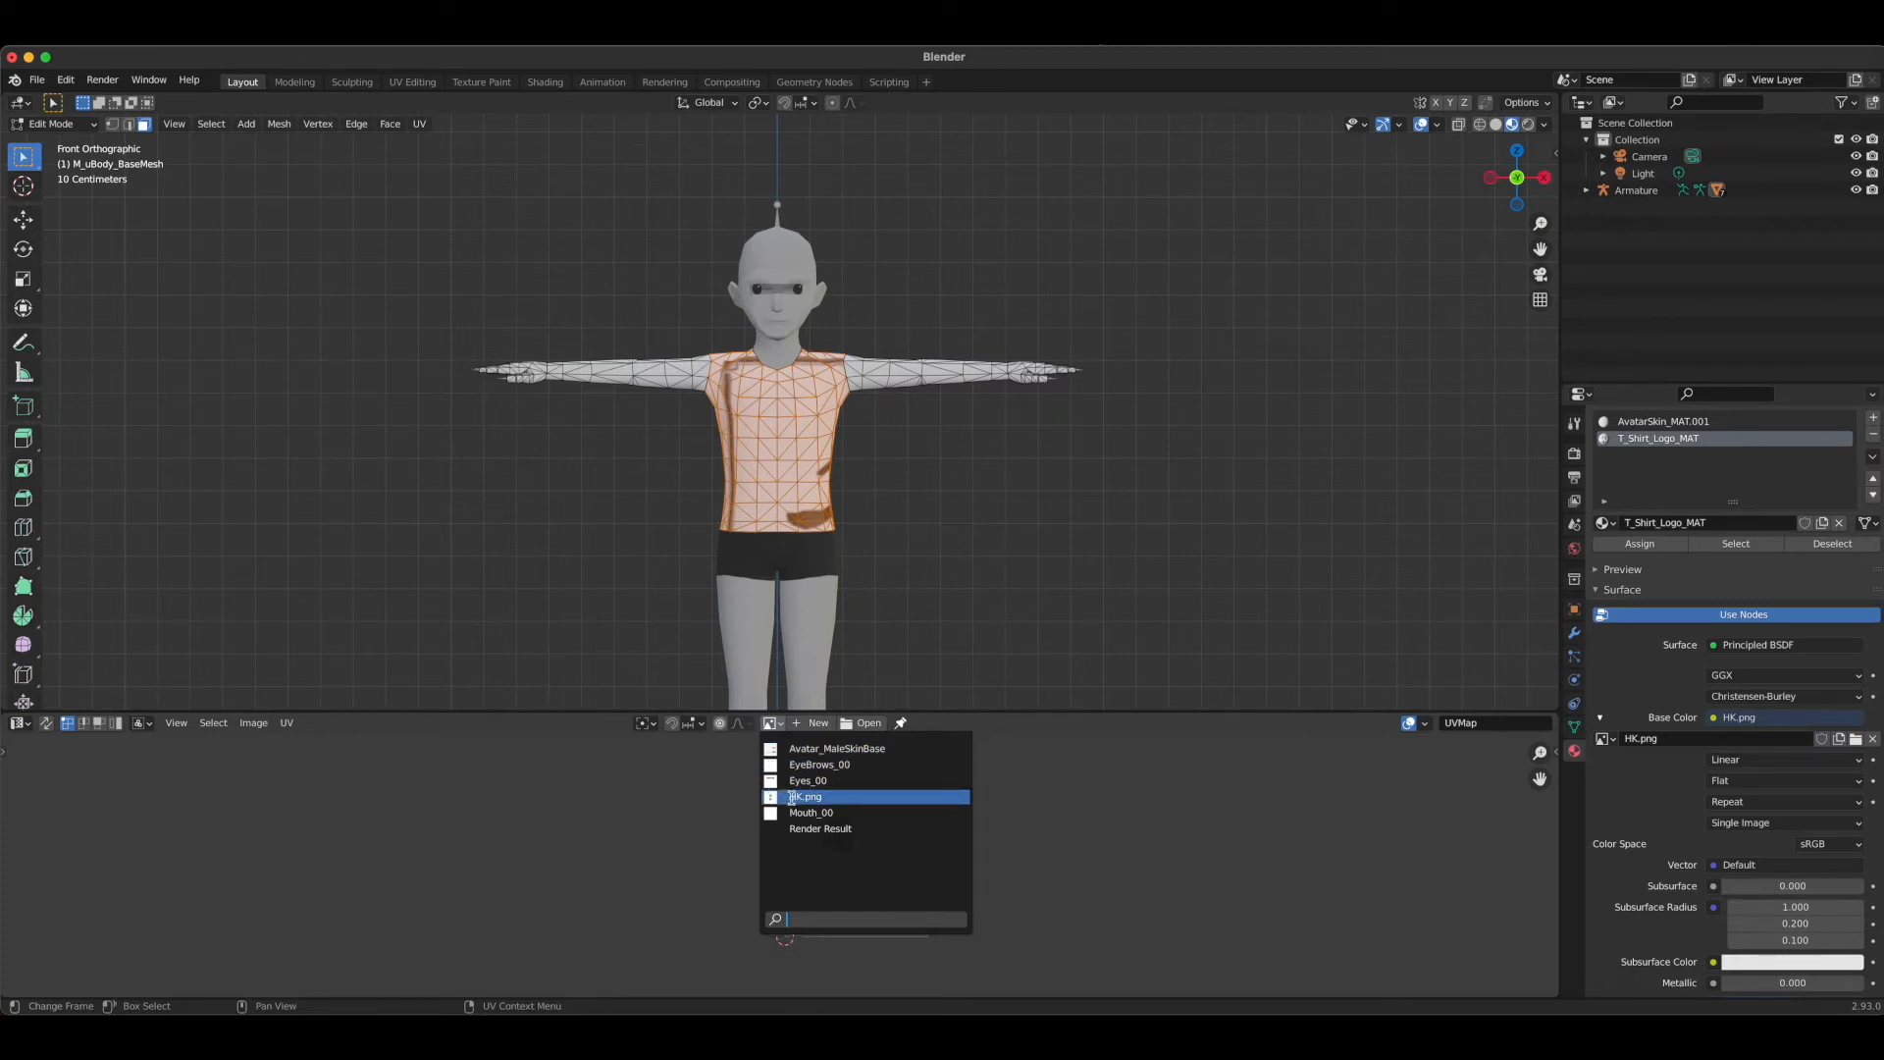
click(805, 795)
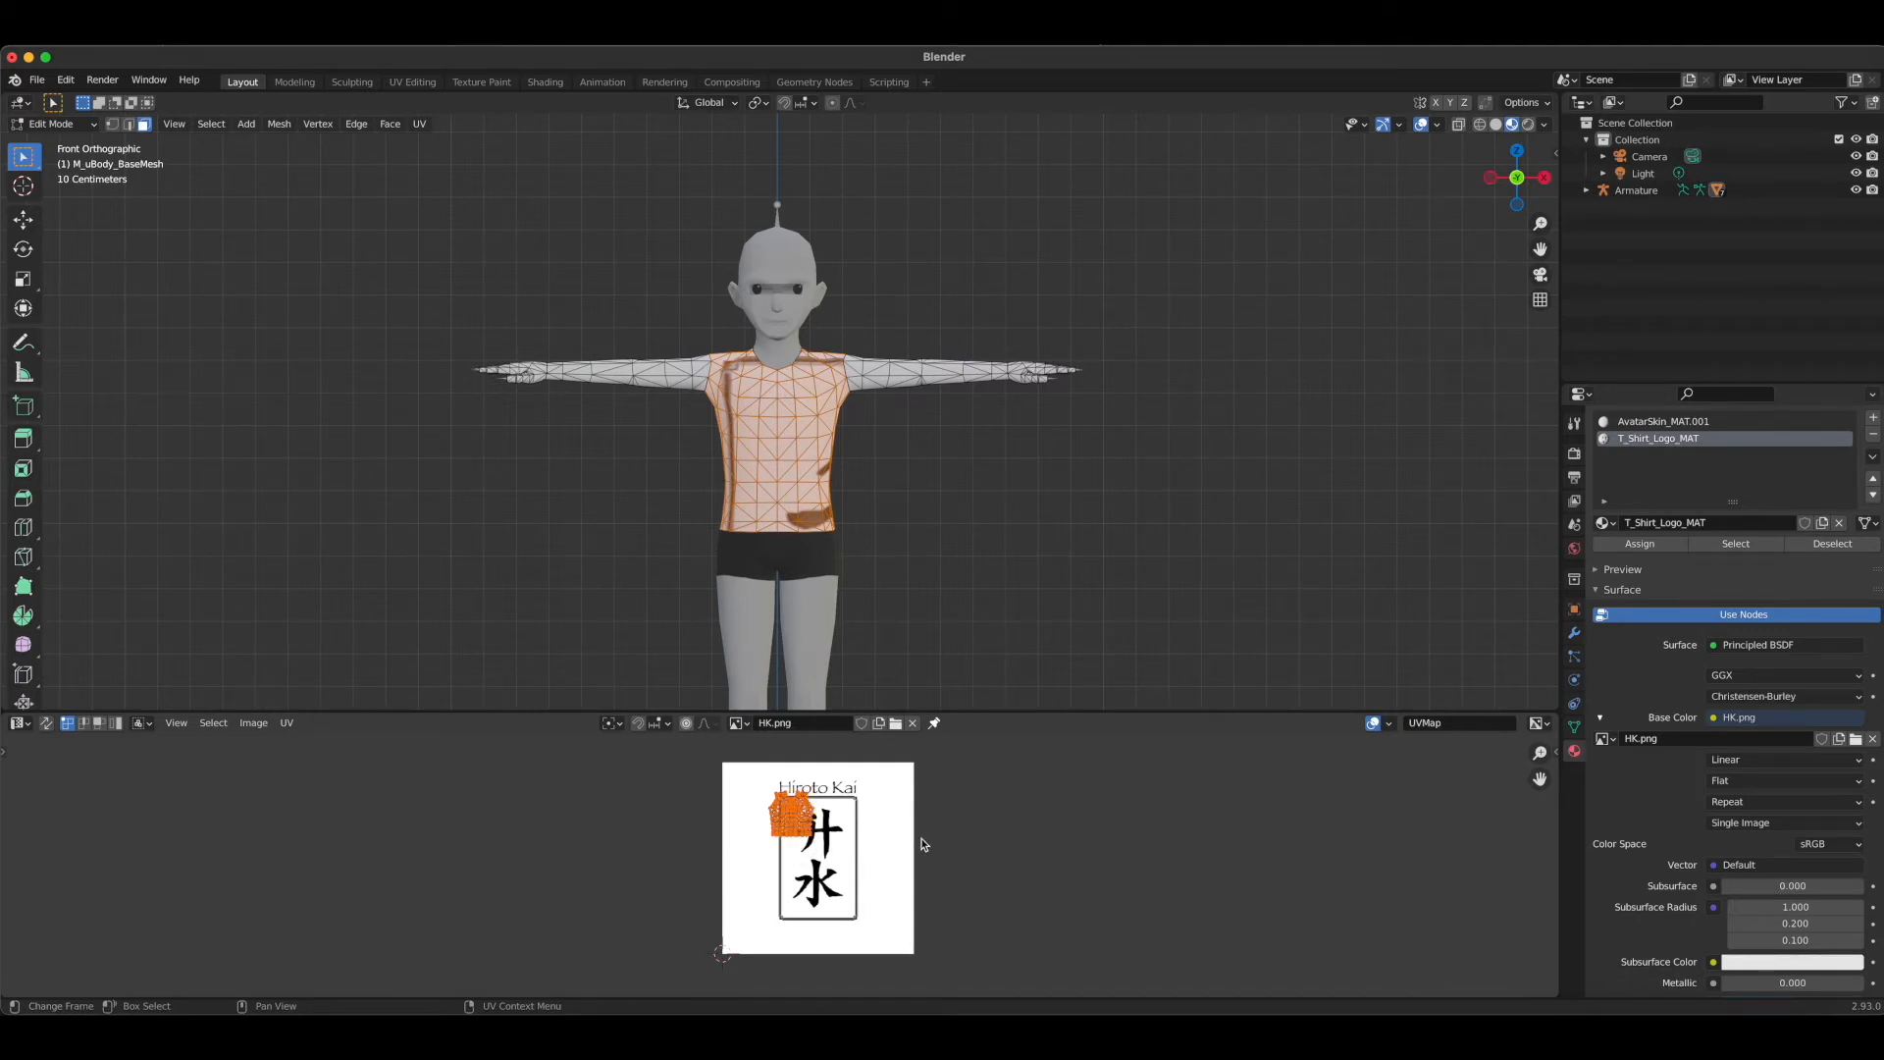
mouse_move(960, 828)
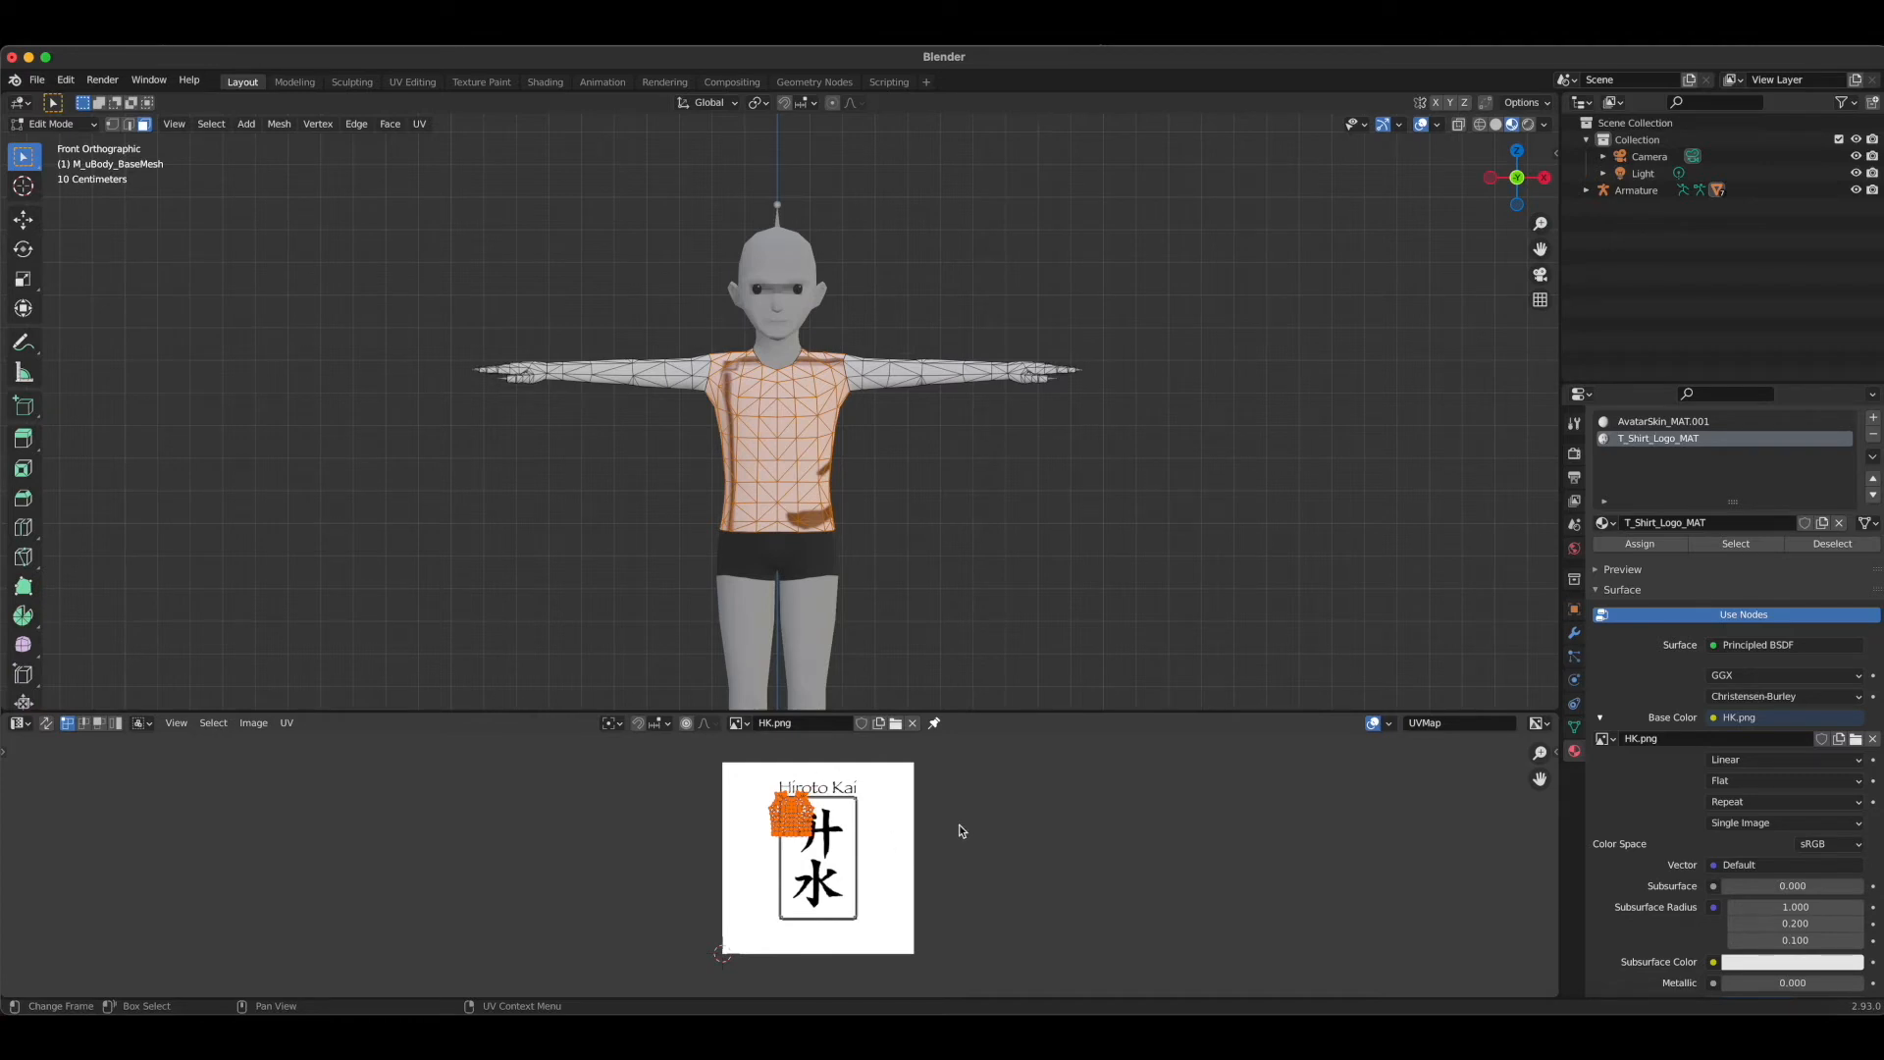
mouse_move(921, 836)
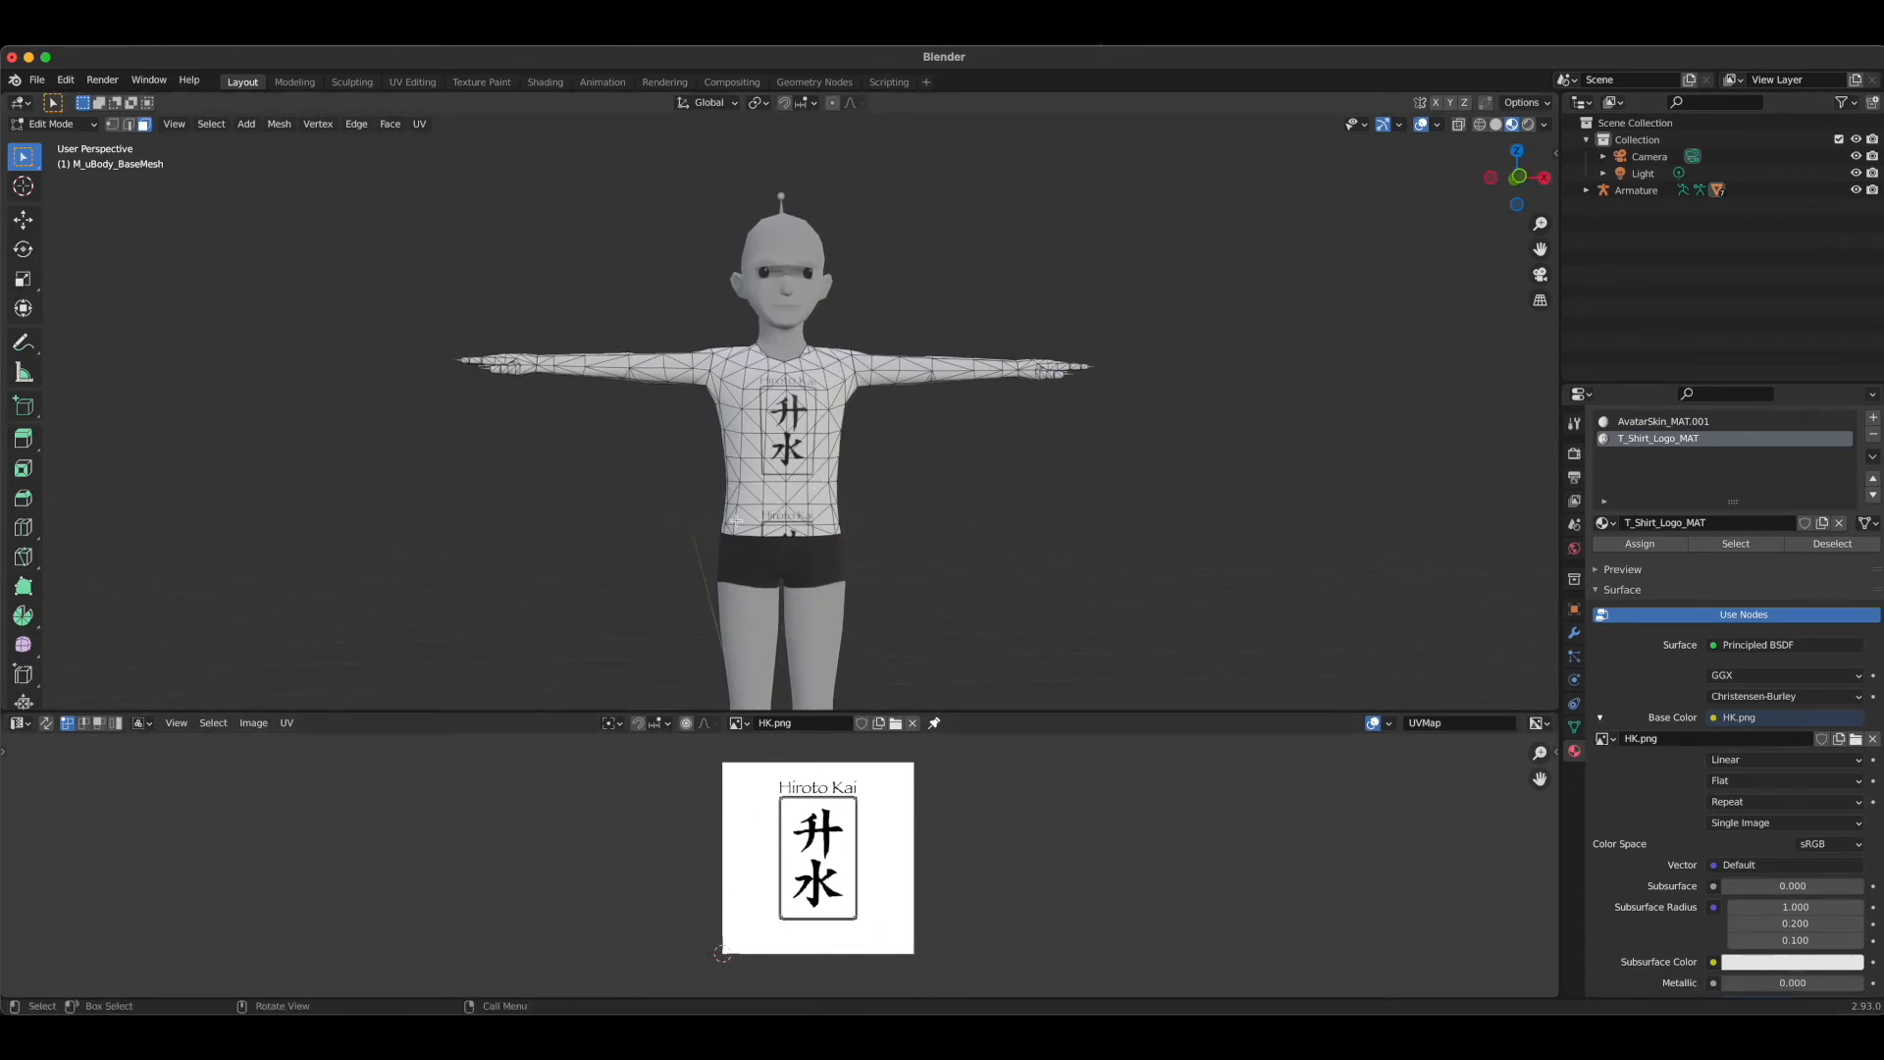
Move the lower torso UVs onto blank white area of HK.png so the waist is plain white
click(1517, 176)
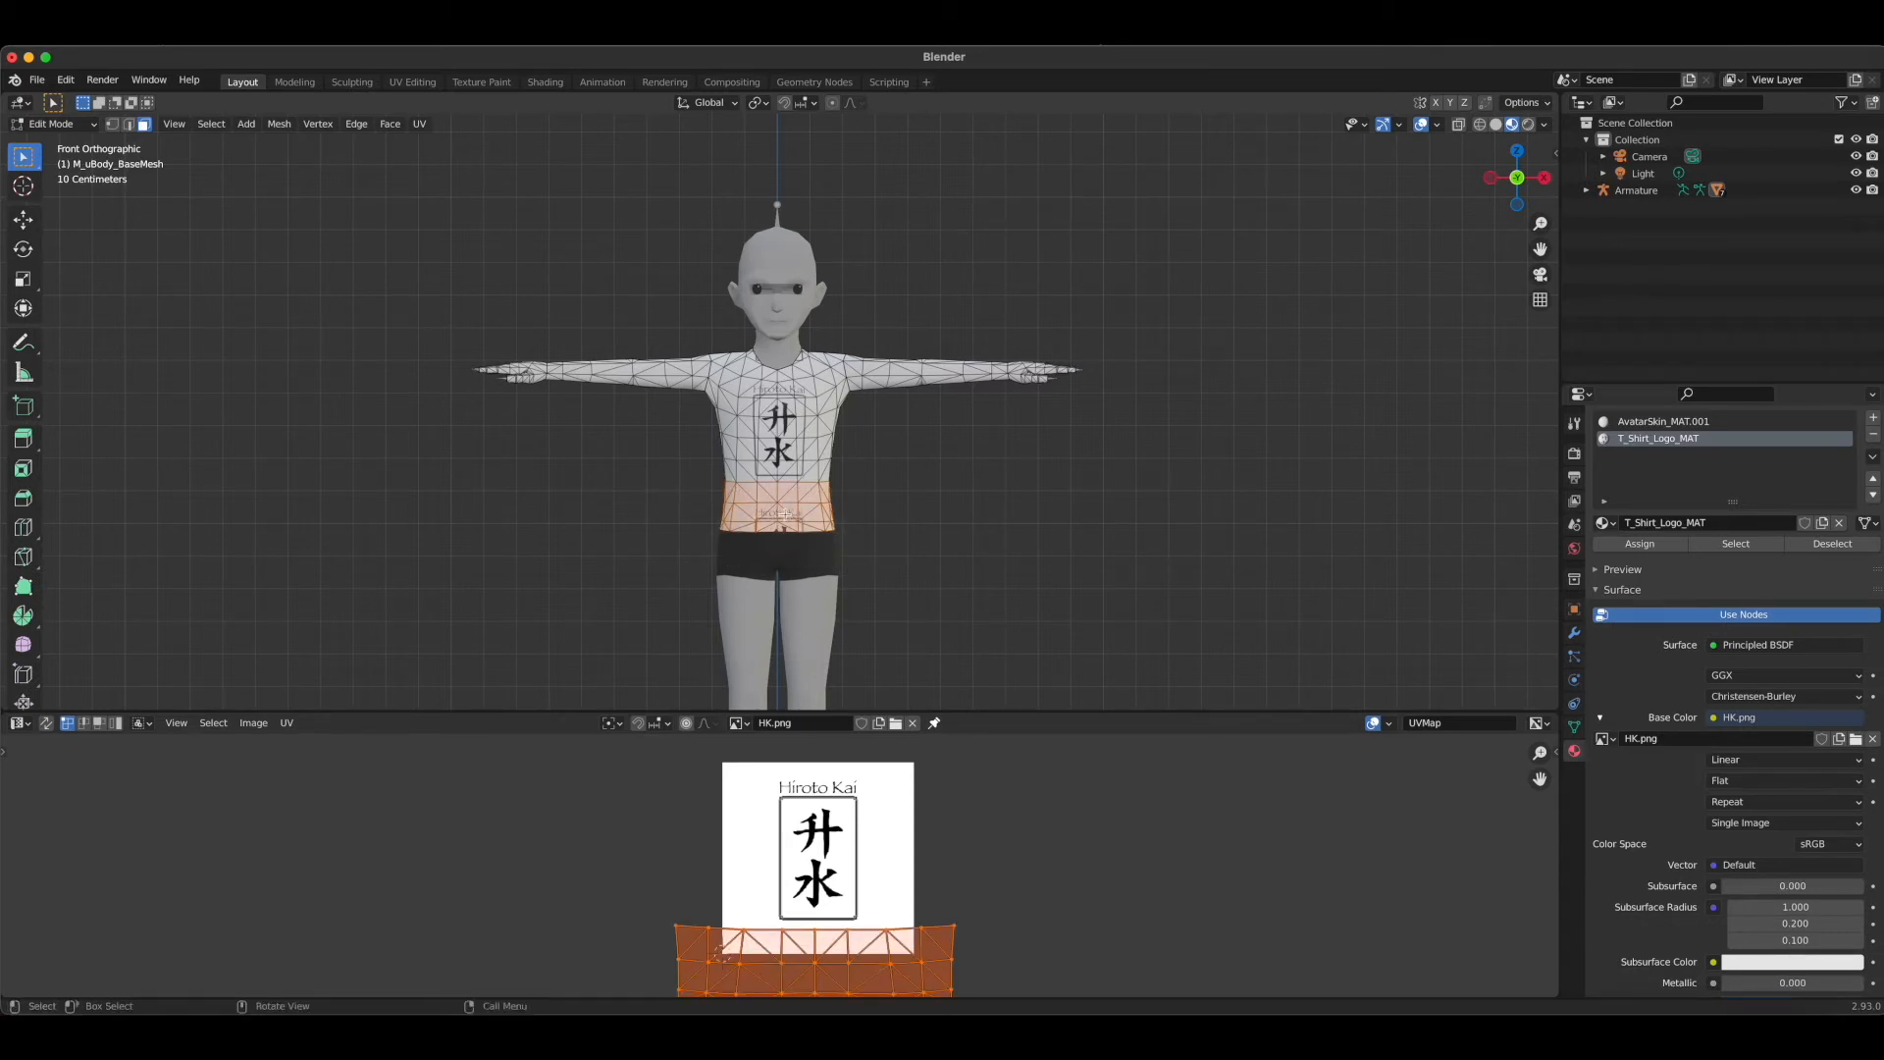
key(s)
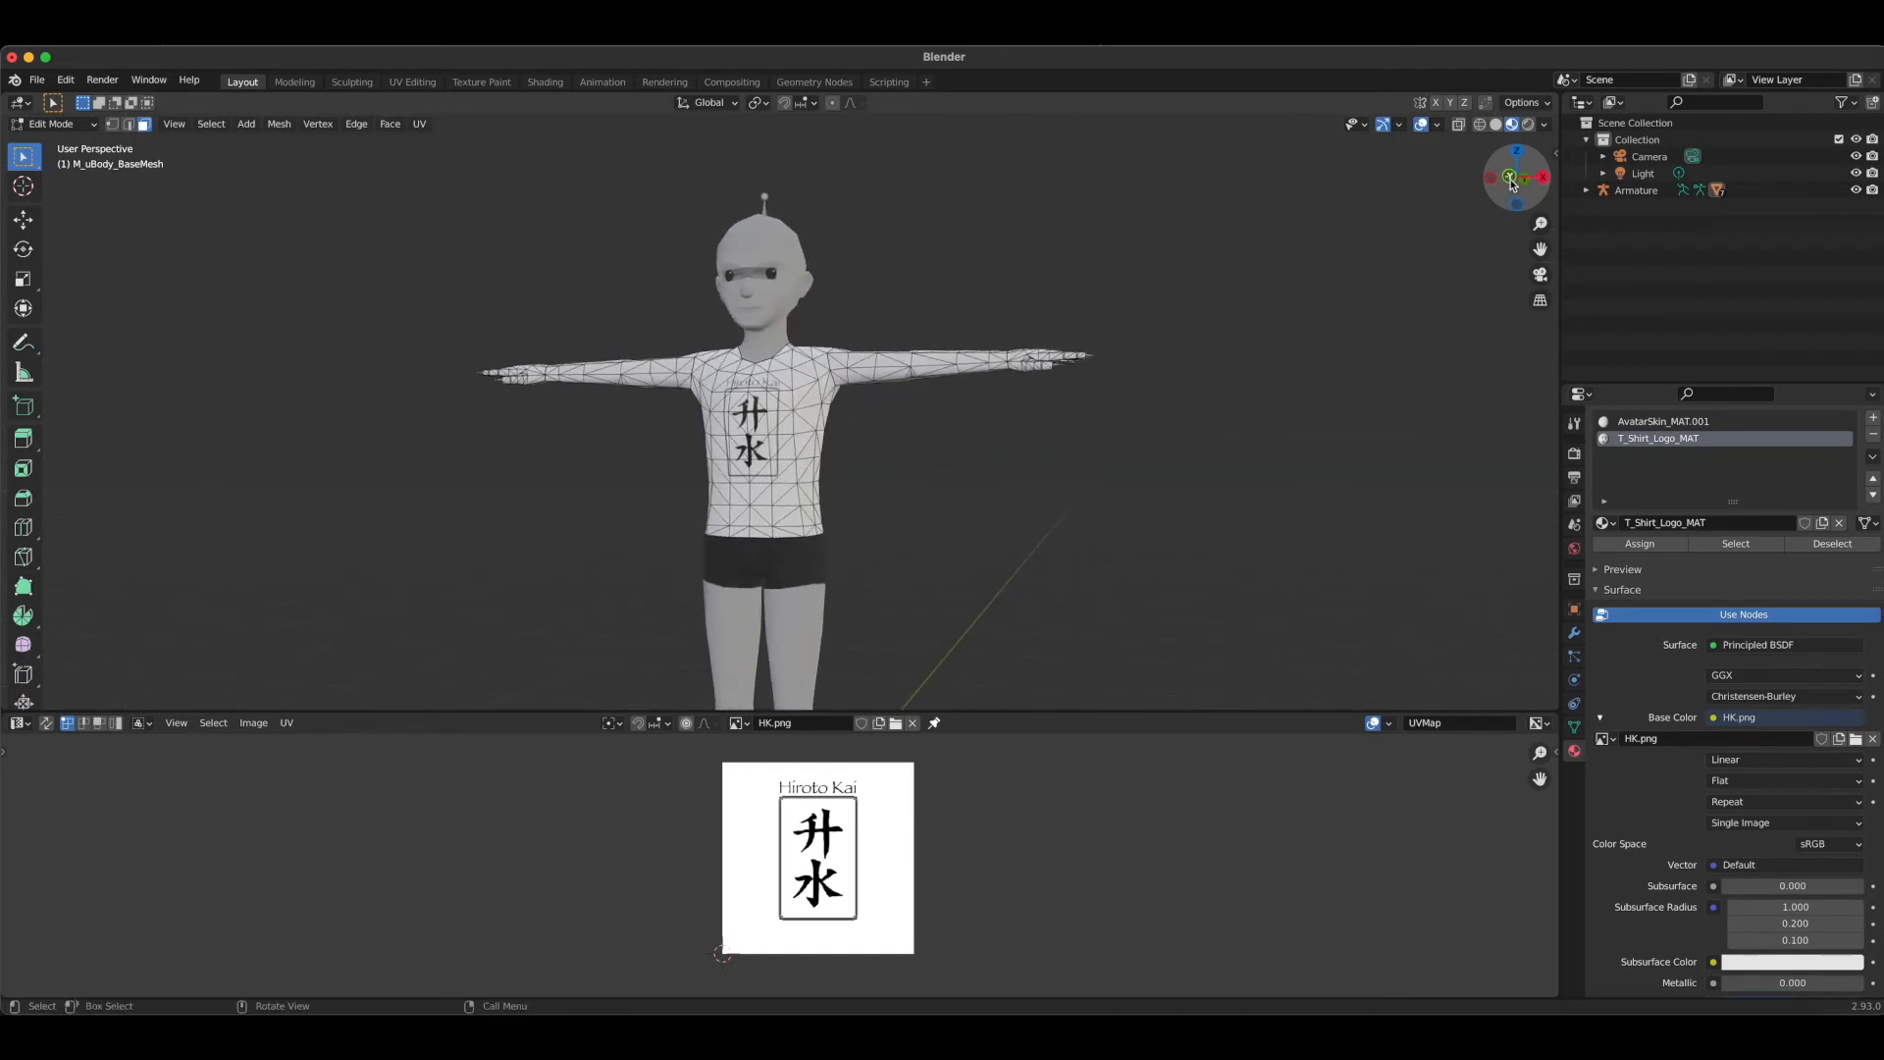
click(1517, 192)
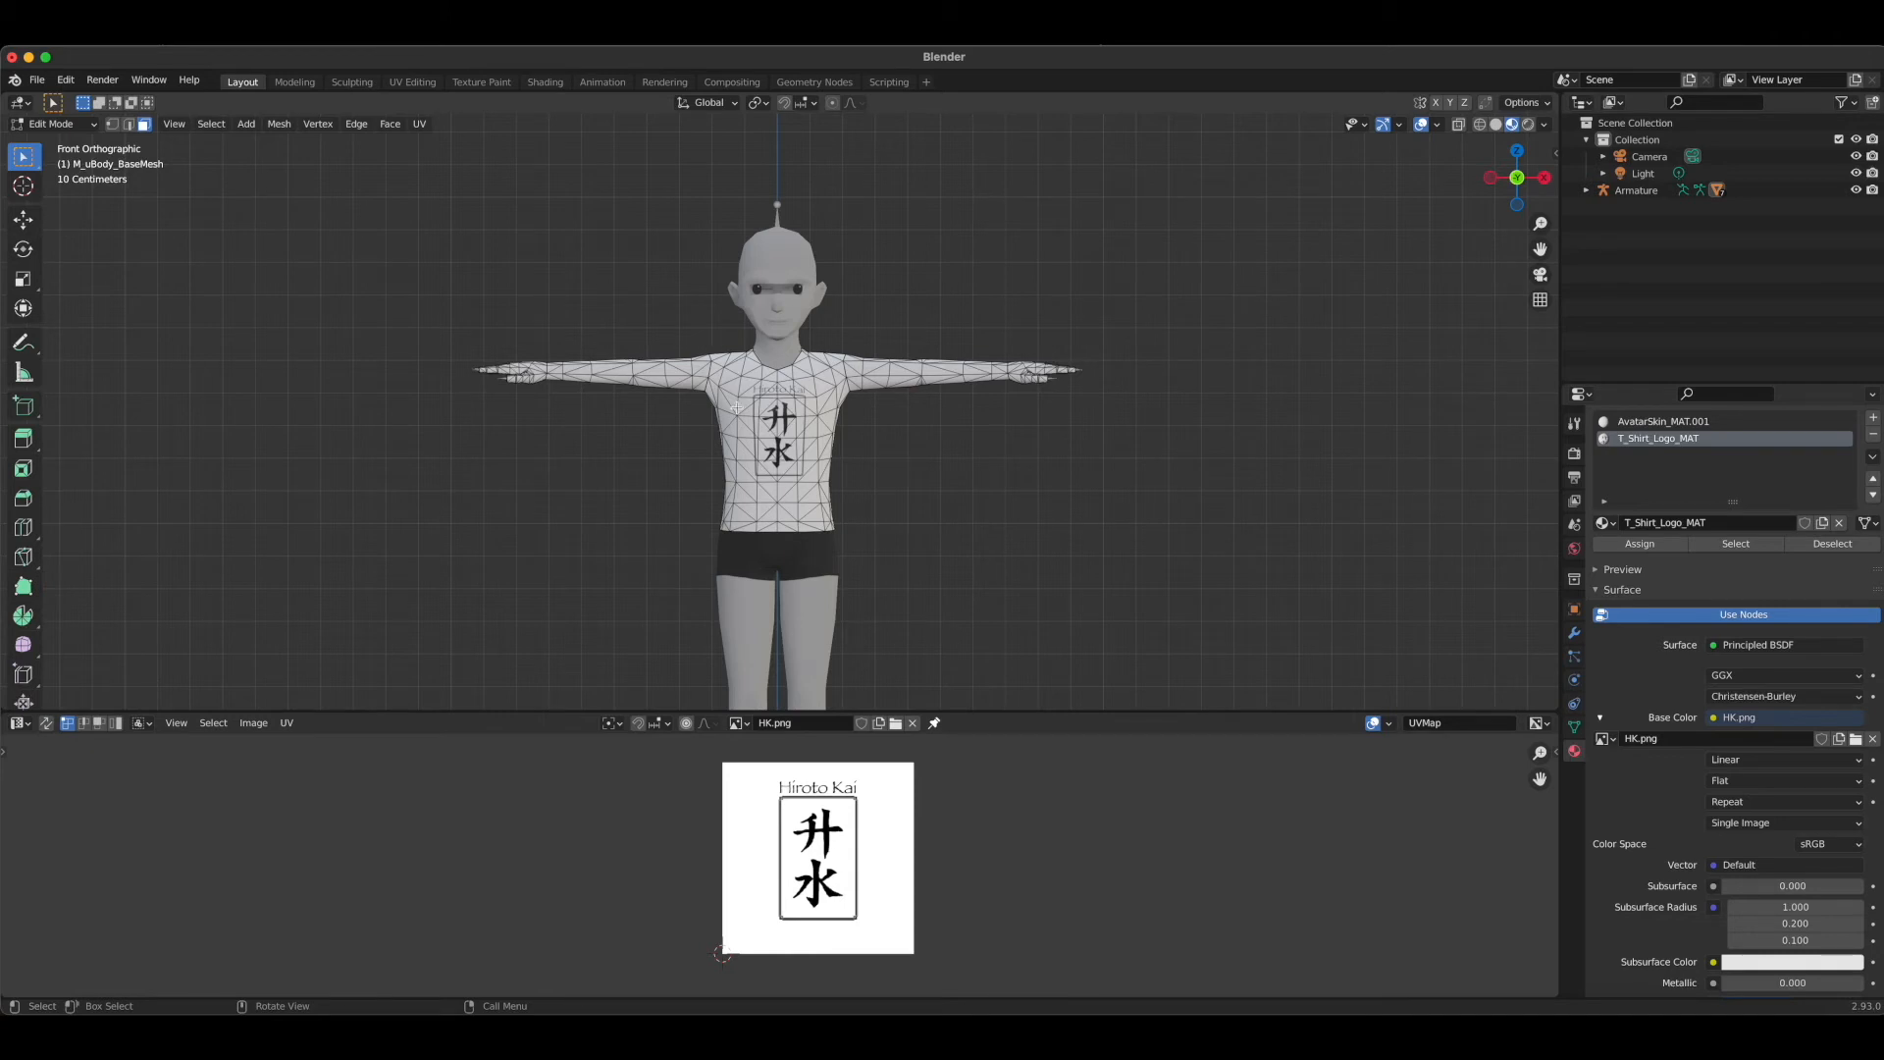
mouse_move(585, 349)
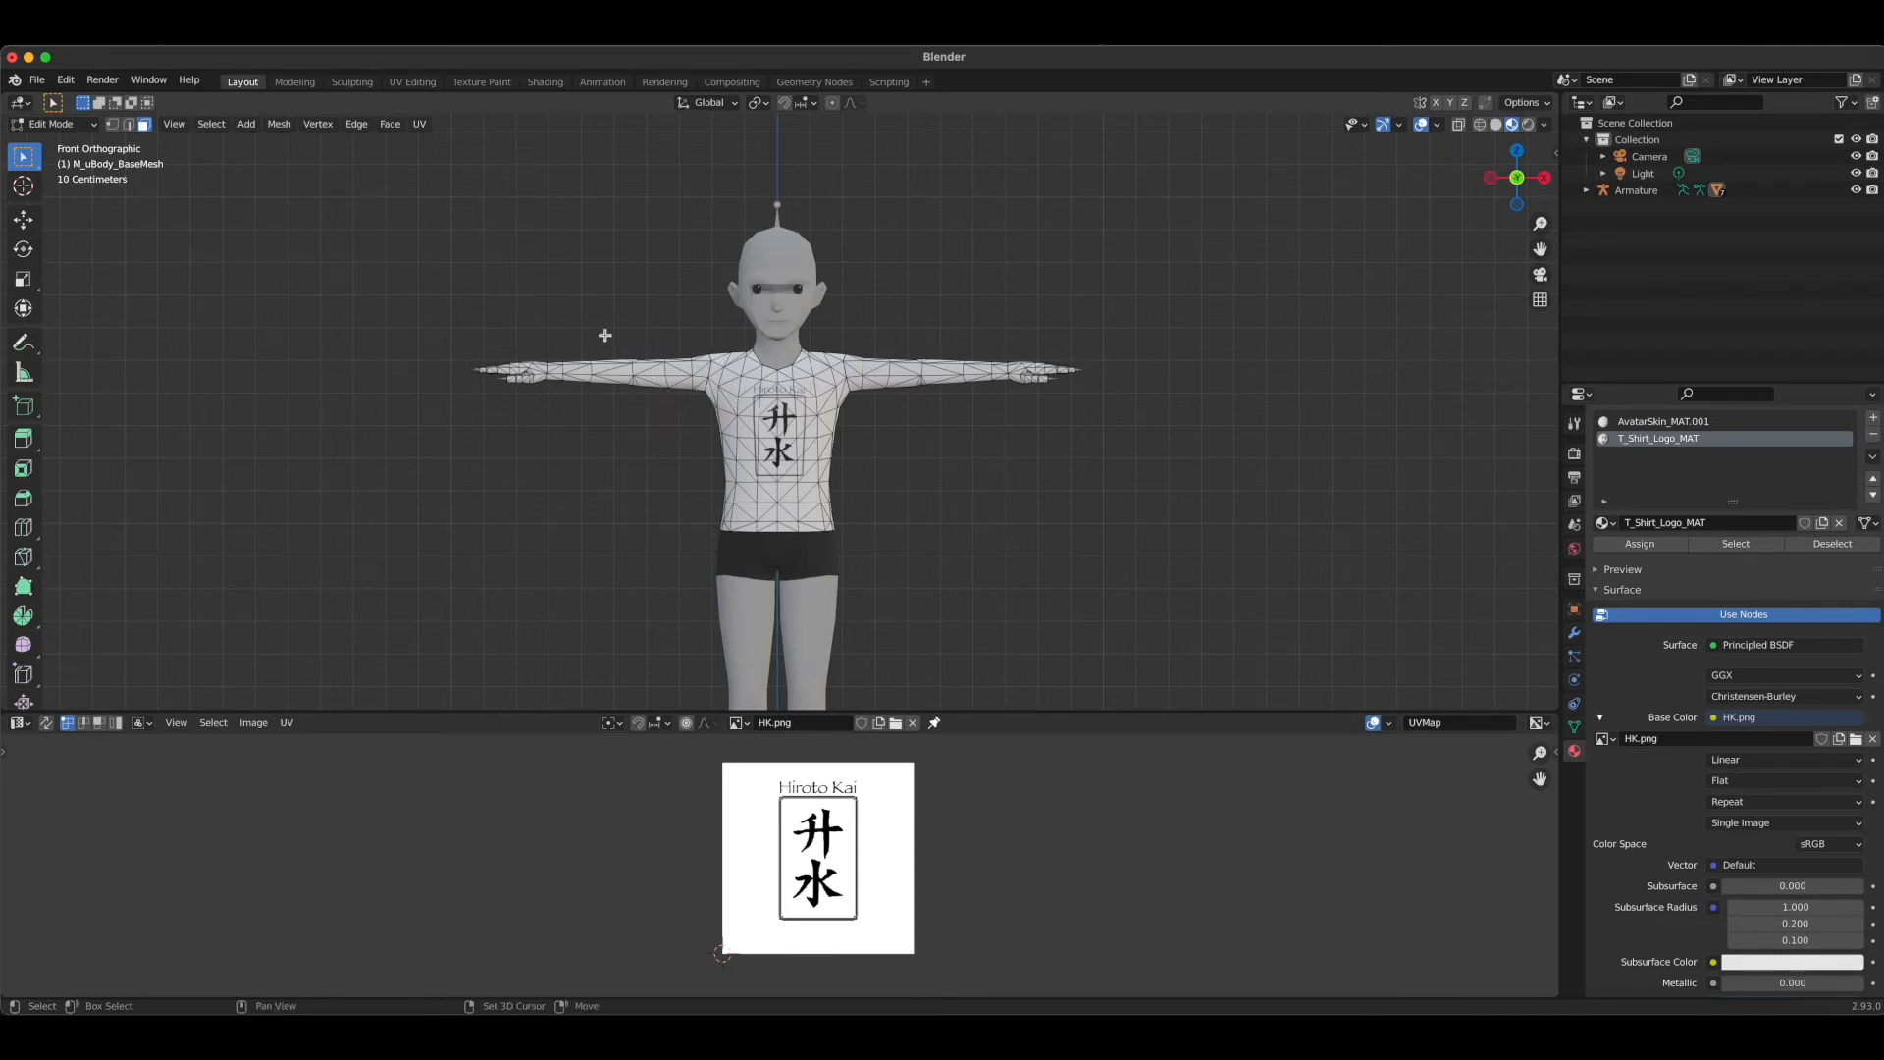
drag(604, 333, 956, 438)
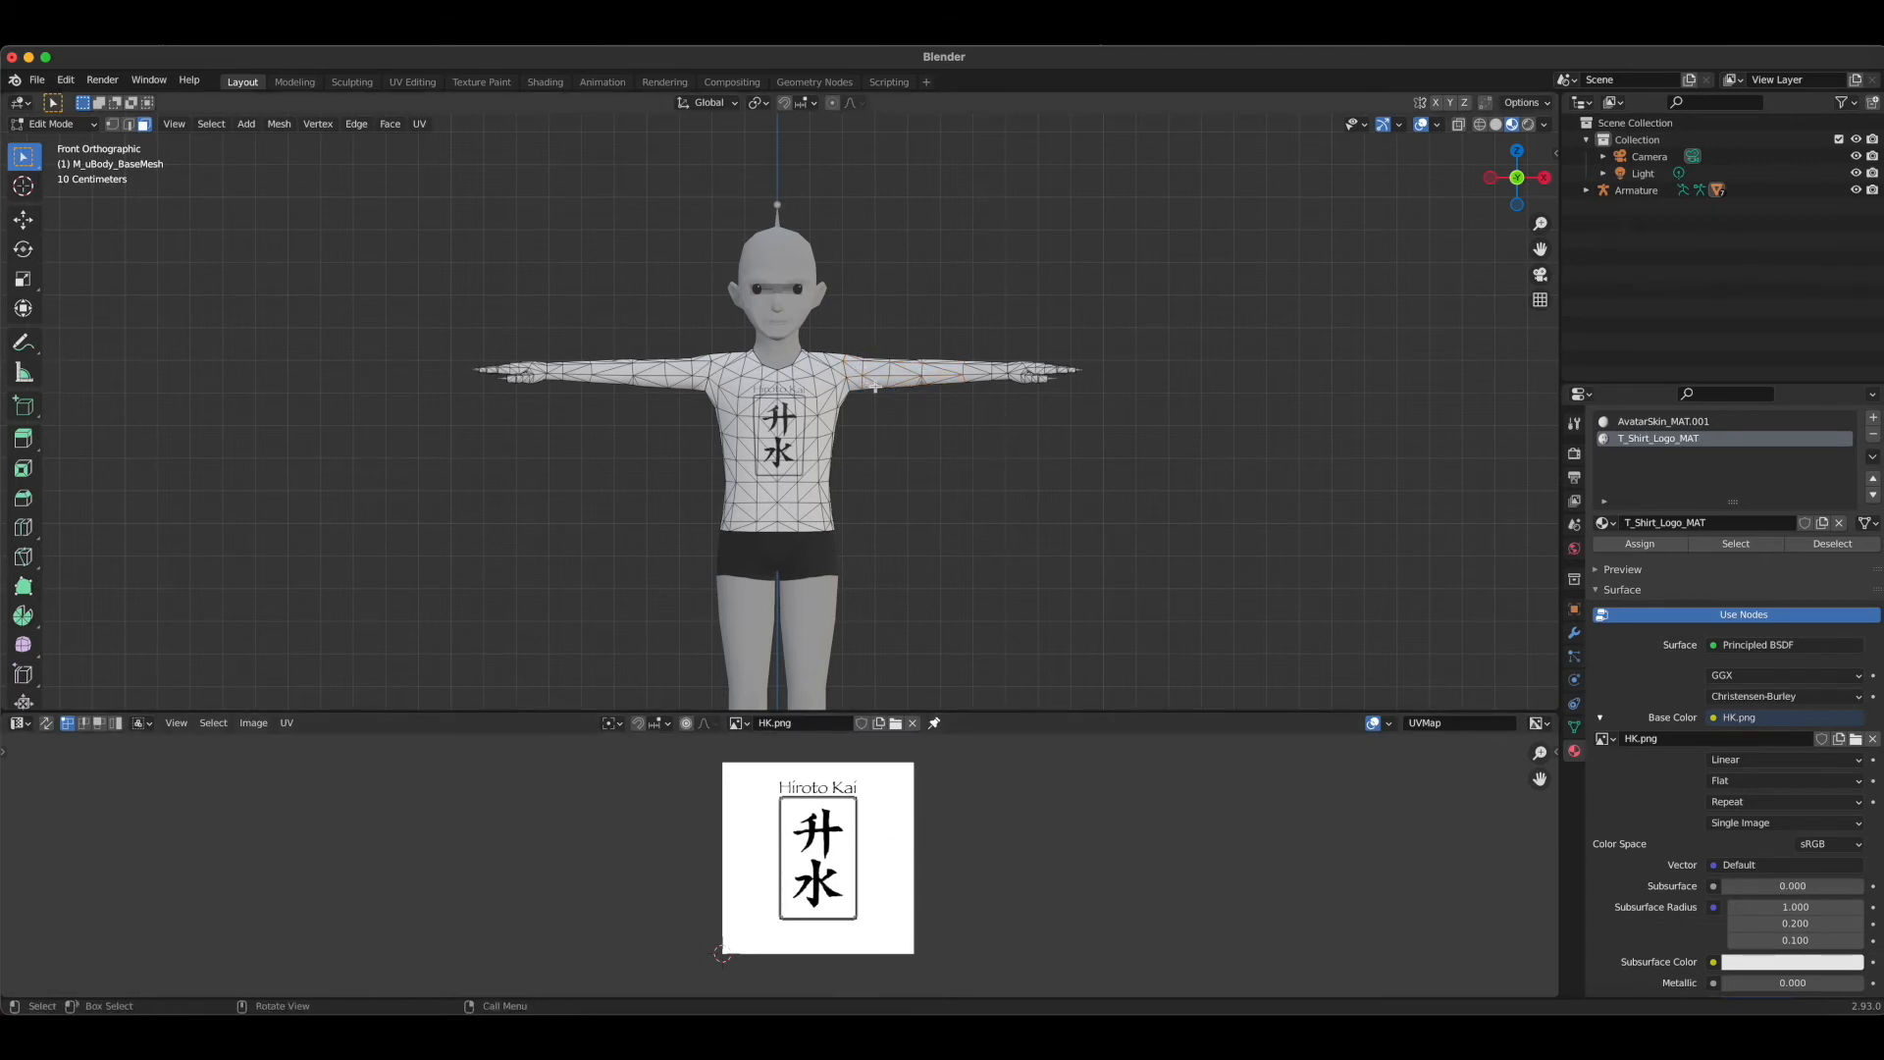
mouse_move(981, 379)
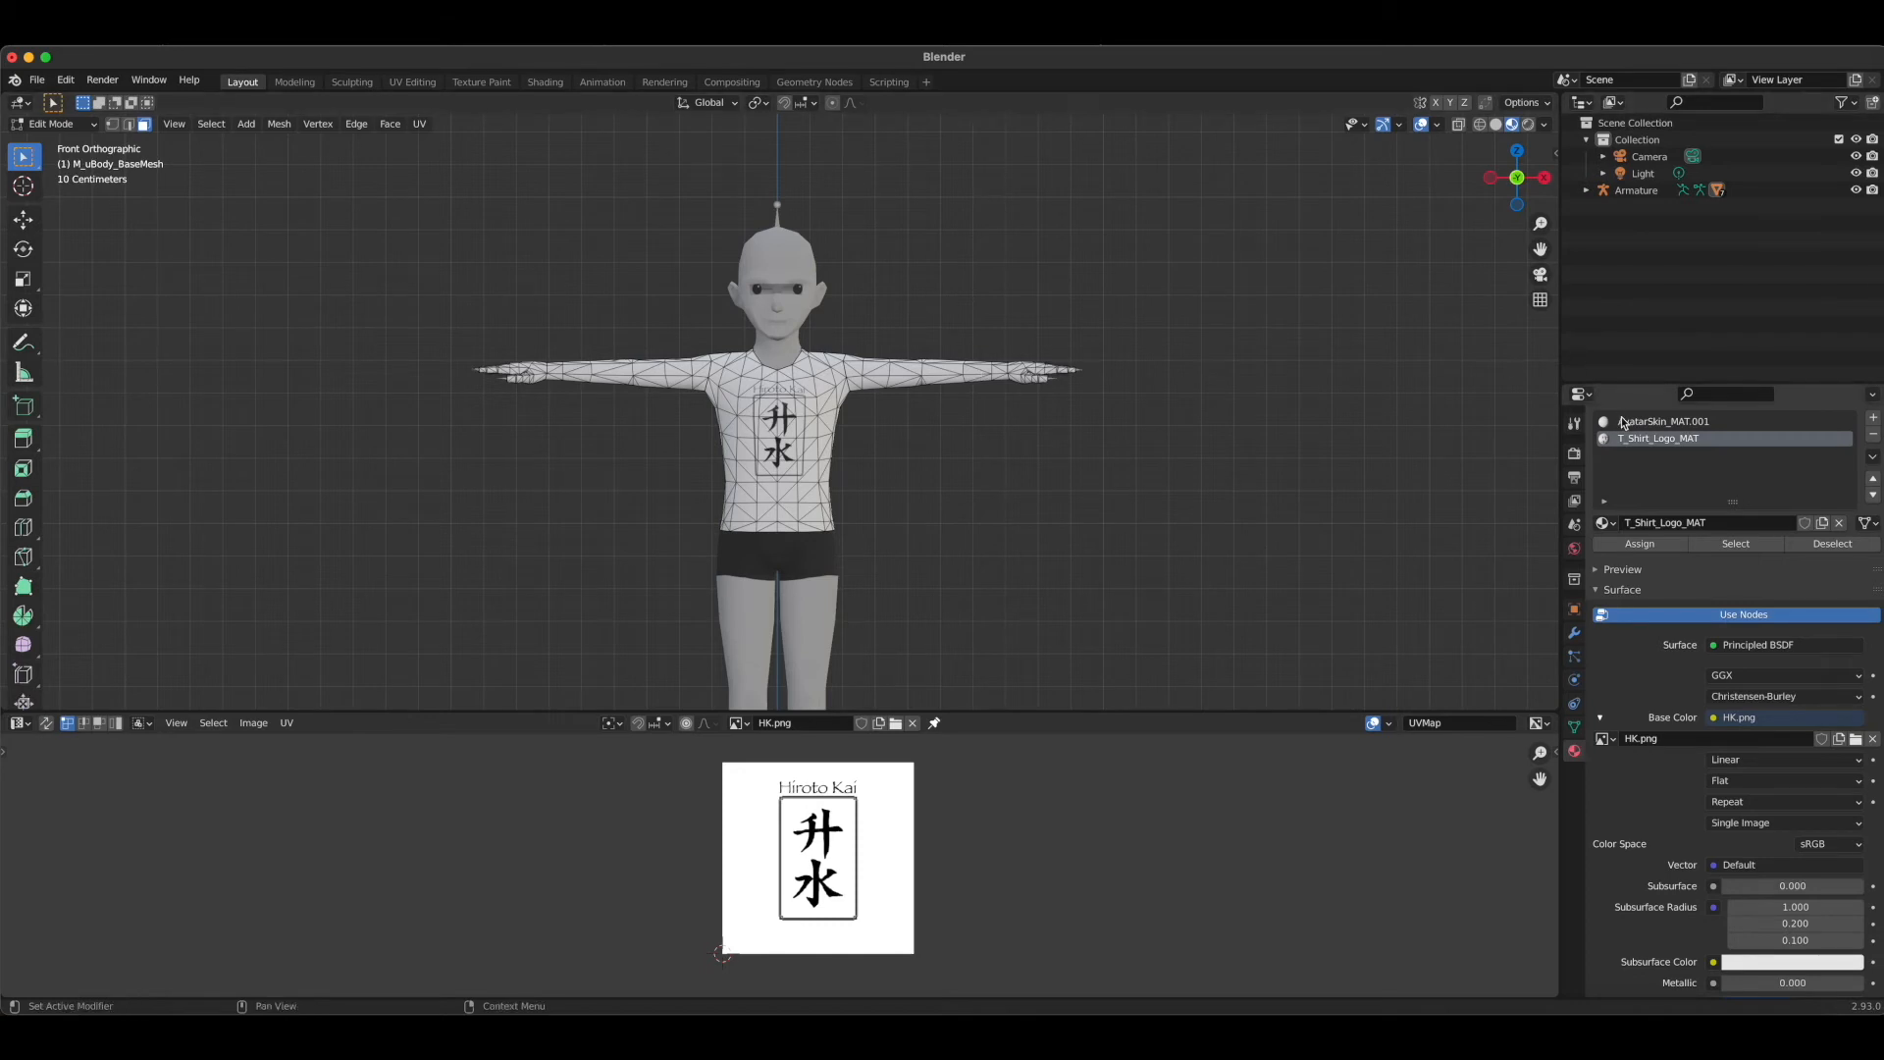
Unlink the image from AvatarSkin_MAT.001 and set its Base Color to black
click(1666, 420)
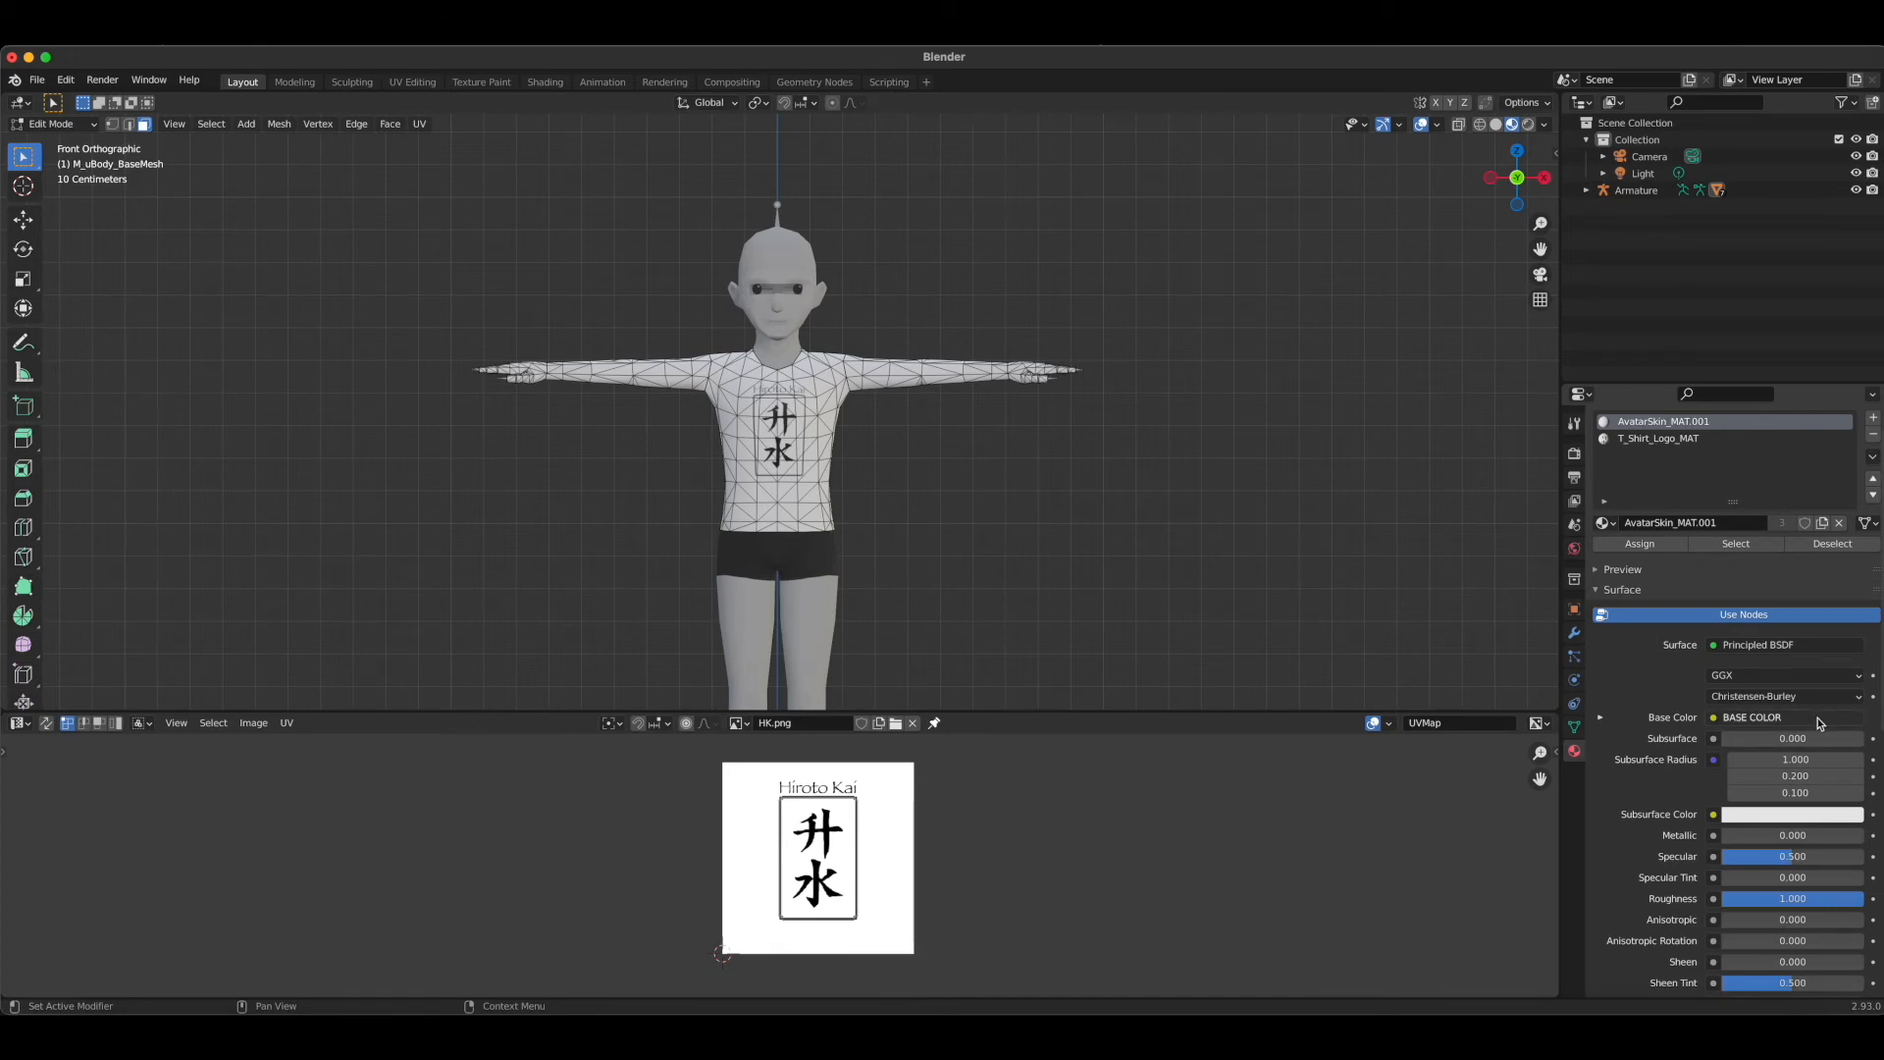
click(1787, 718)
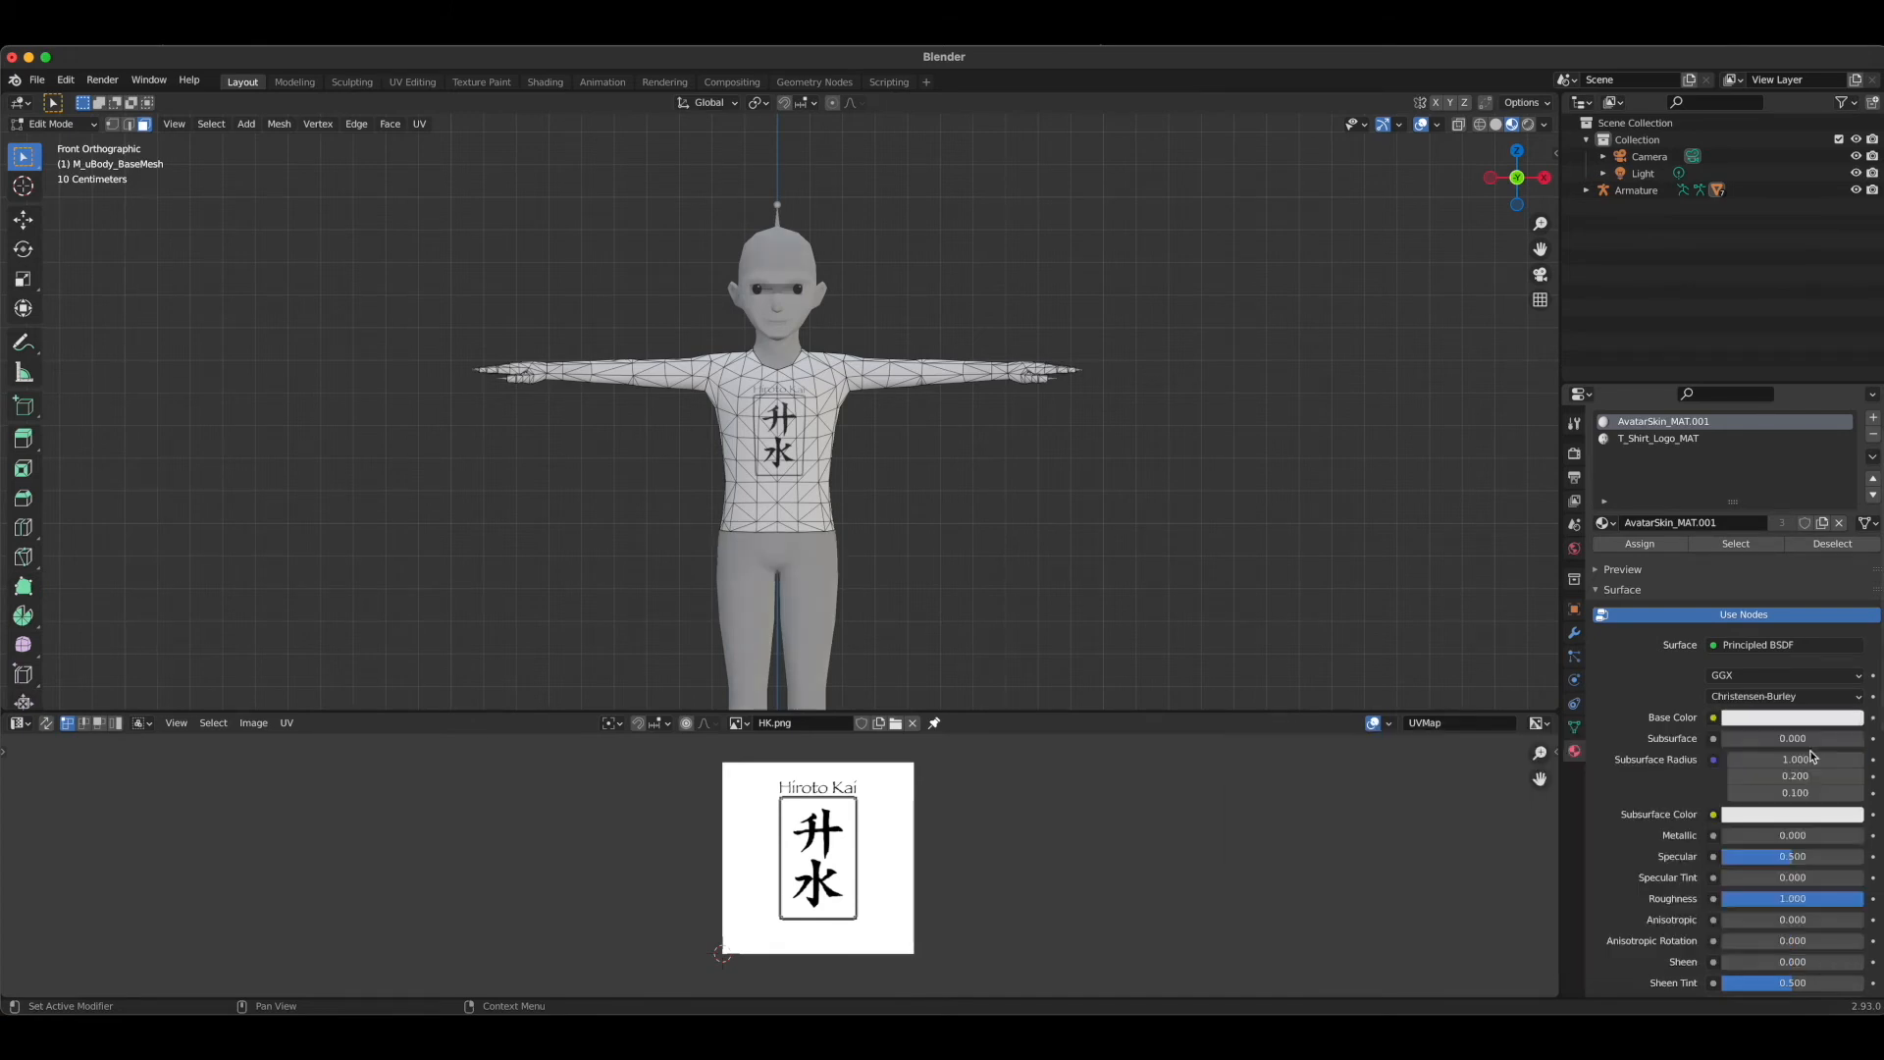
click(1790, 718)
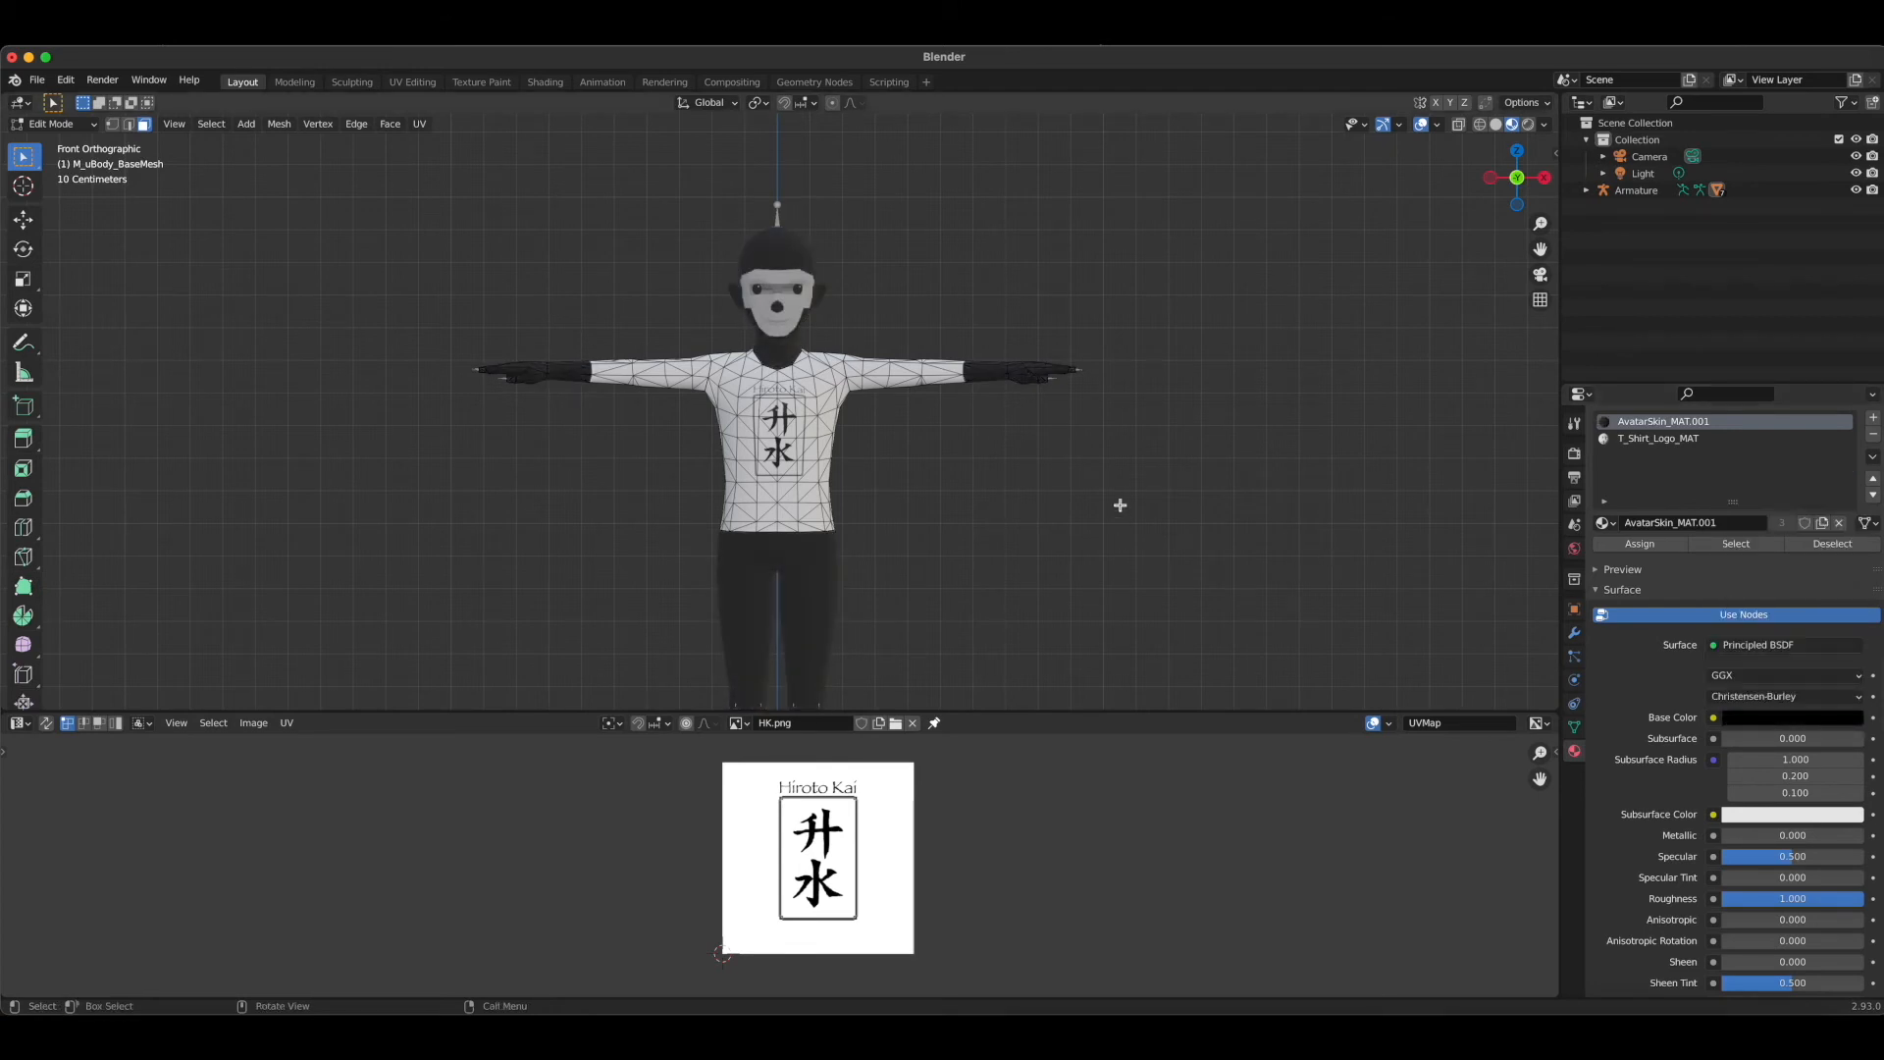
mouse_move(1517, 178)
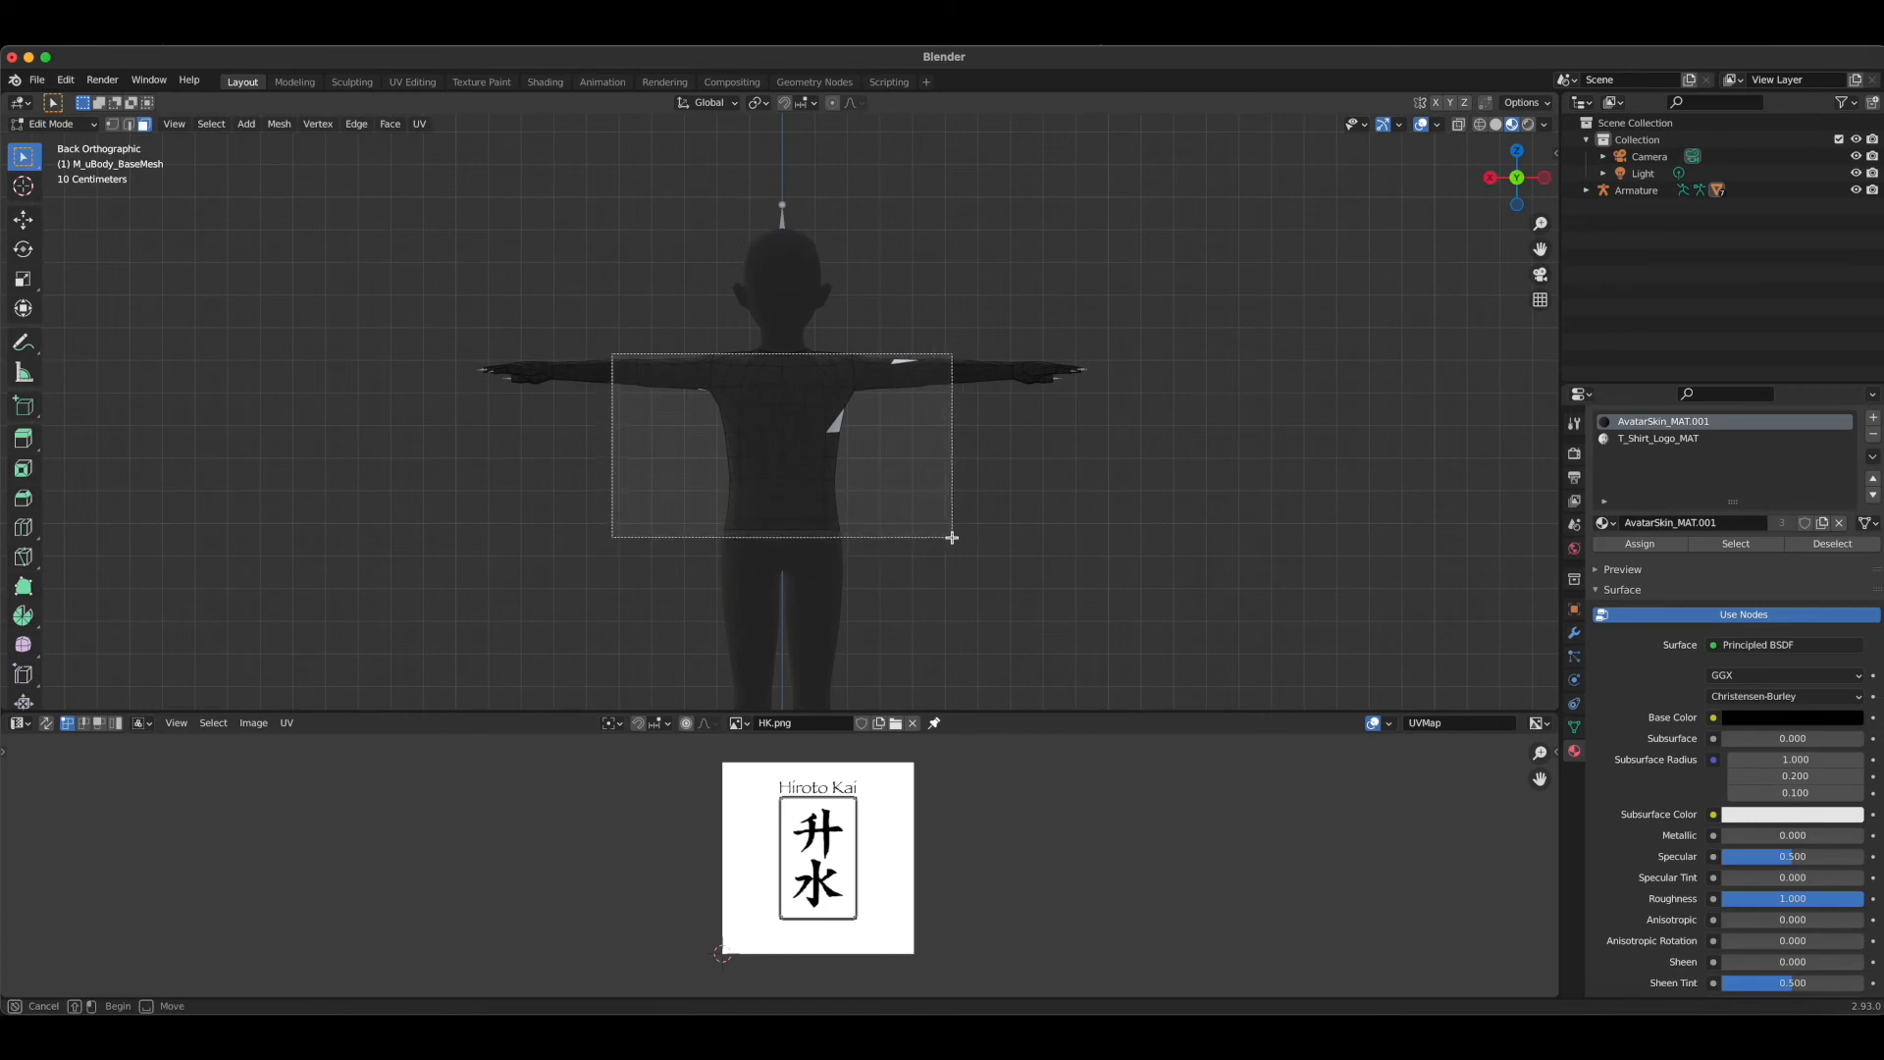
Assign T_Shirt_Logo_MAT to the upper back and arm faces, leaving the hands black
click(950, 537)
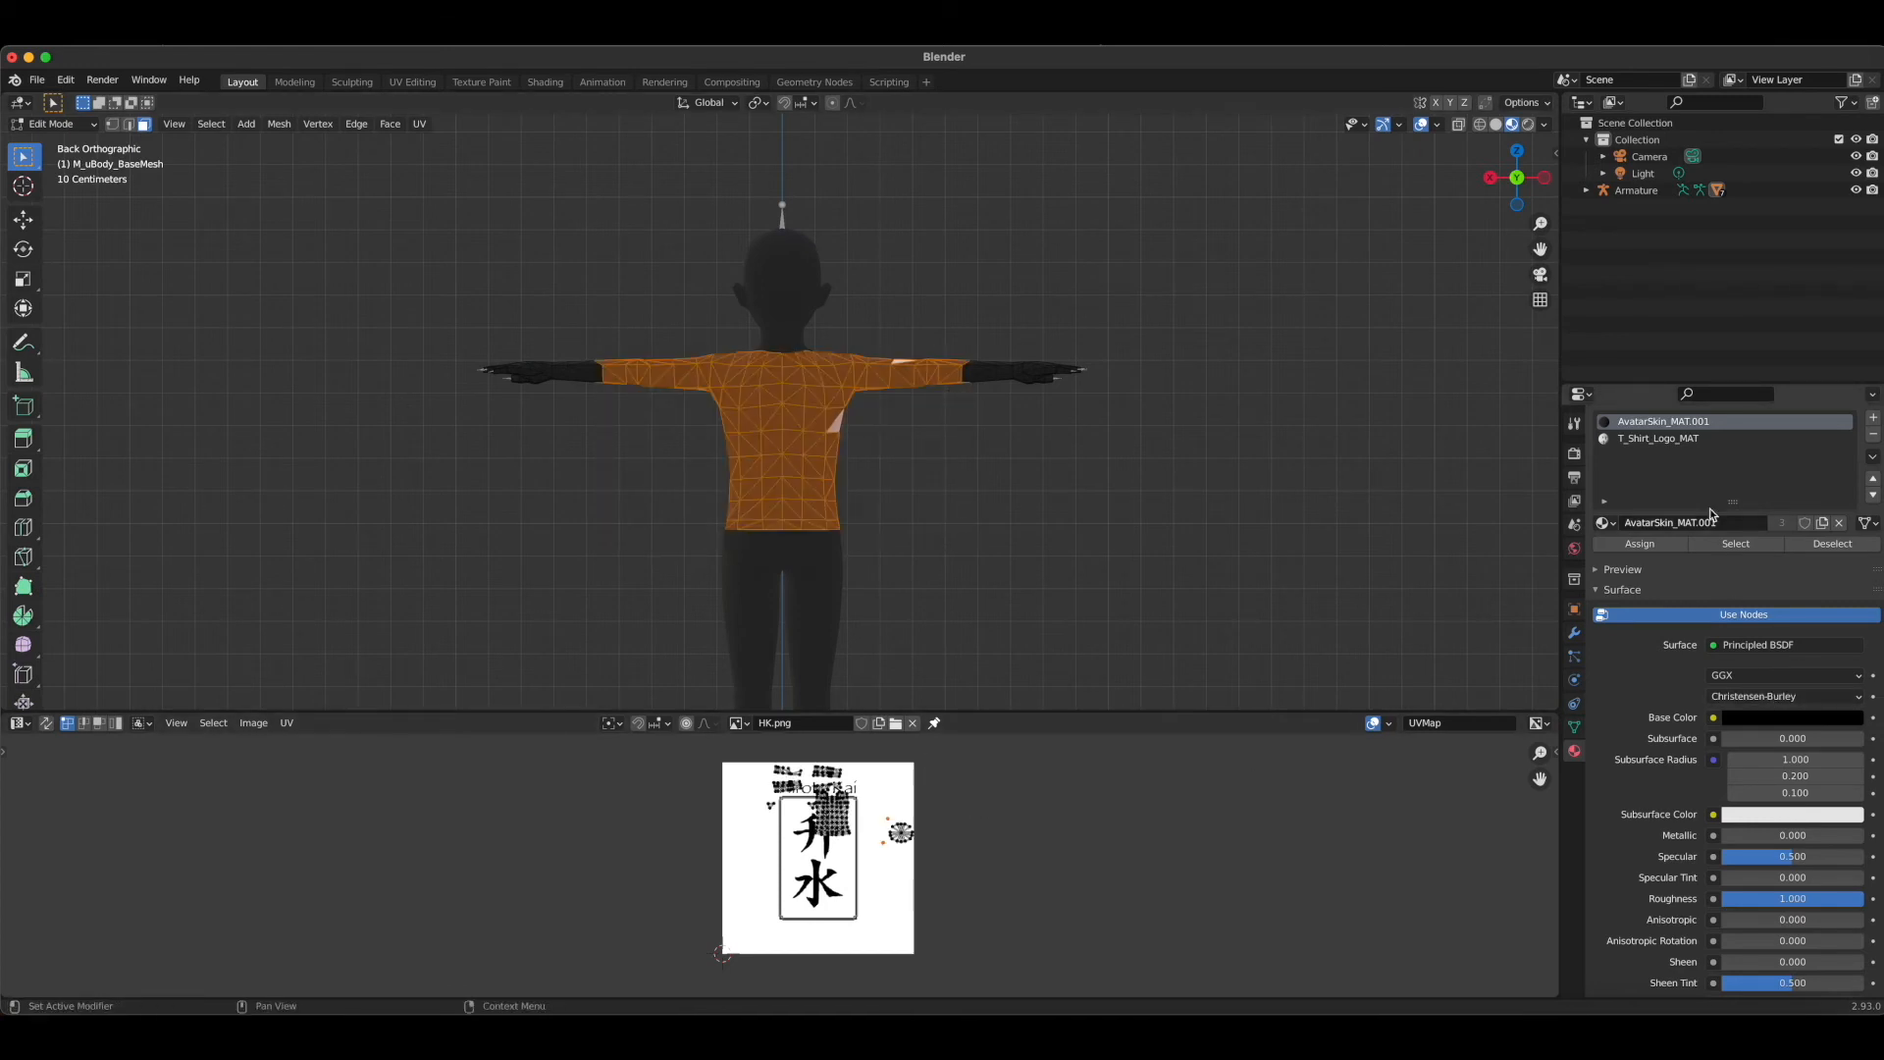
click(1658, 438)
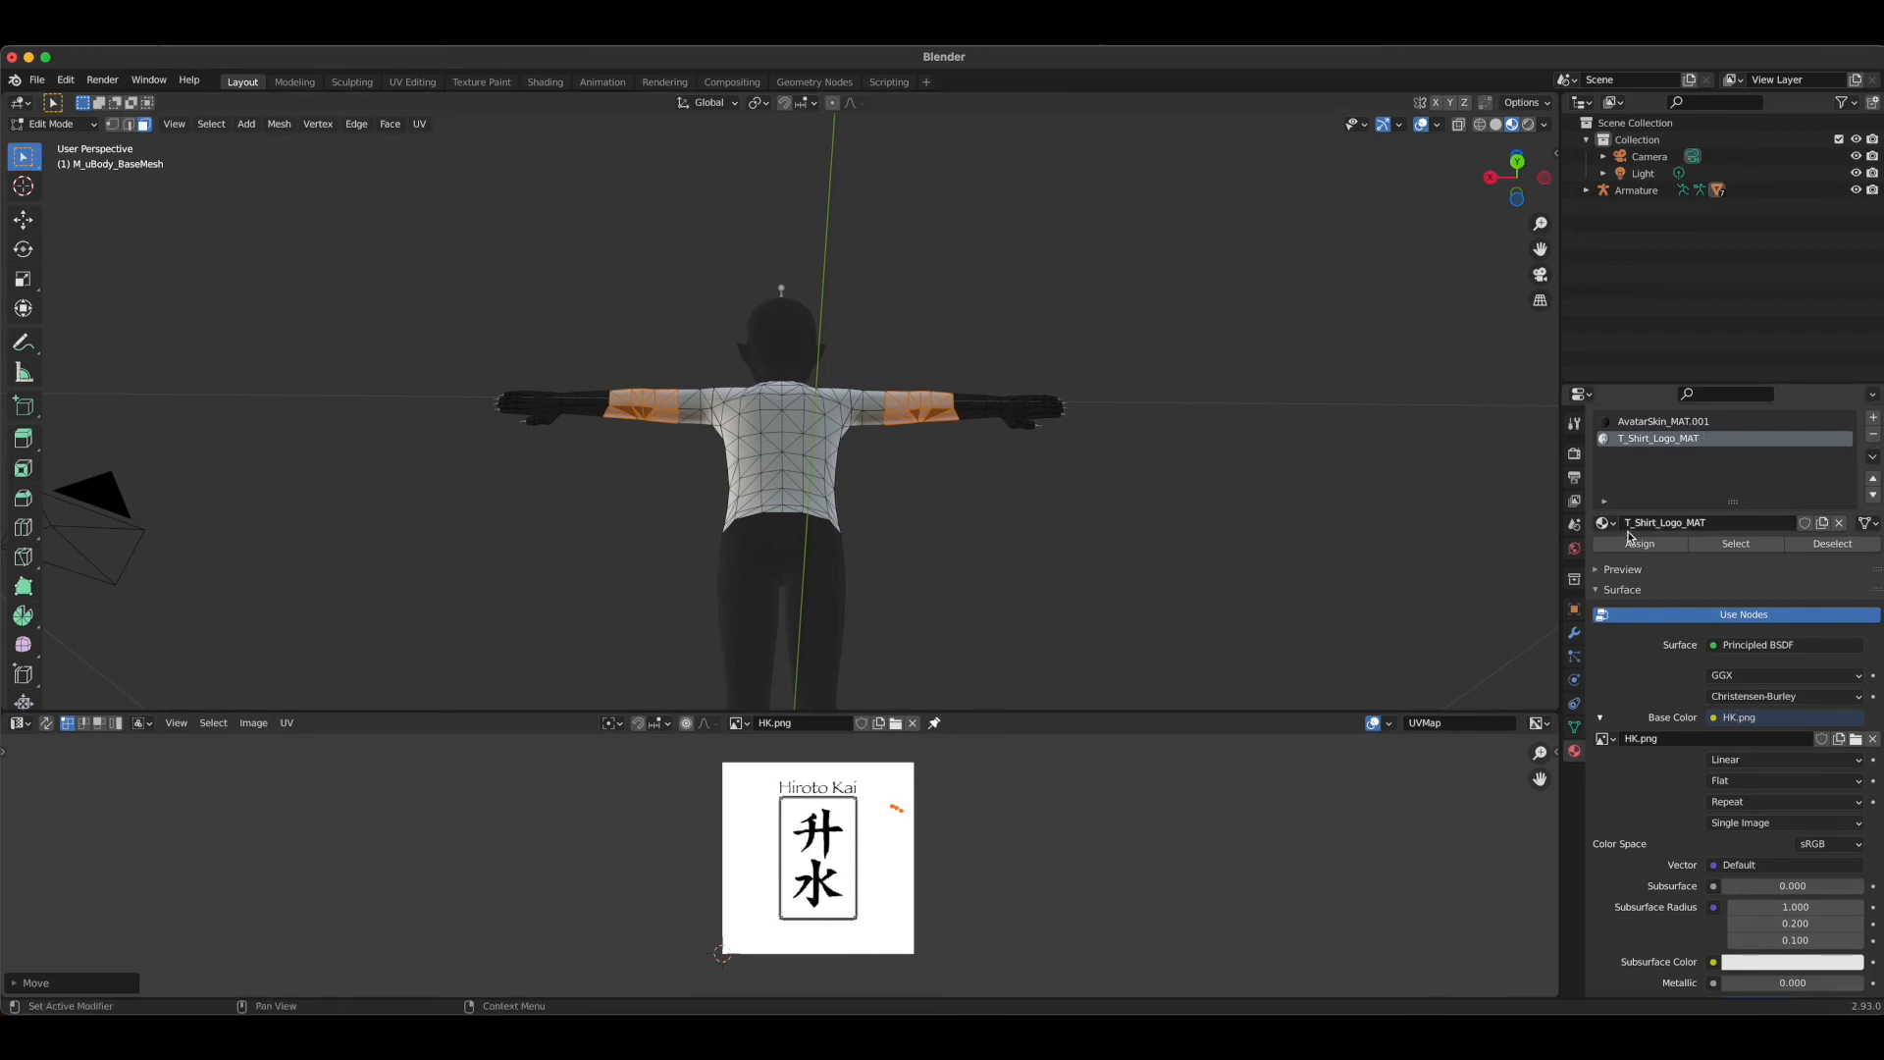
click(1659, 438)
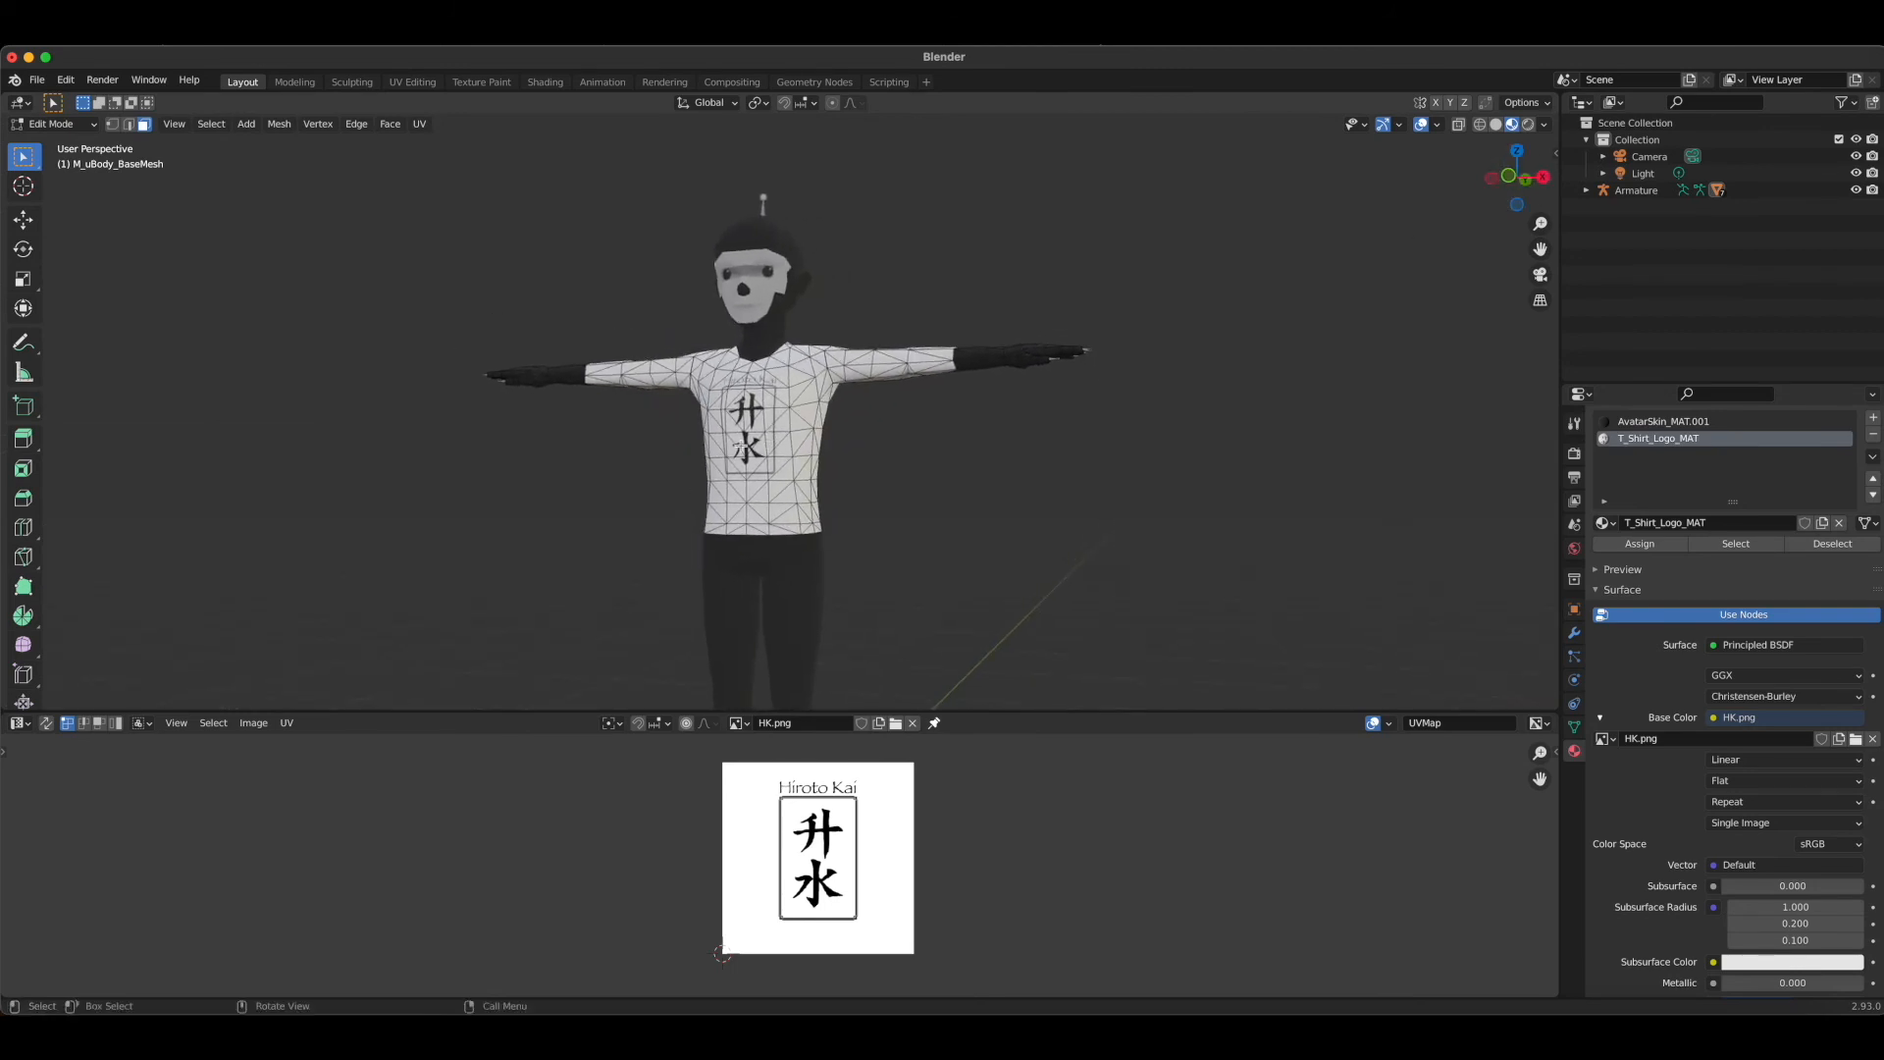
Toggle between Edit and Object Mode to preview the avatar in the white logo shirt from the side
click(1638, 543)
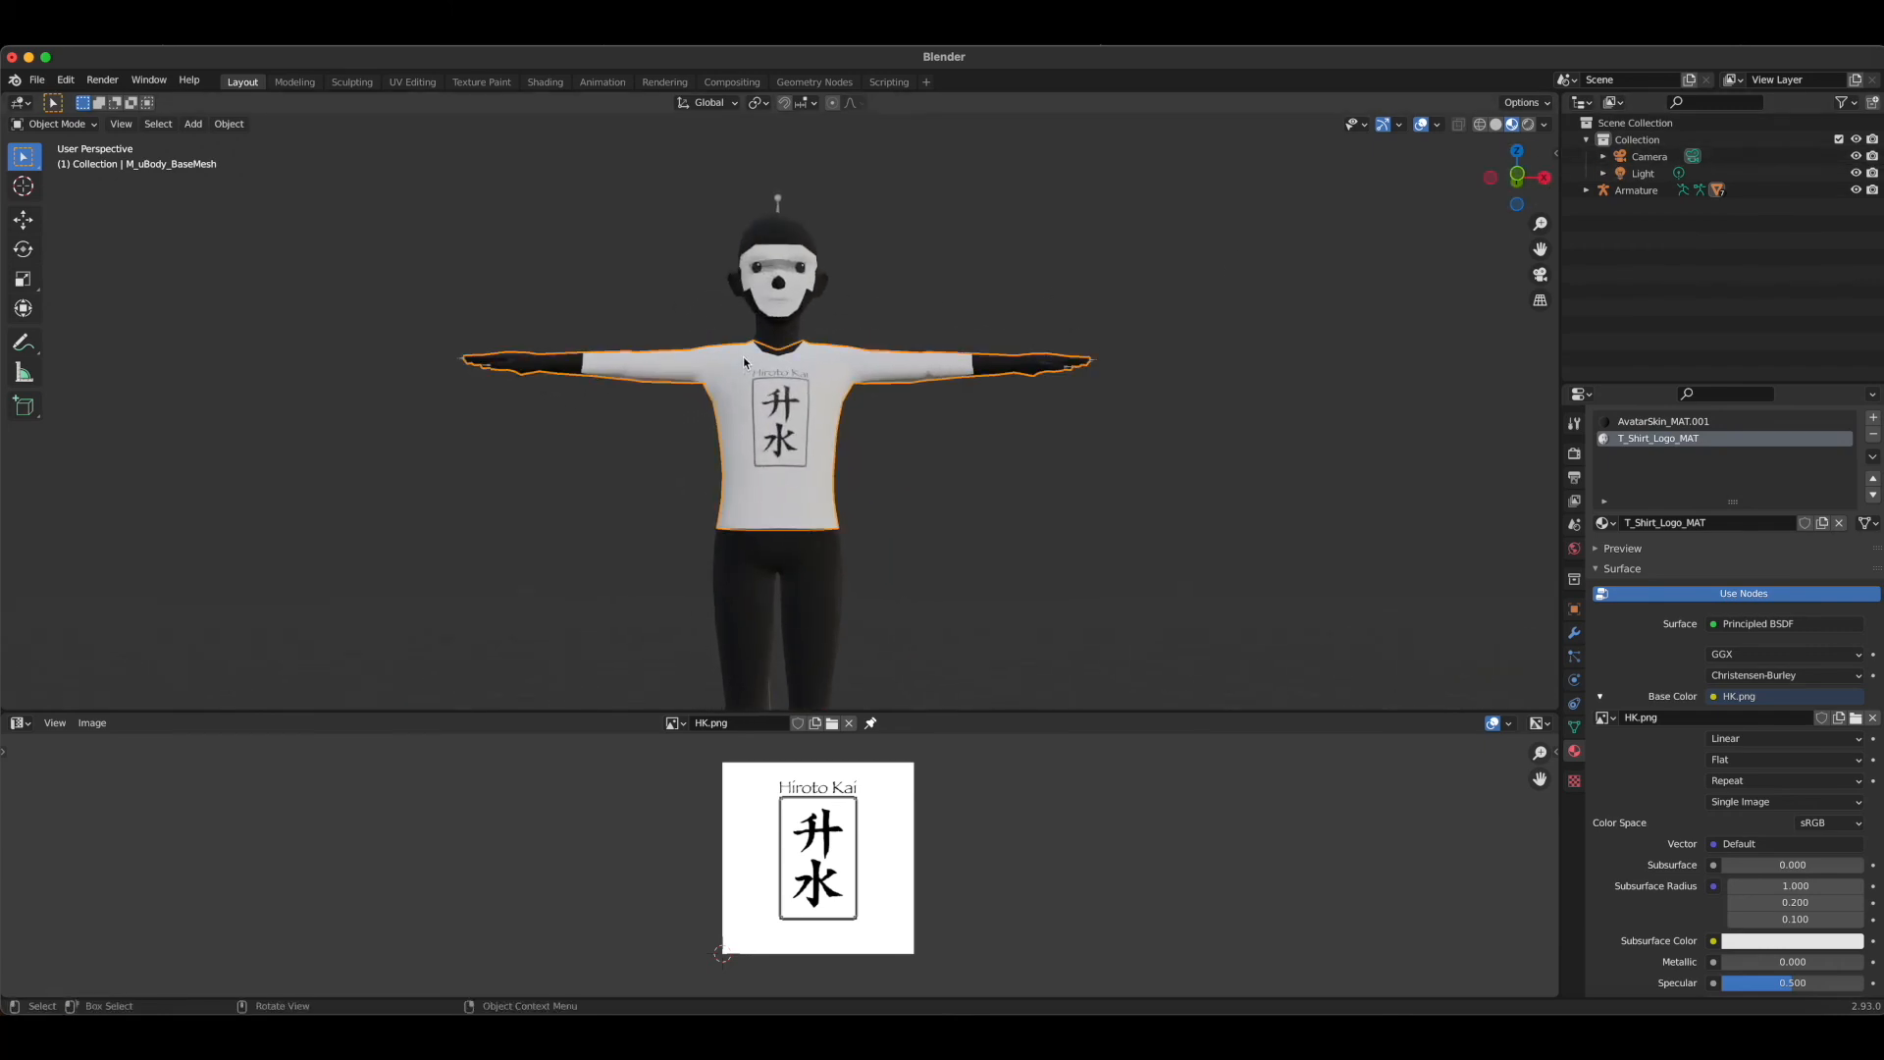
key(Tab)
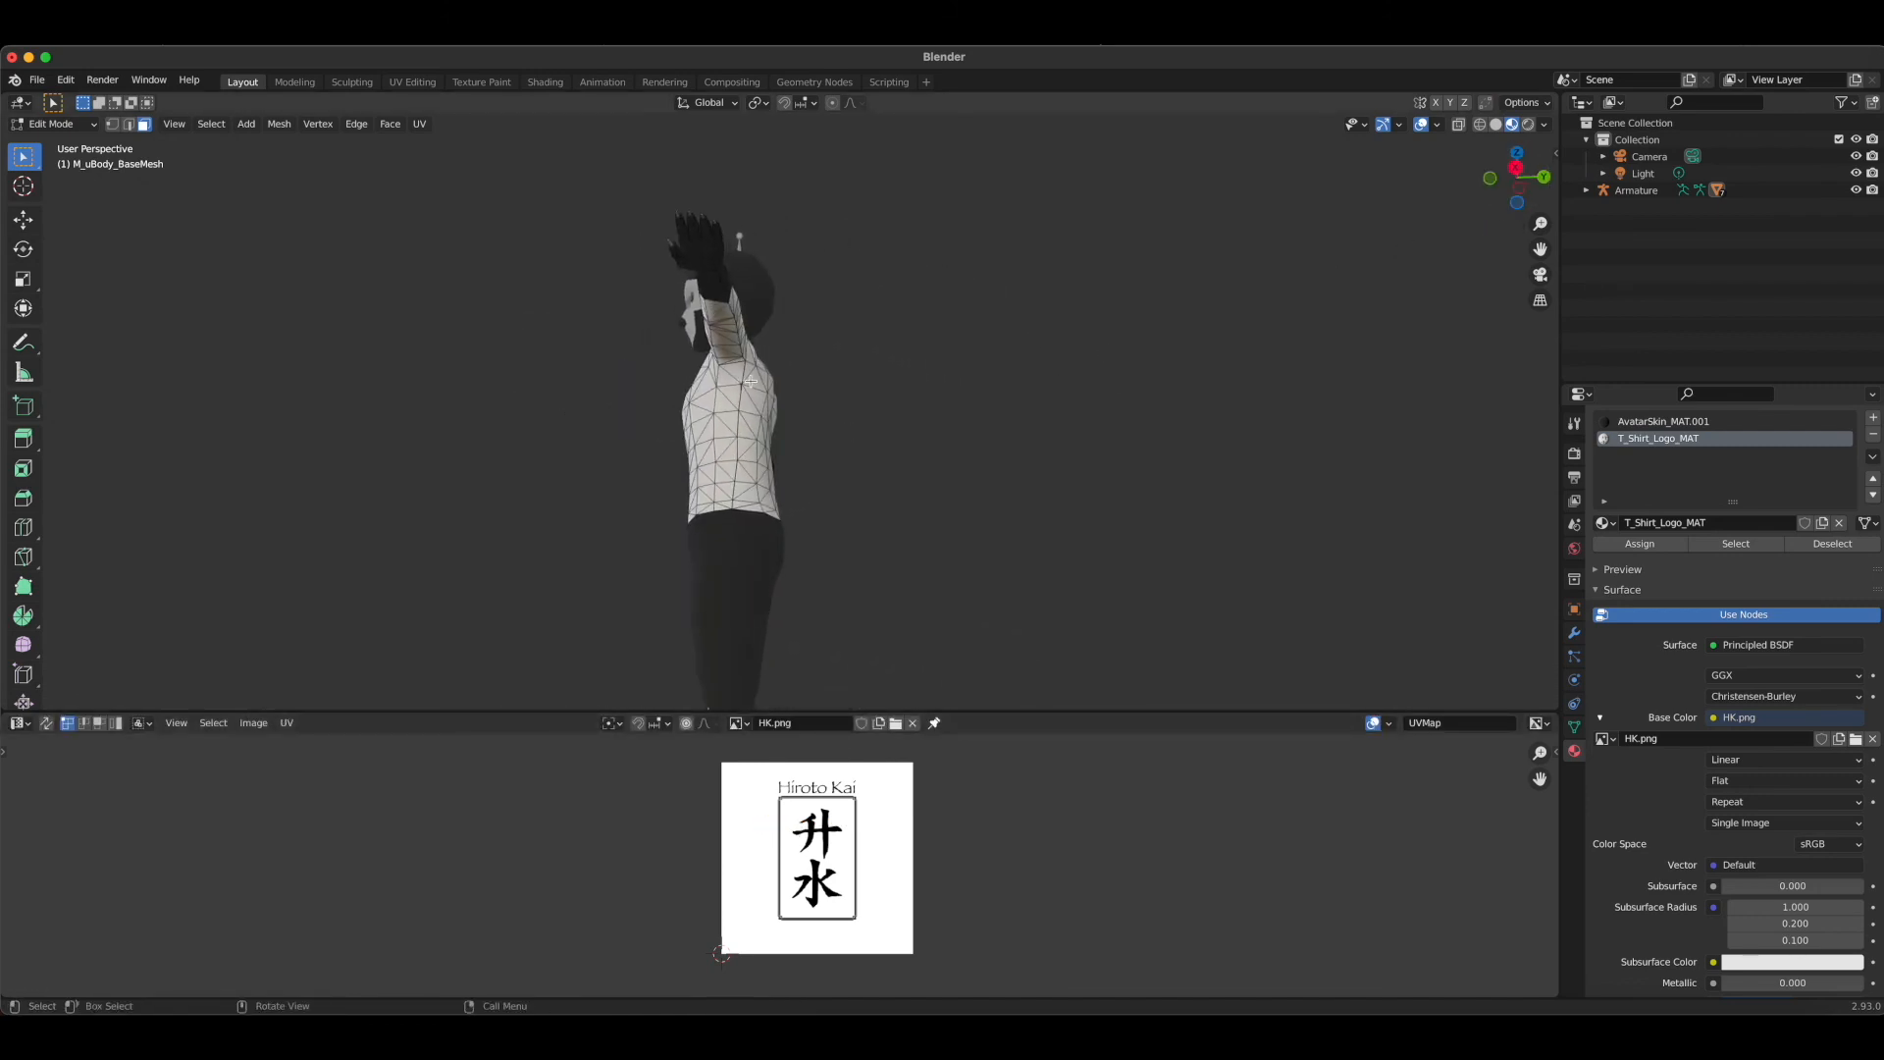
key(g)
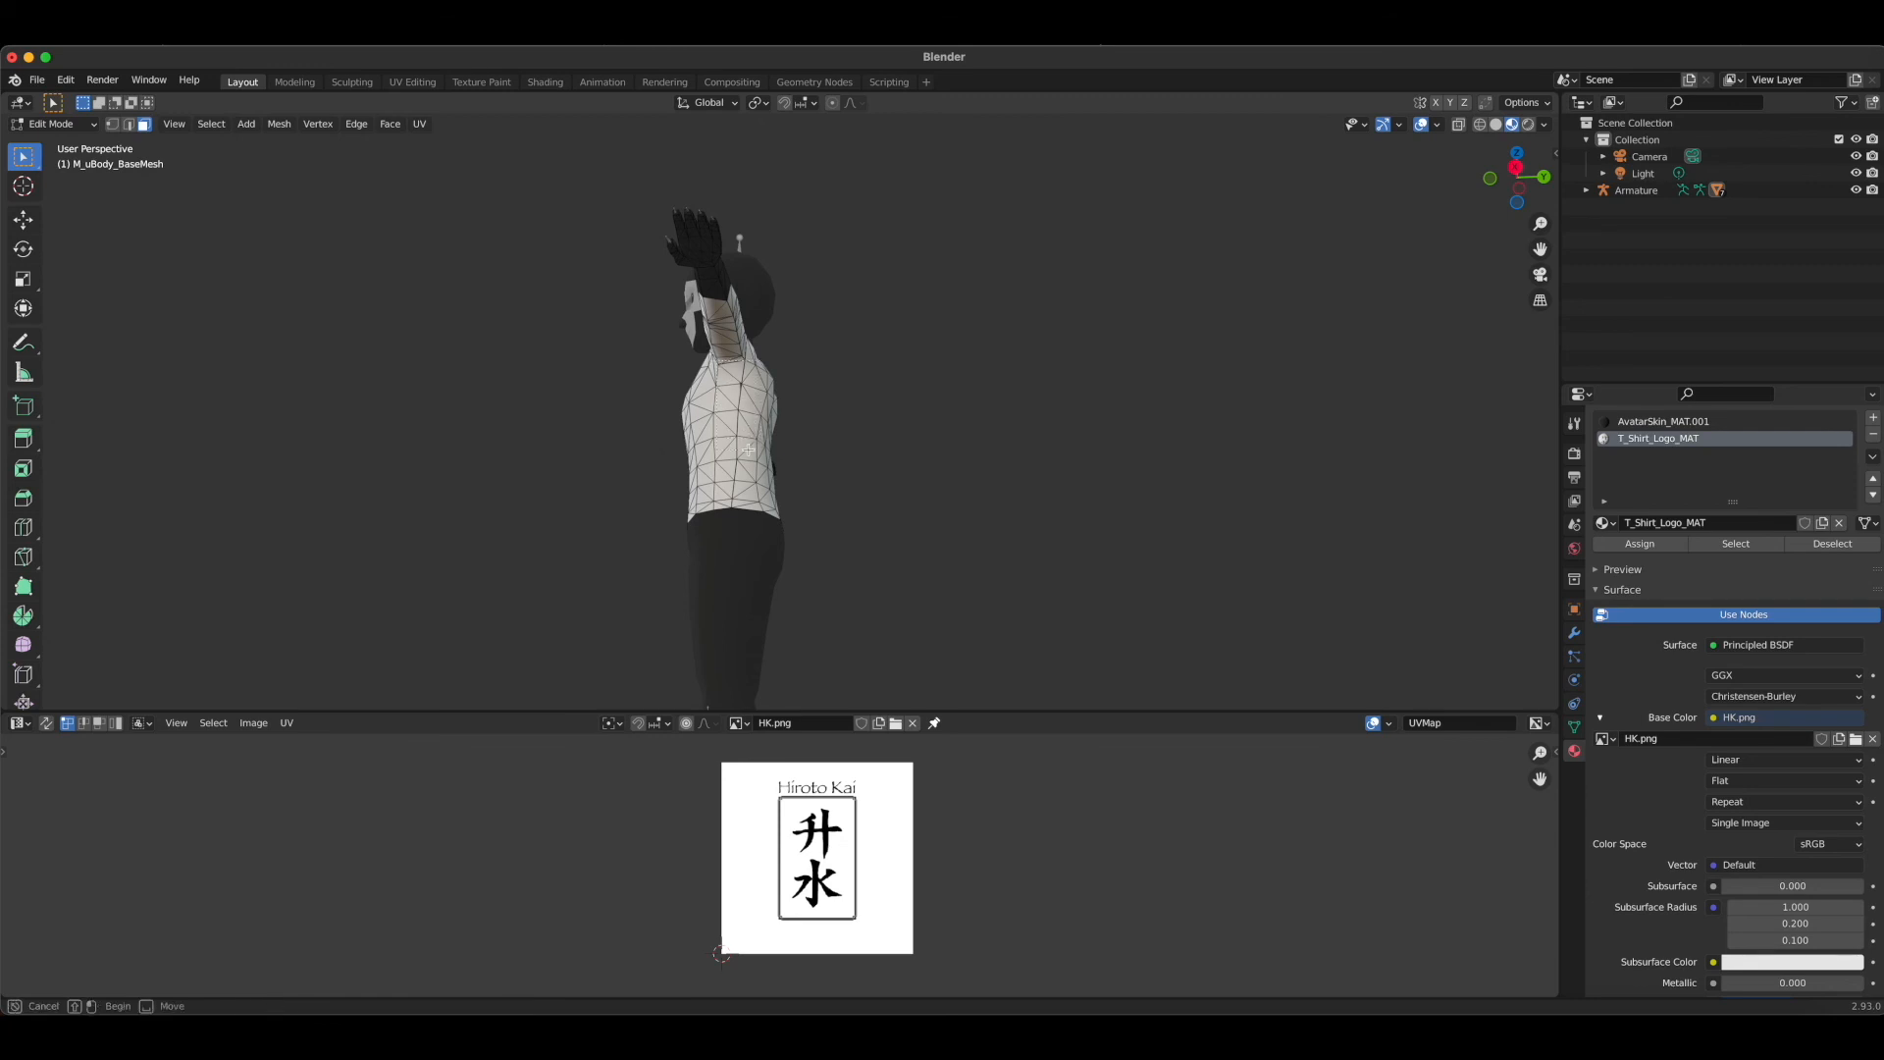
key(s)
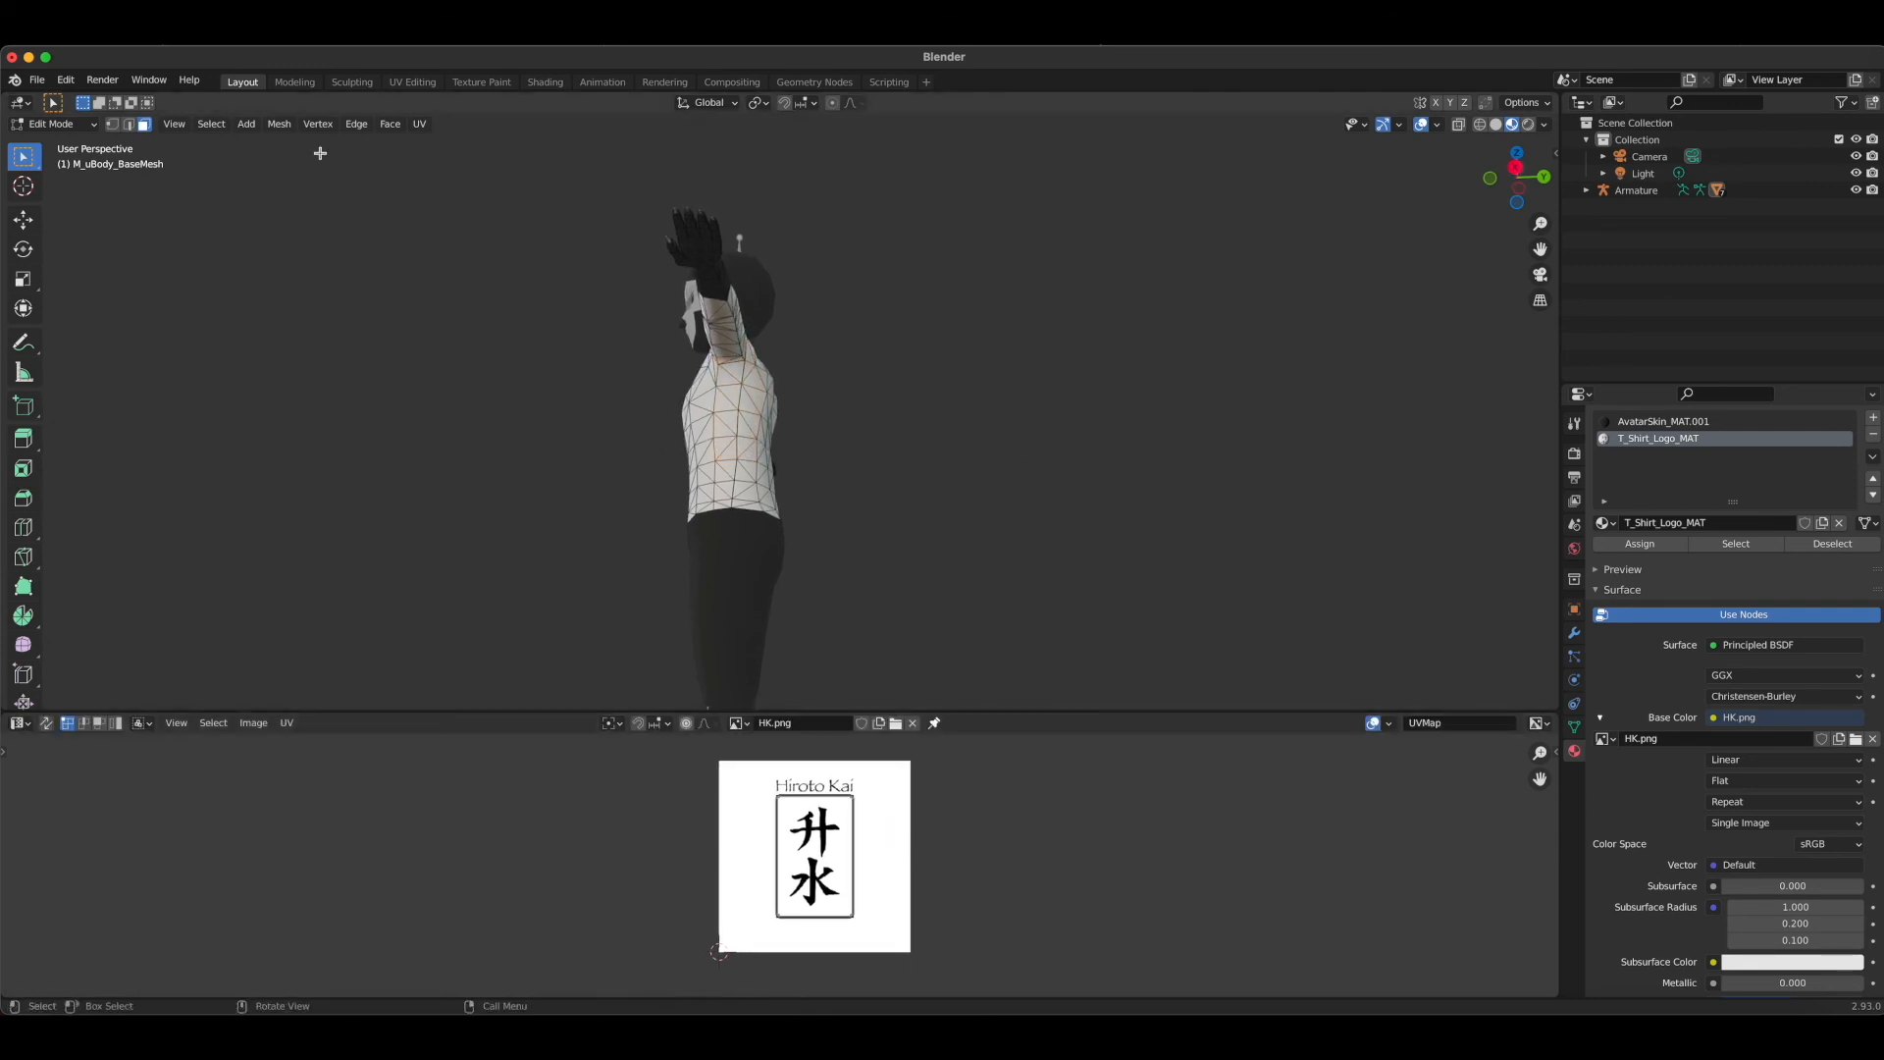
key(Tab)
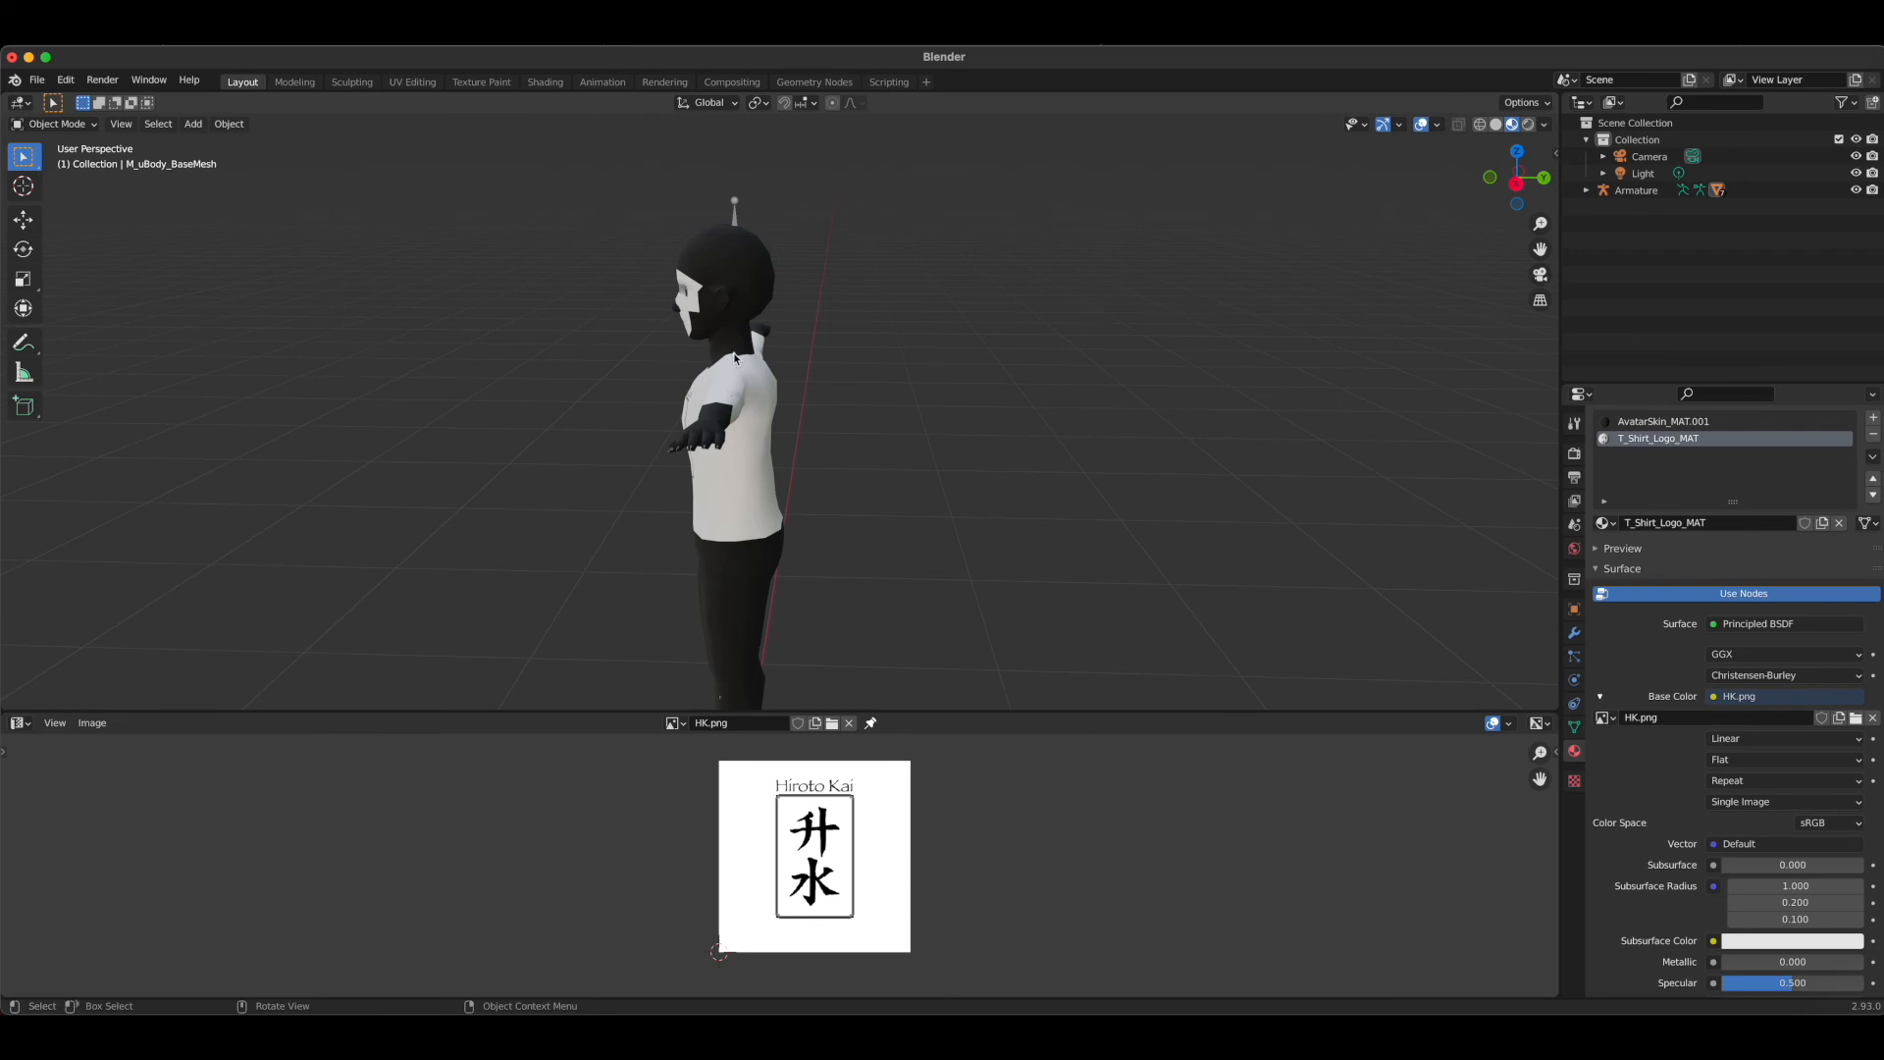
Re-enter Edit Mode, select a collar face and make T_Shirt_Logo_MAT the active material
click(57, 122)
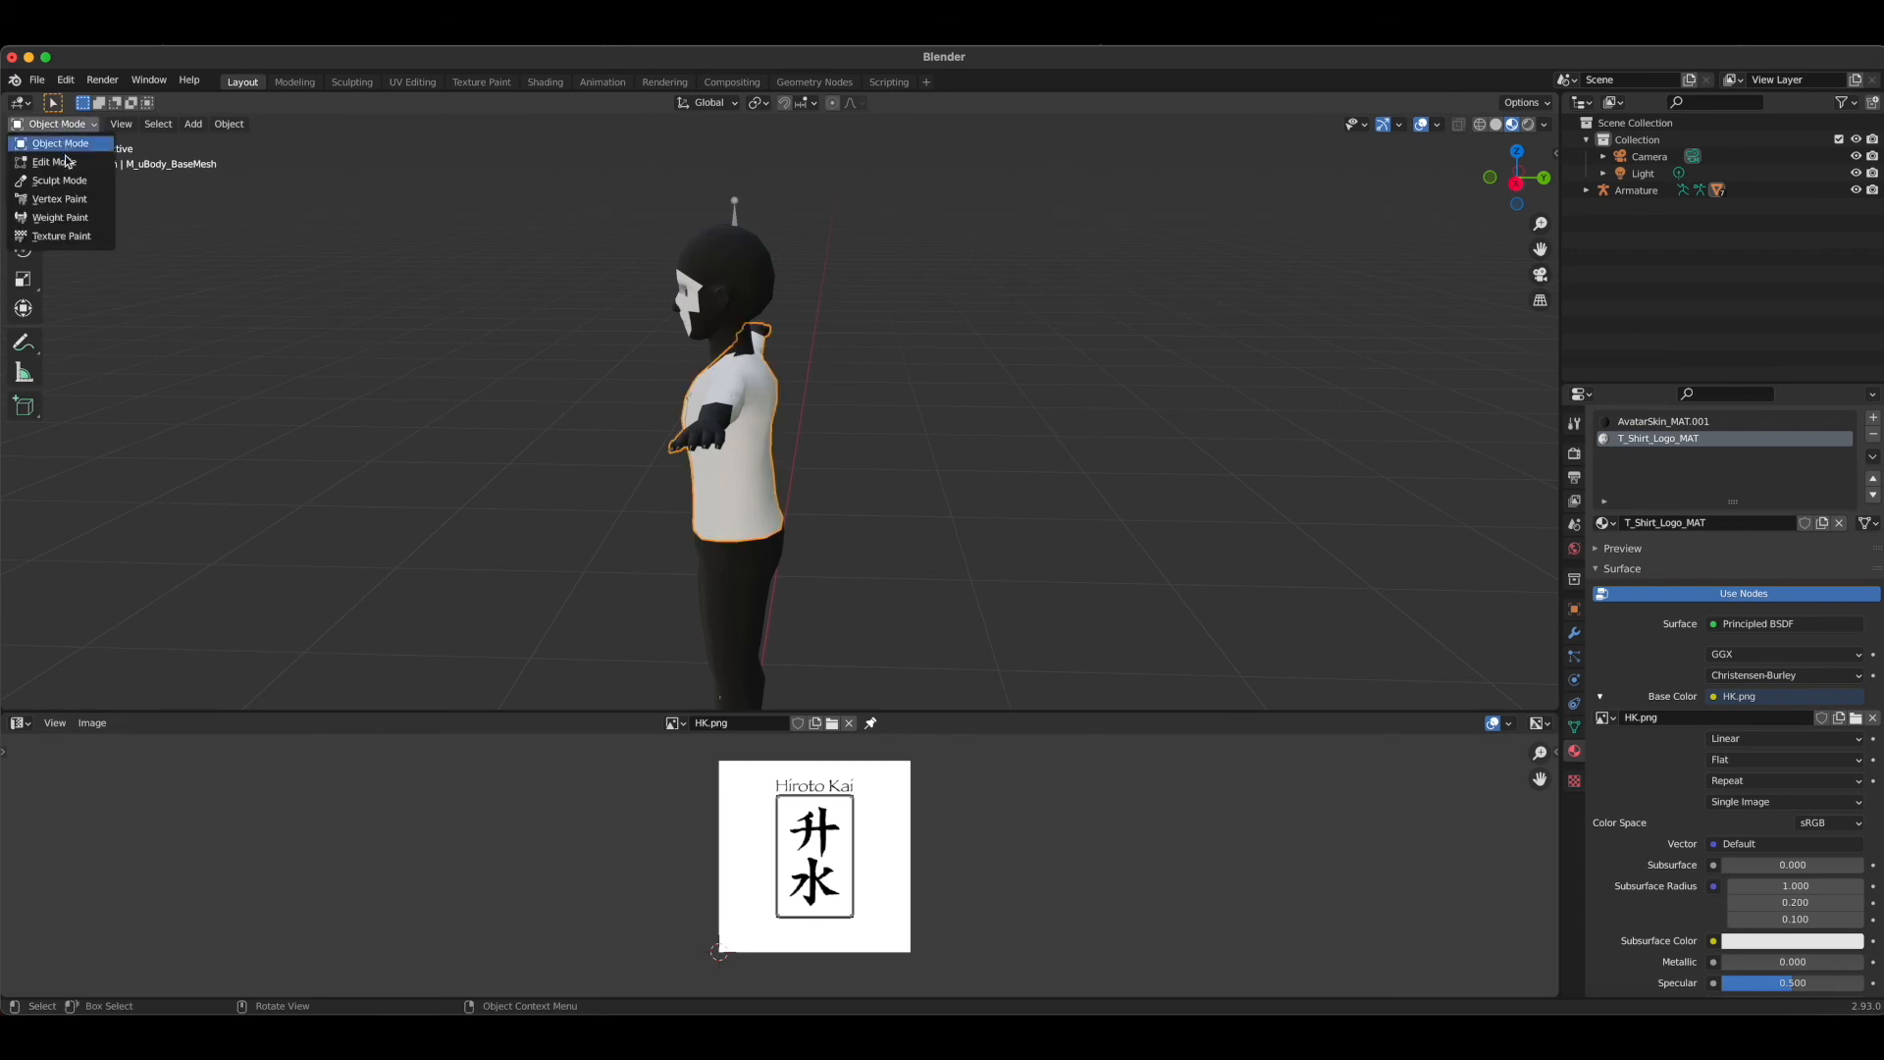
click(51, 160)
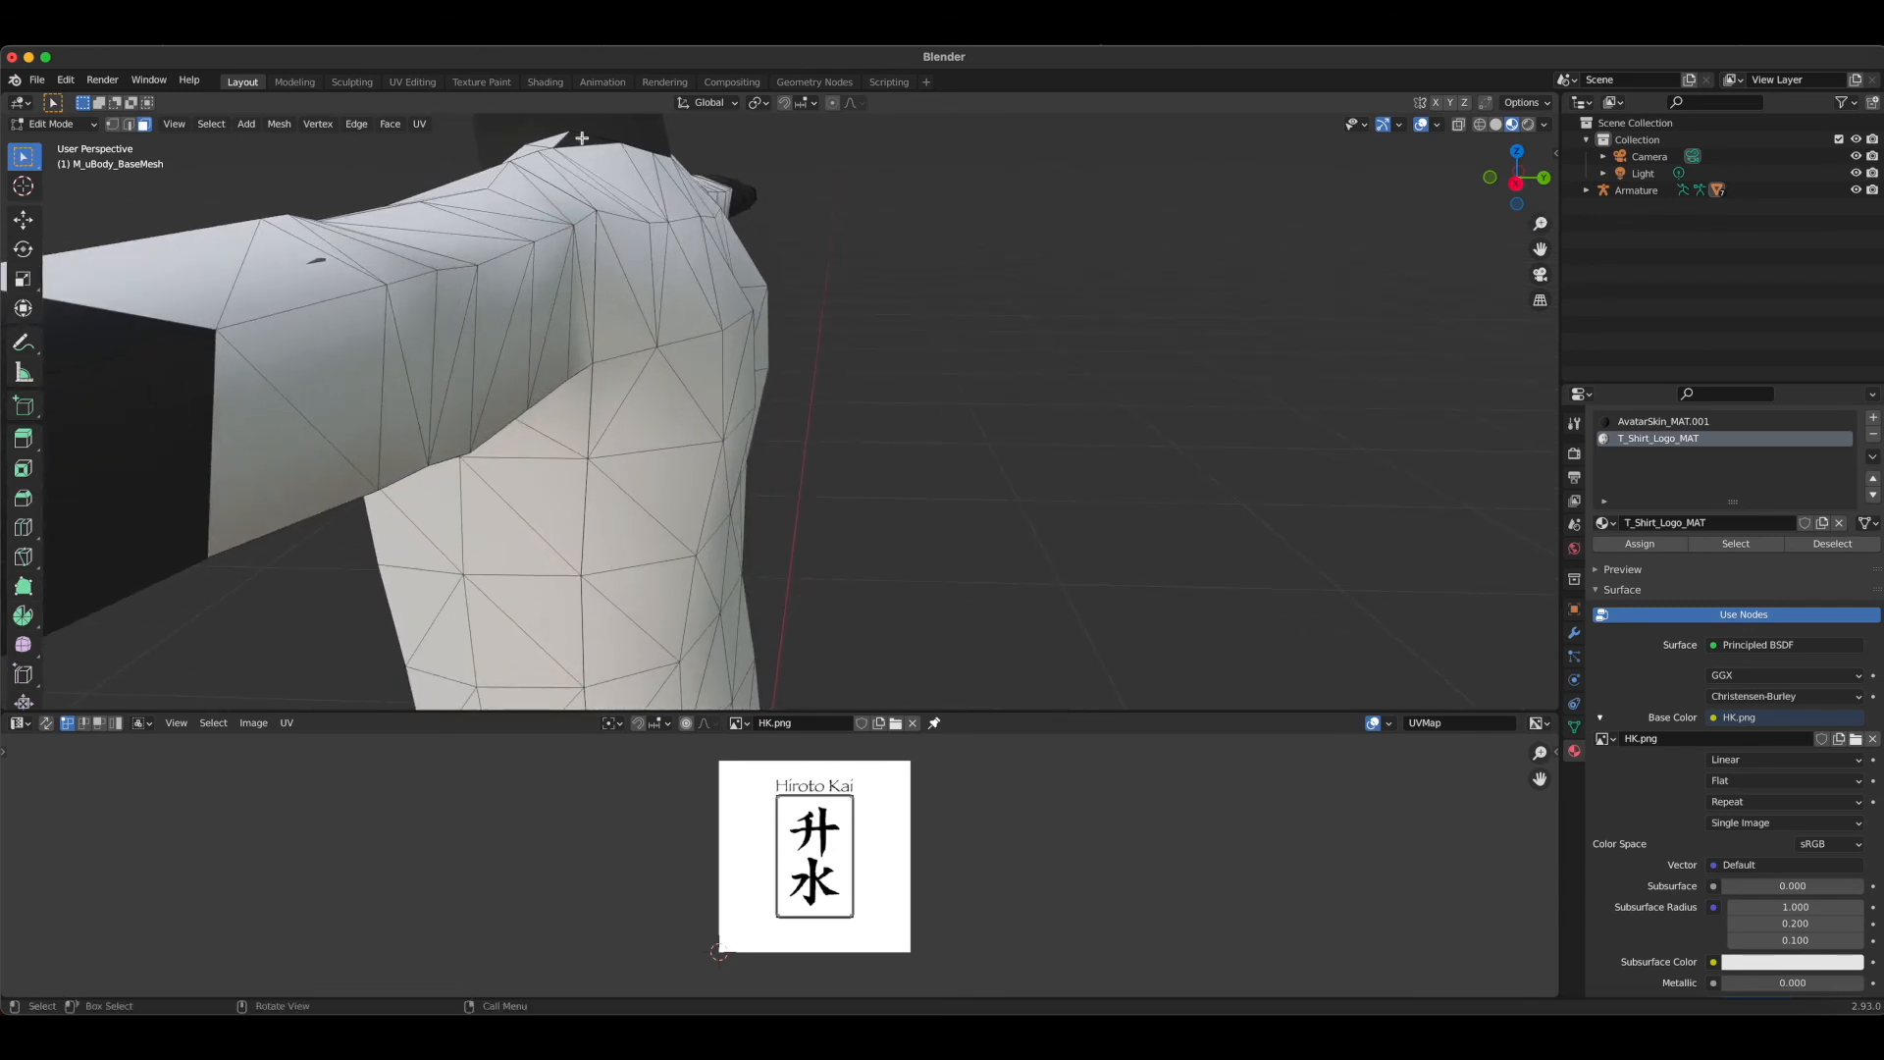
click(1662, 420)
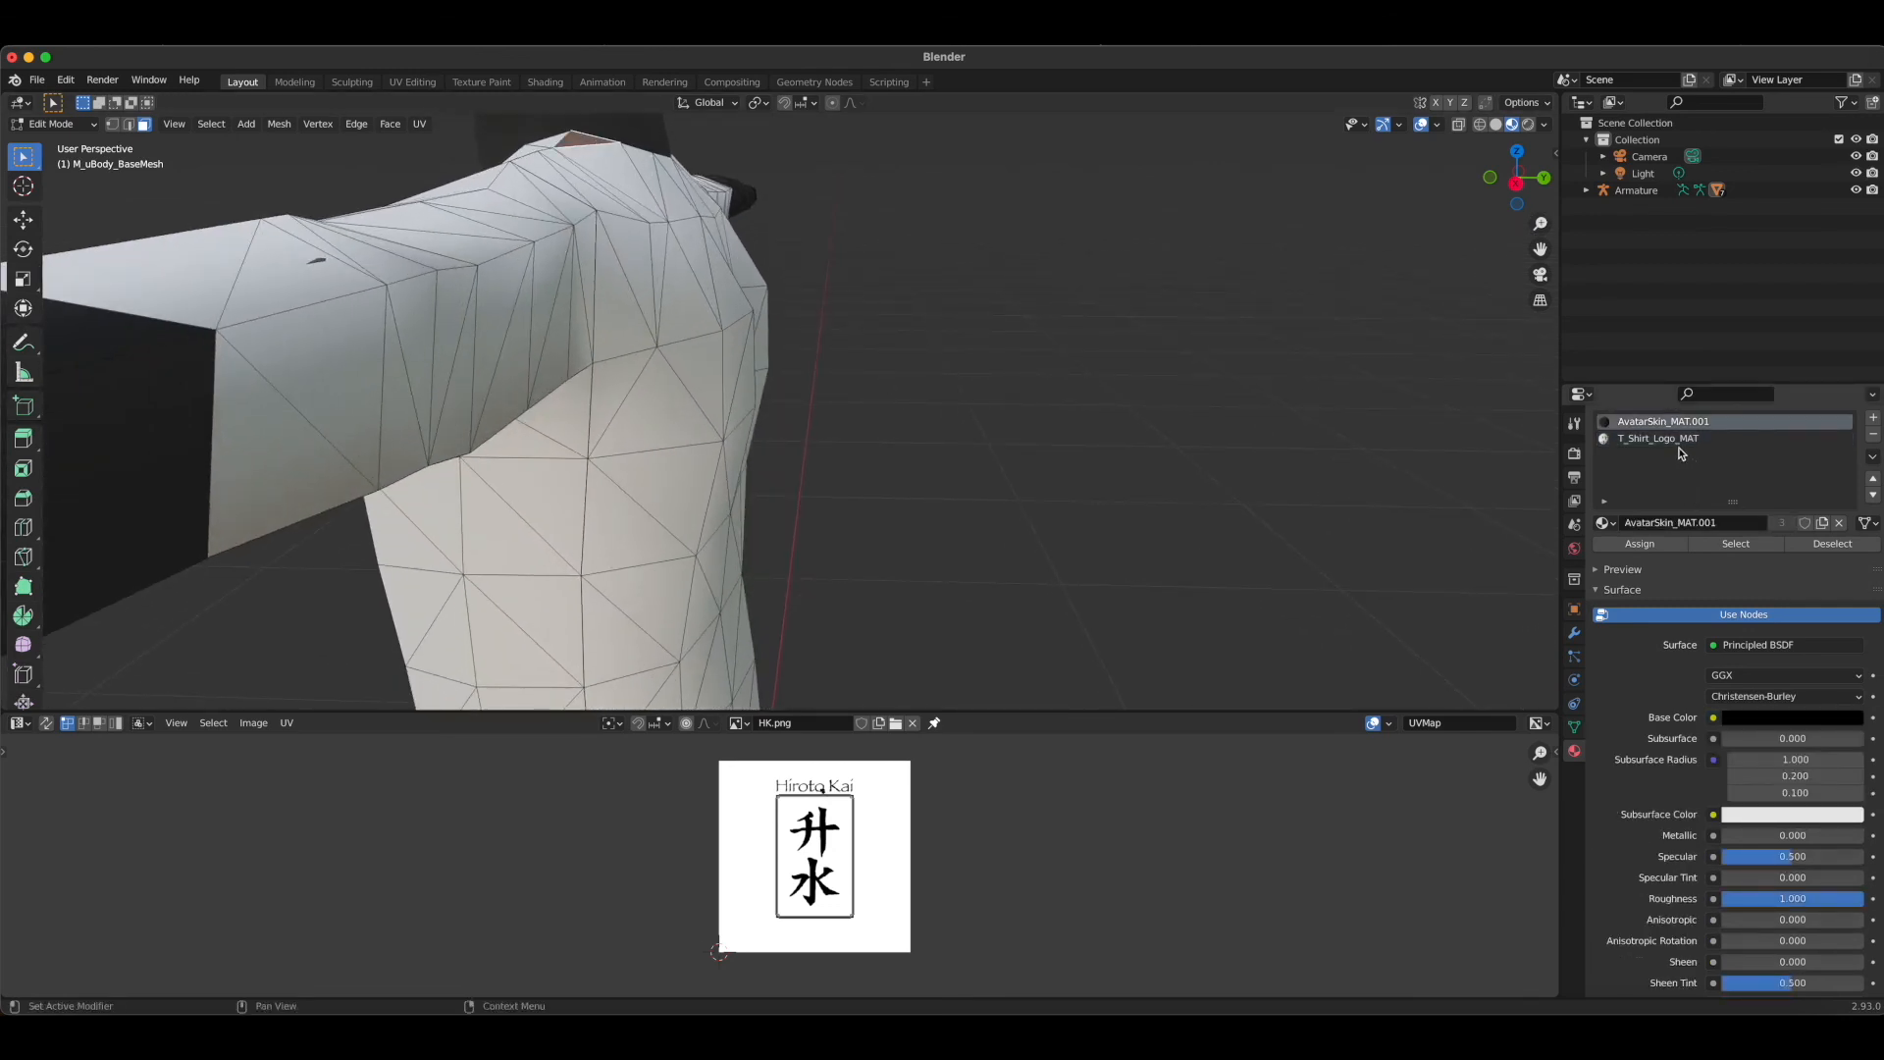
click(1659, 438)
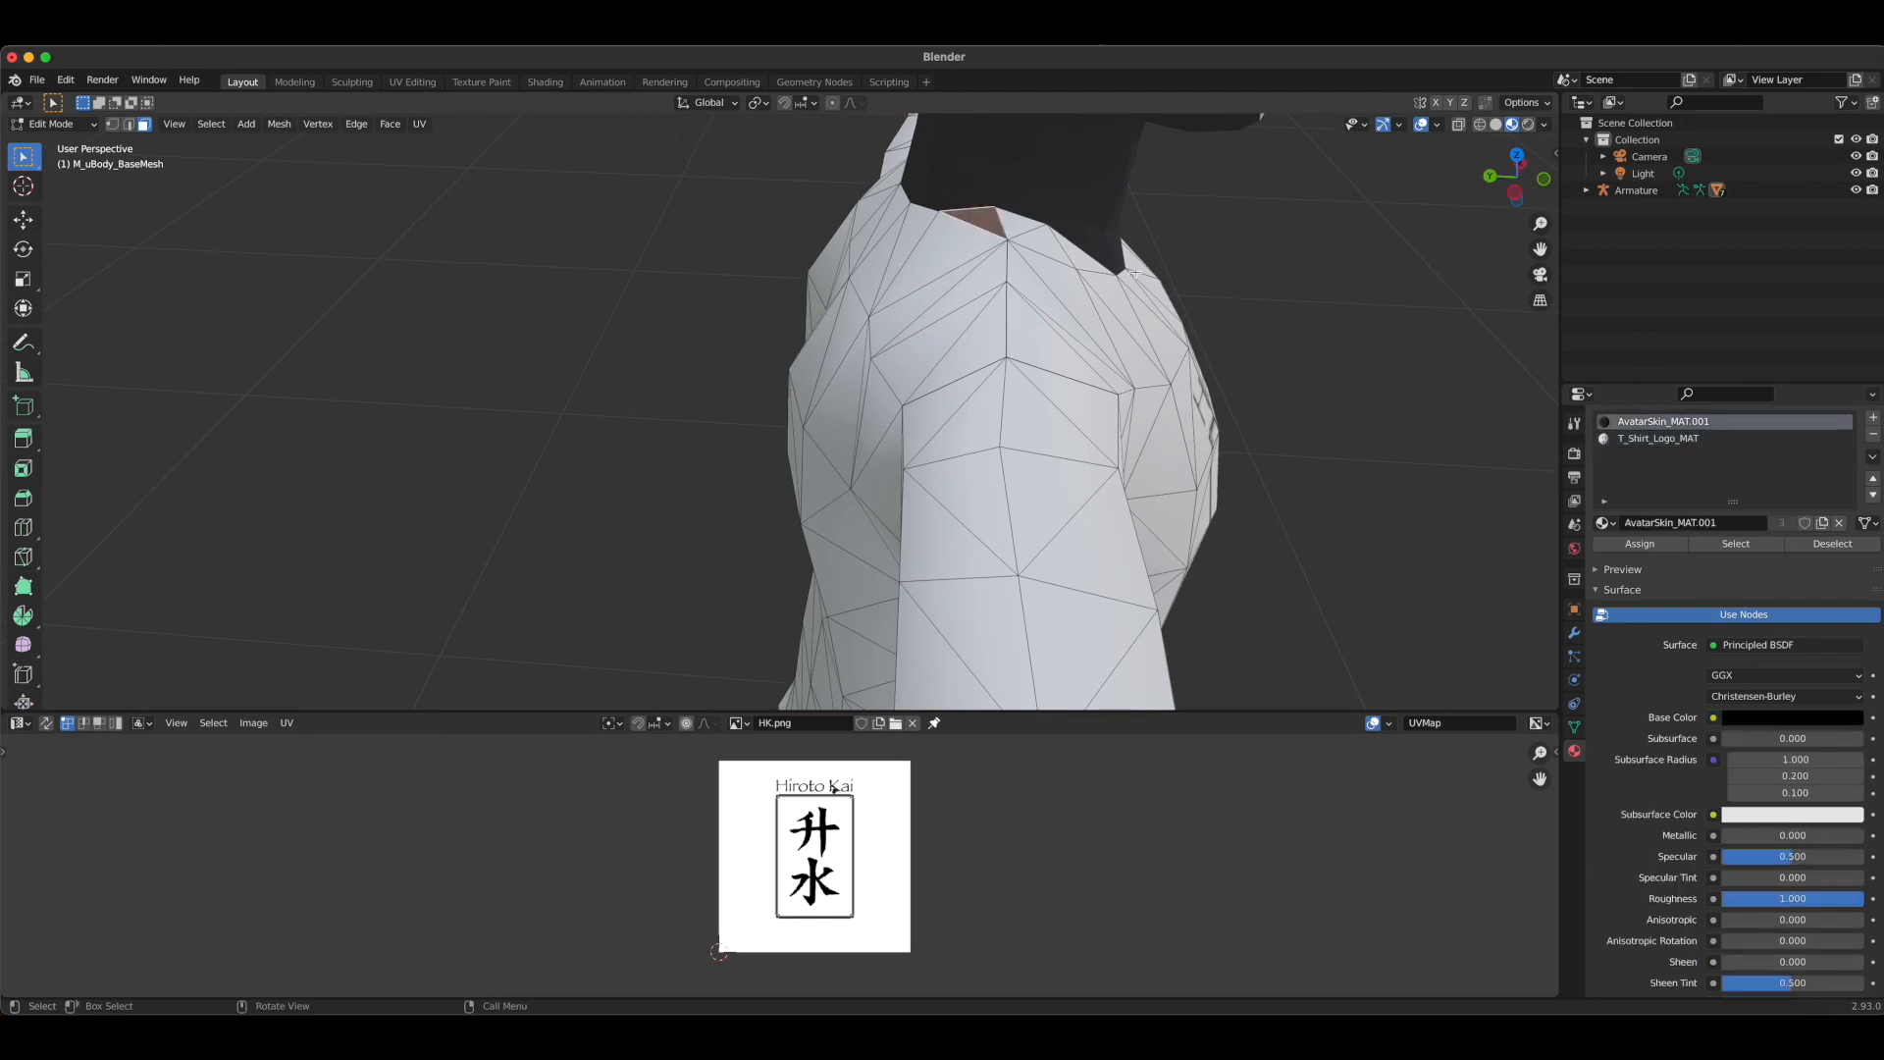
click(1658, 438)
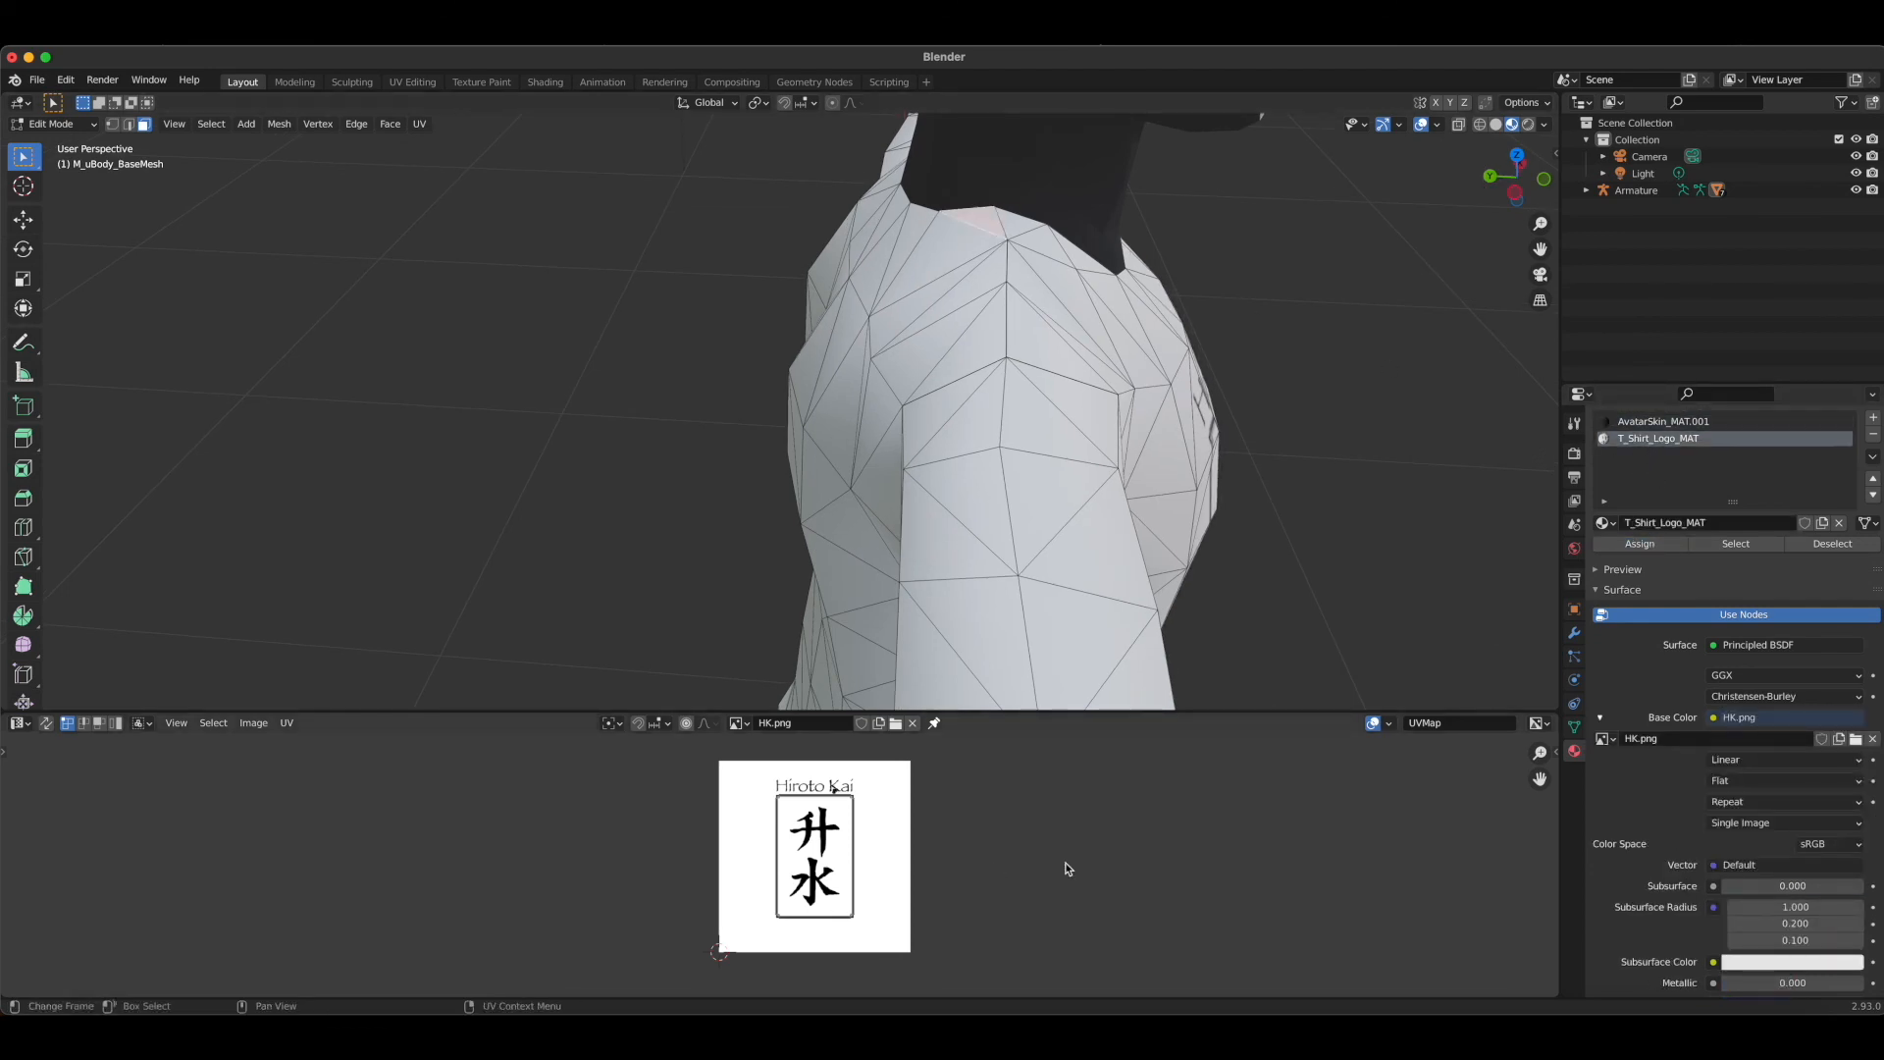